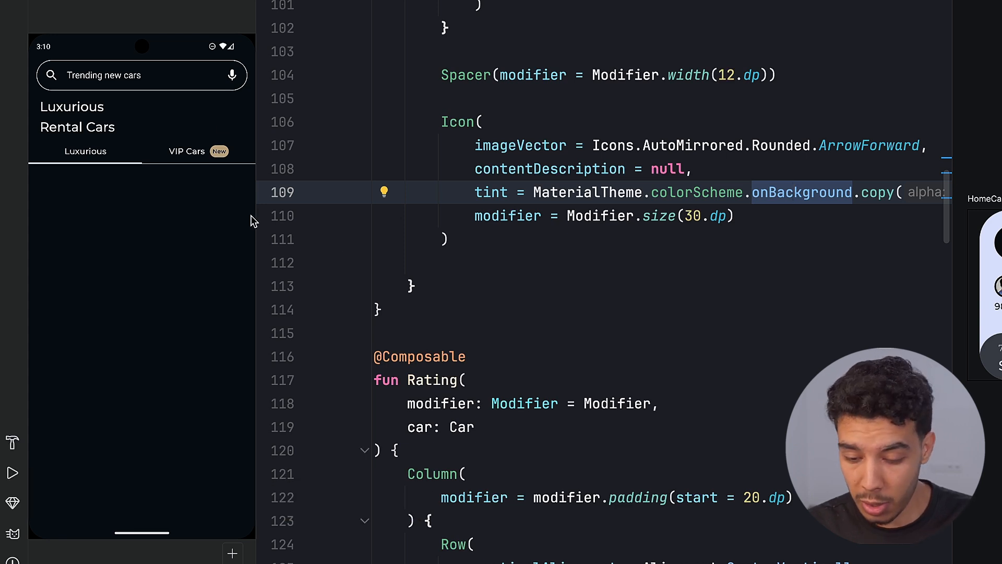
mouse_move(173, 80)
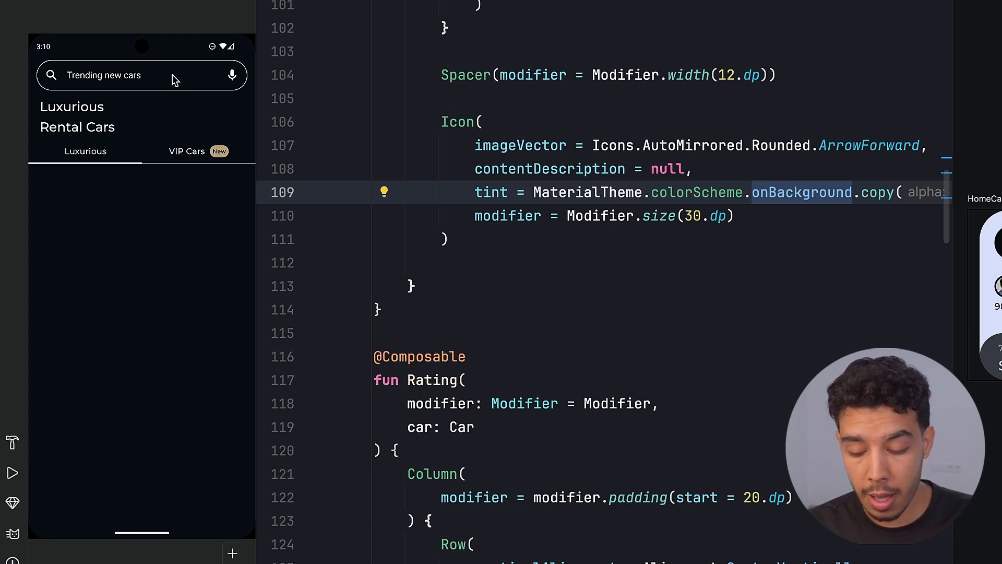
mouse_move(158, 127)
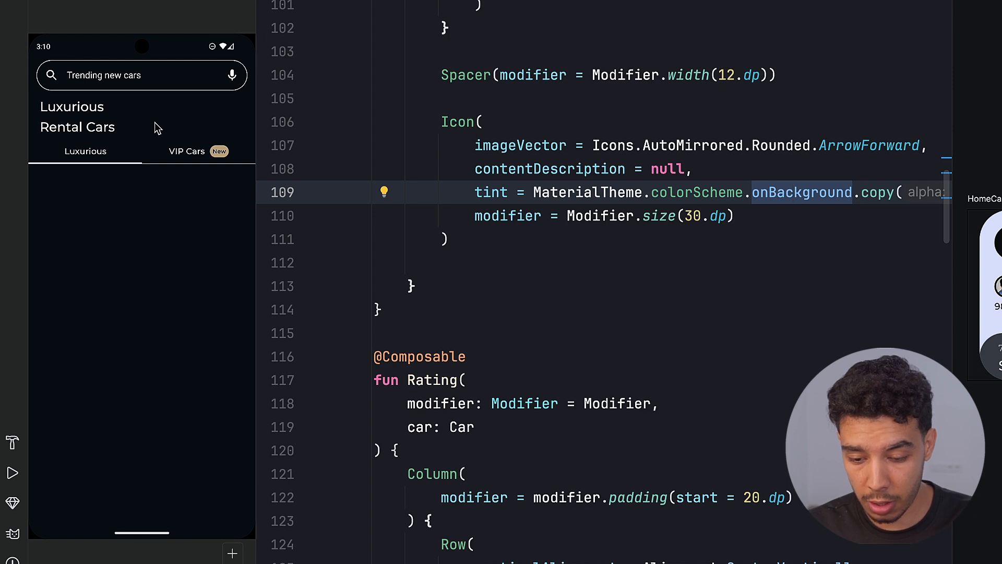
mouse_move(112, 159)
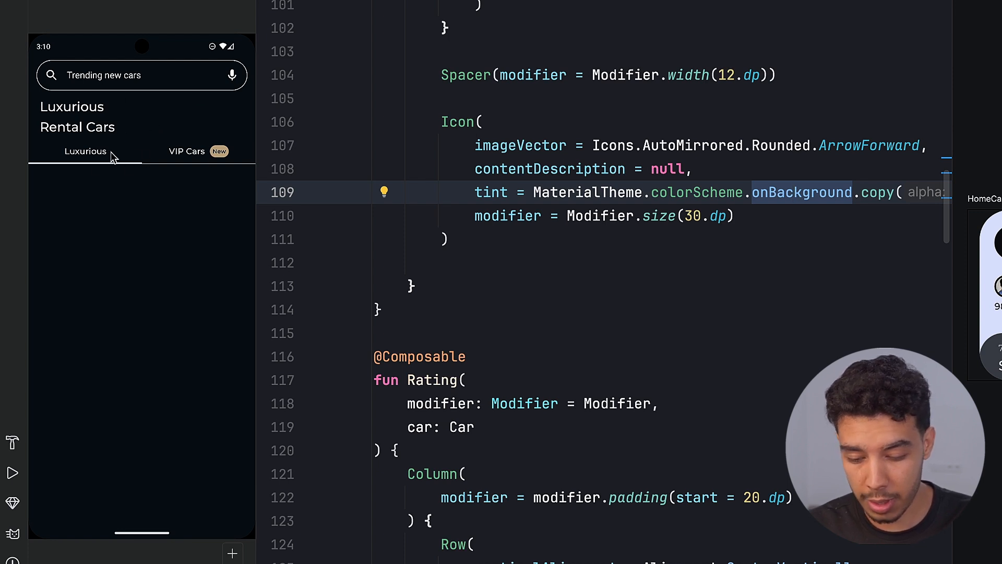
mouse_move(165, 119)
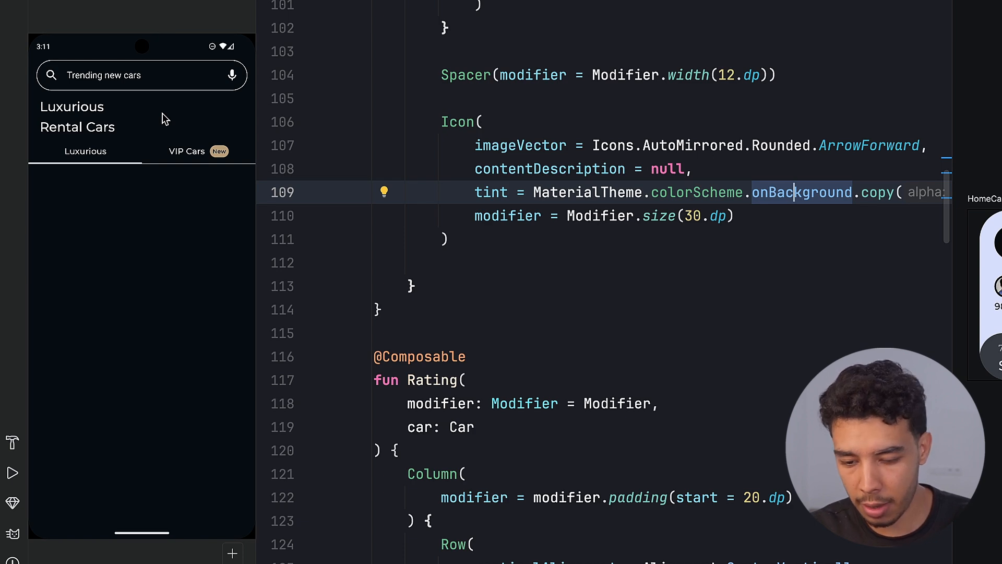
mouse_move(75, 375)
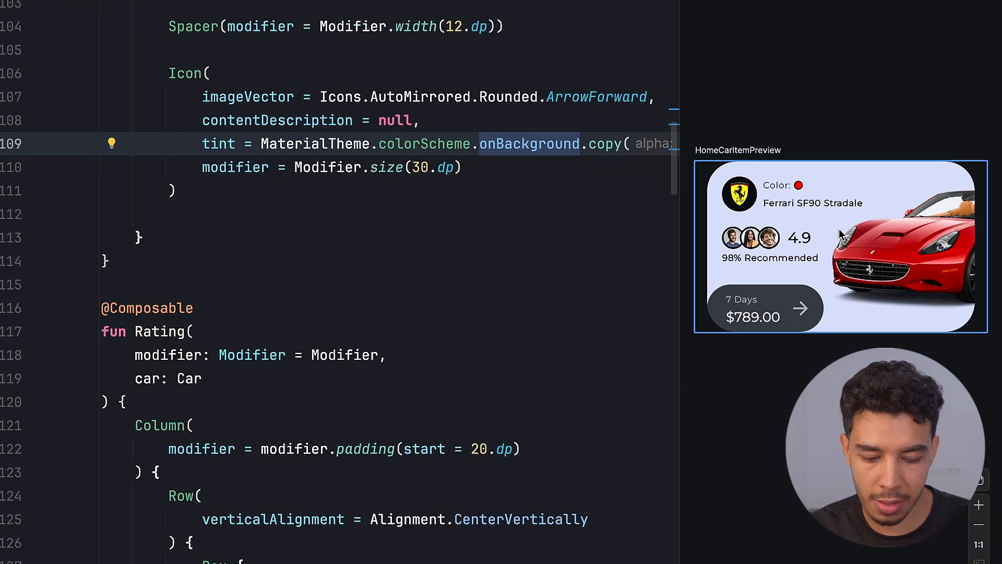
mouse_move(828, 239)
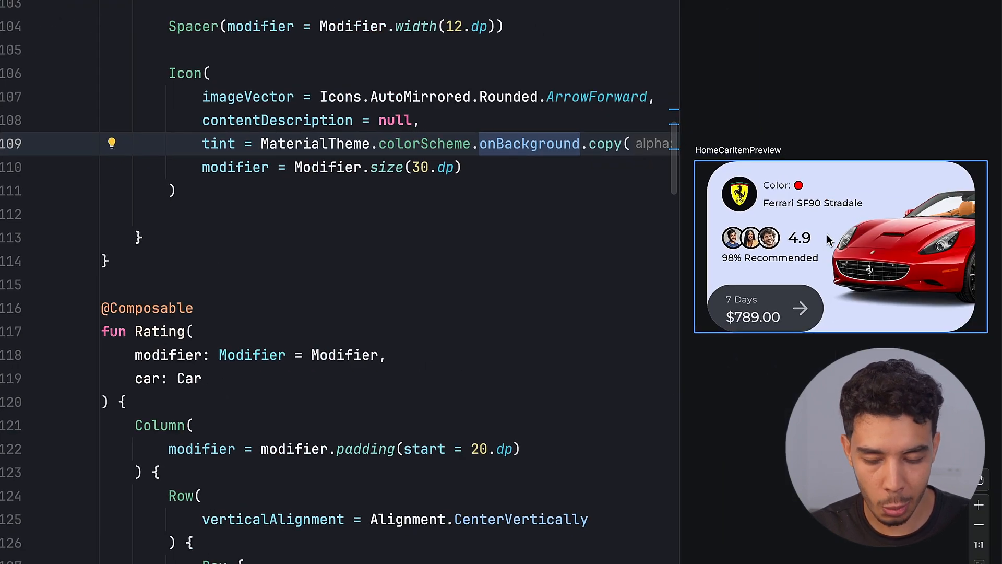
mouse_move(898, 268)
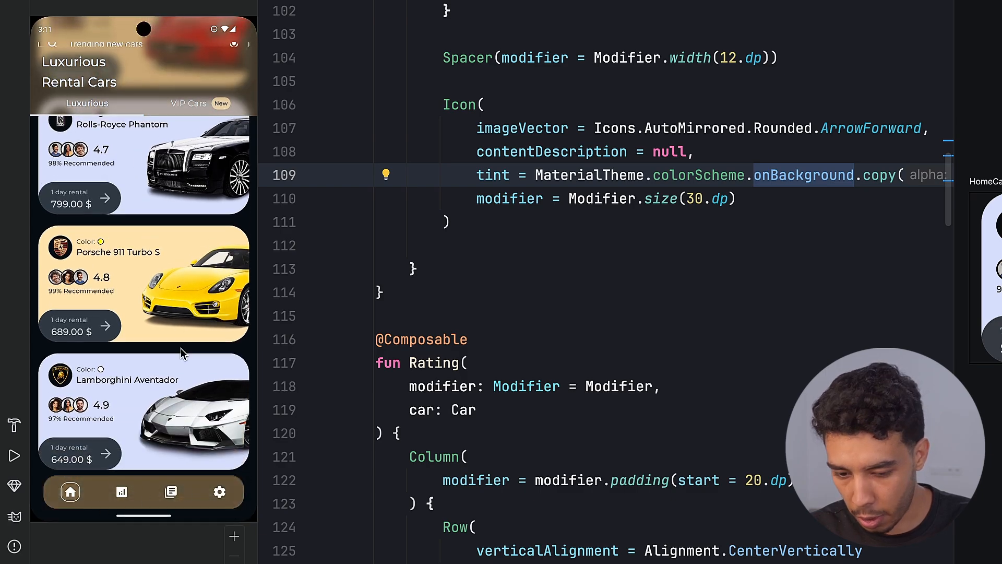
Step: Check the running app's luxury car cards scrolling under the blurred top bar and rounded bottom bar
click(508, 17)
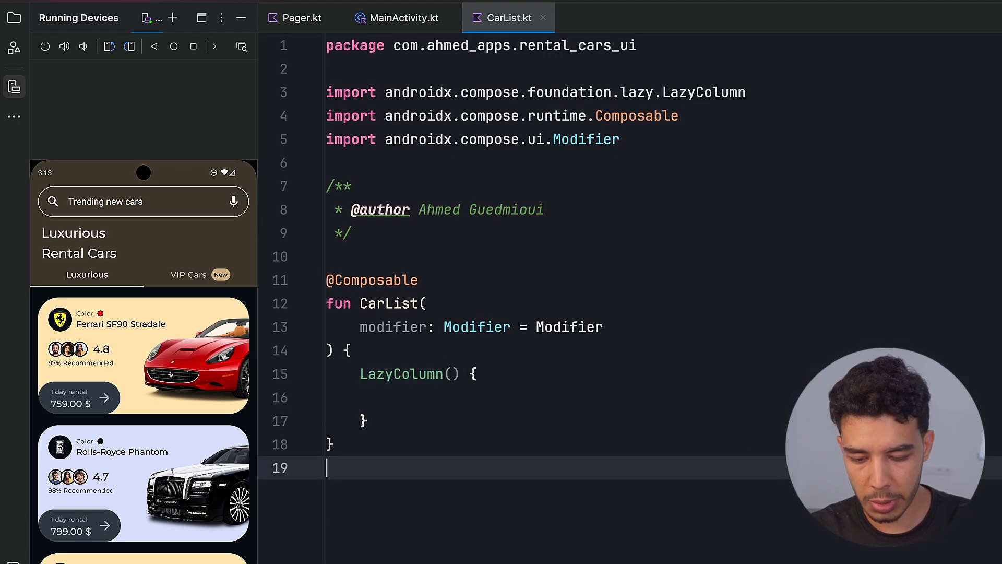
Step: Pass modifier to CarList's LazyColumn and set contentPadding top to paddingValues.calculateTopPadding()
text(modifier = modifier)
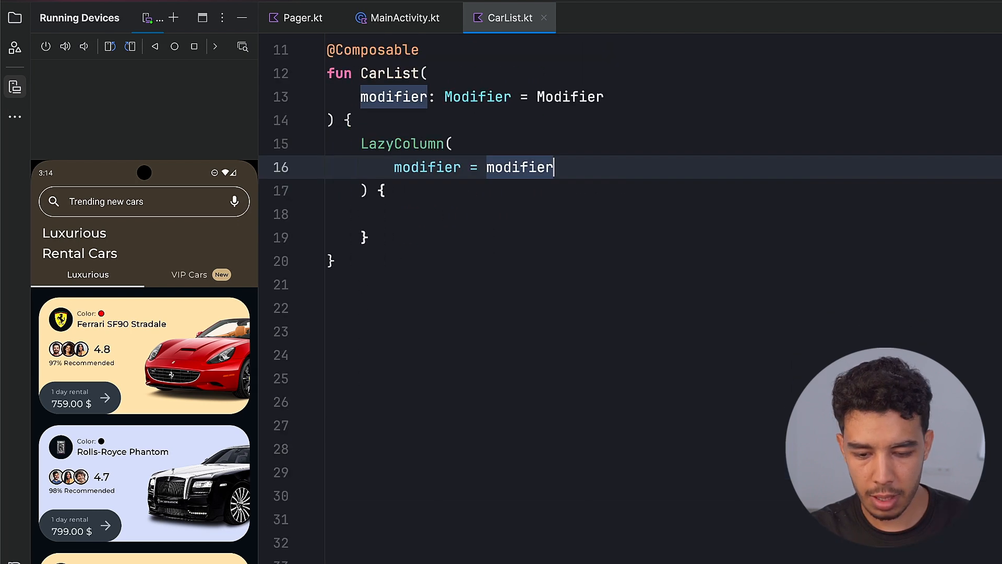
text(contentPadding = PaddingValues()
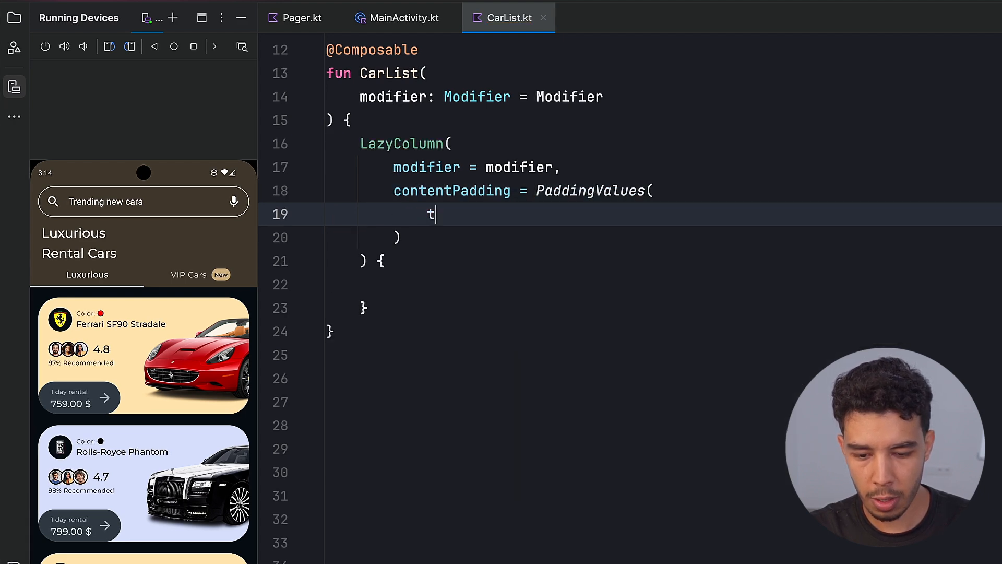
text(op = pad)
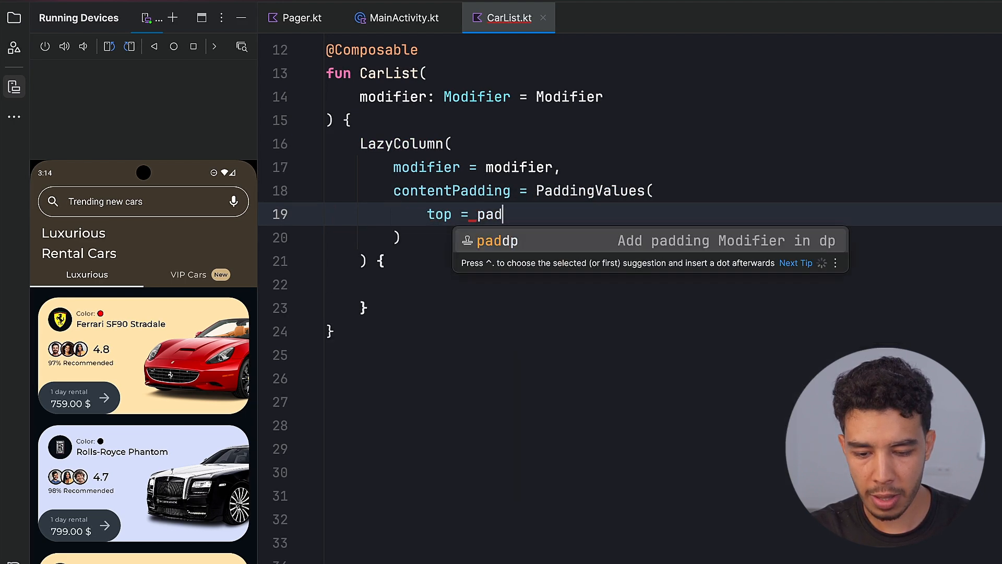
text(,)
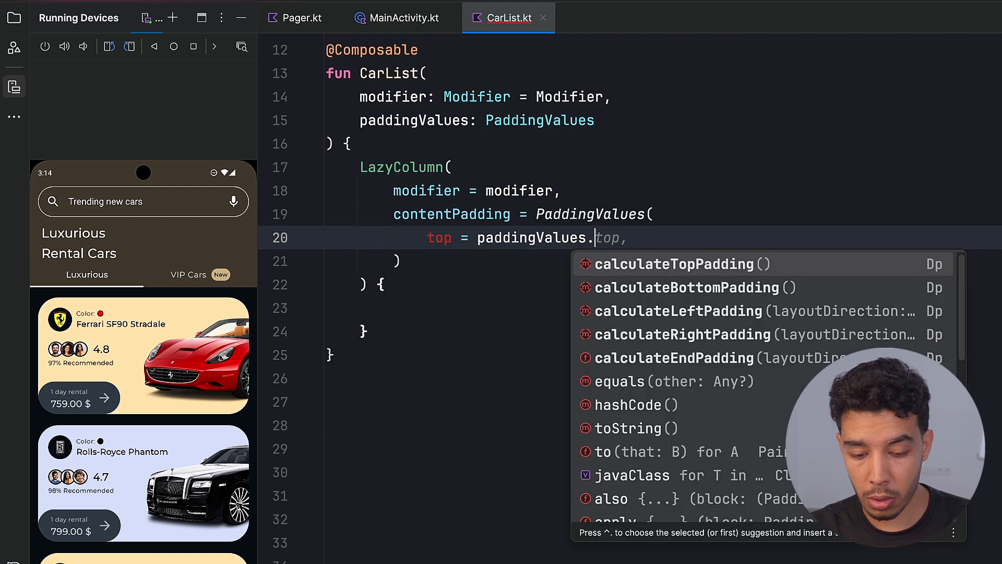
click(680, 264)
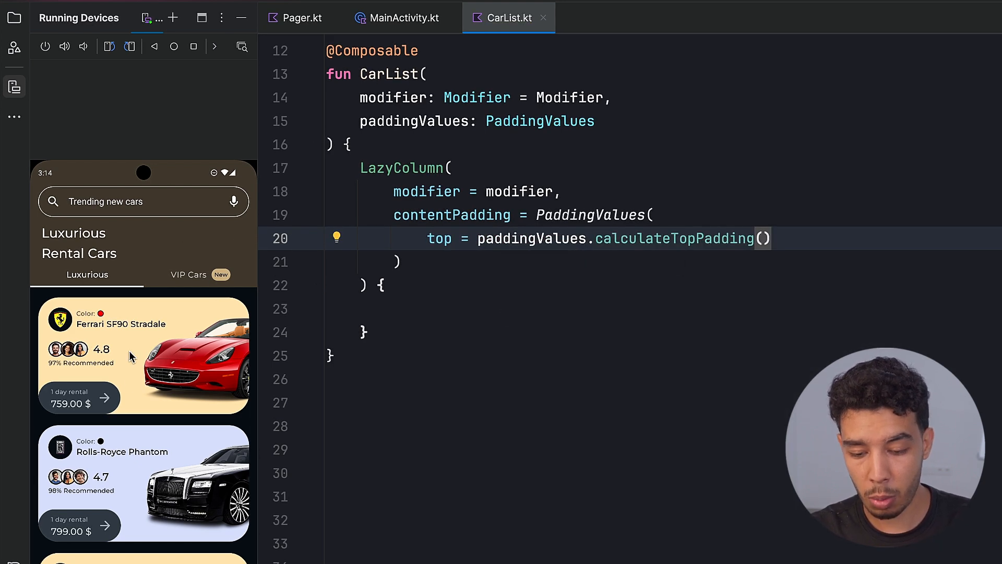
mouse_move(154, 404)
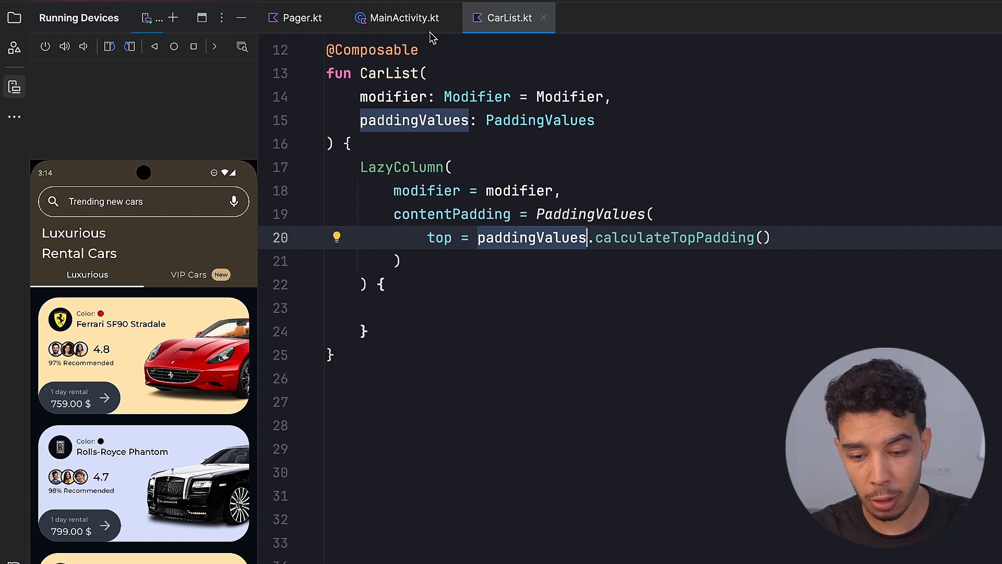
click(404, 17)
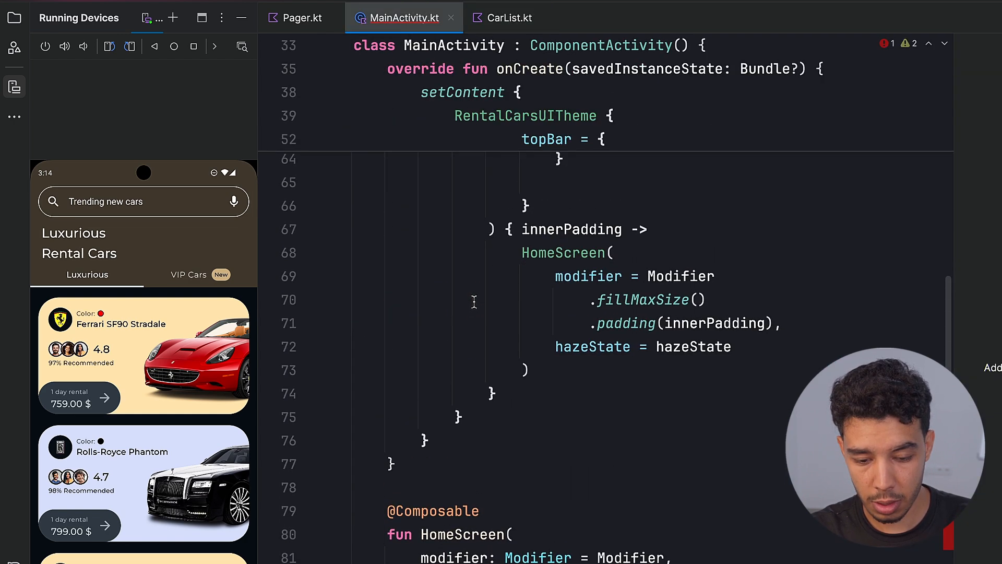
click(571, 225)
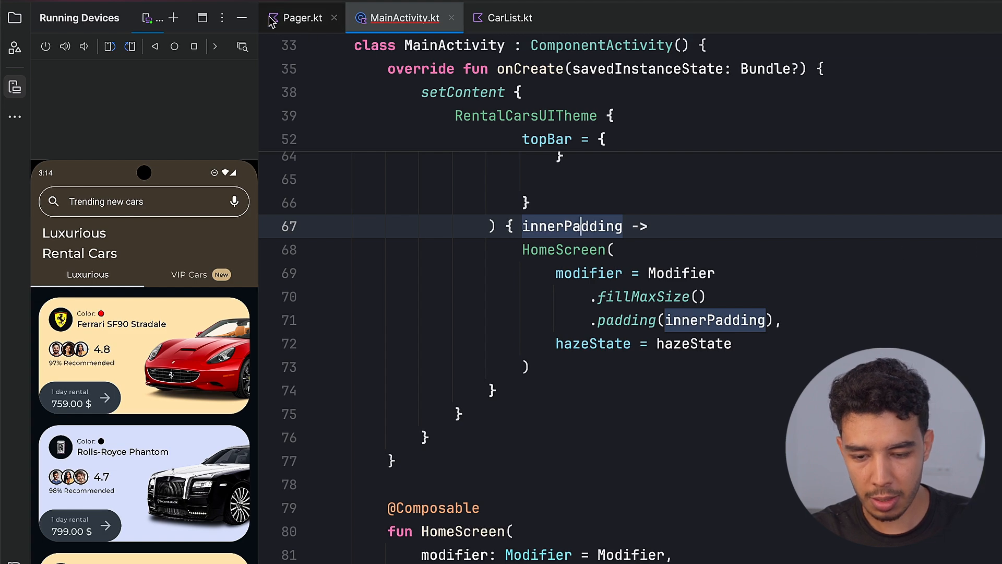
click(301, 18)
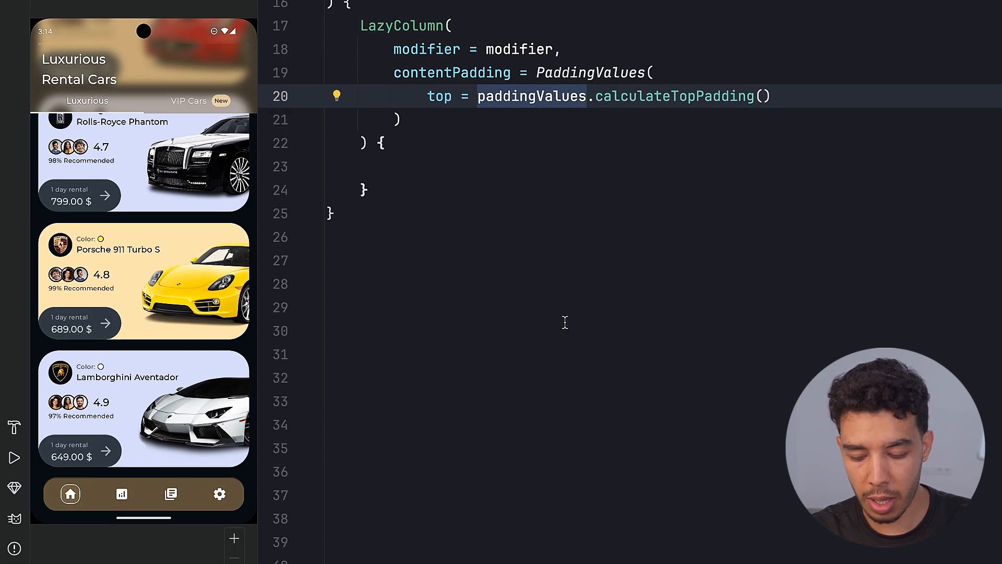
Step: Add 90.dp bottom content padding and insert an itemsIndexed builder into the LazyColumn
text(b)
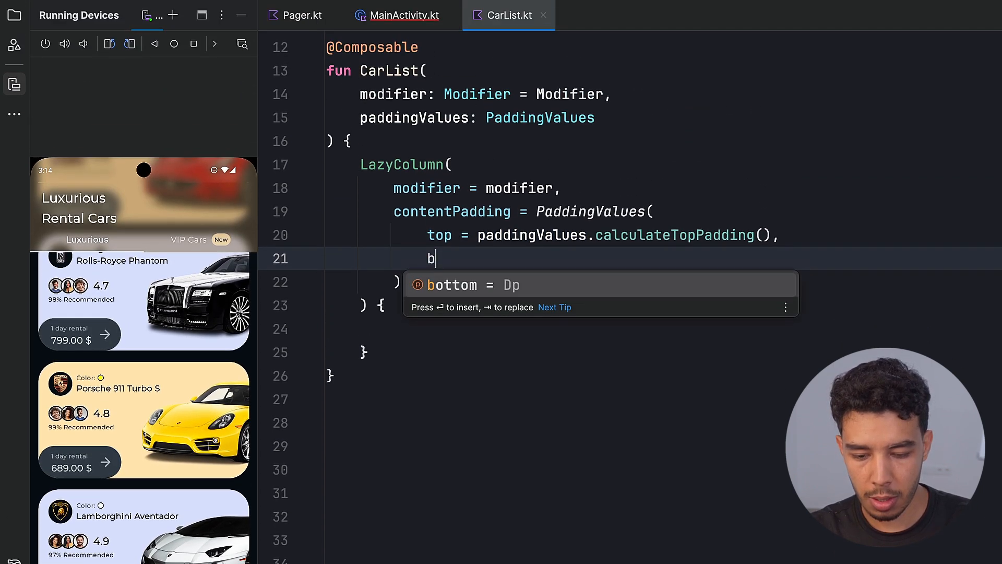
text(ottom = 90.dp)
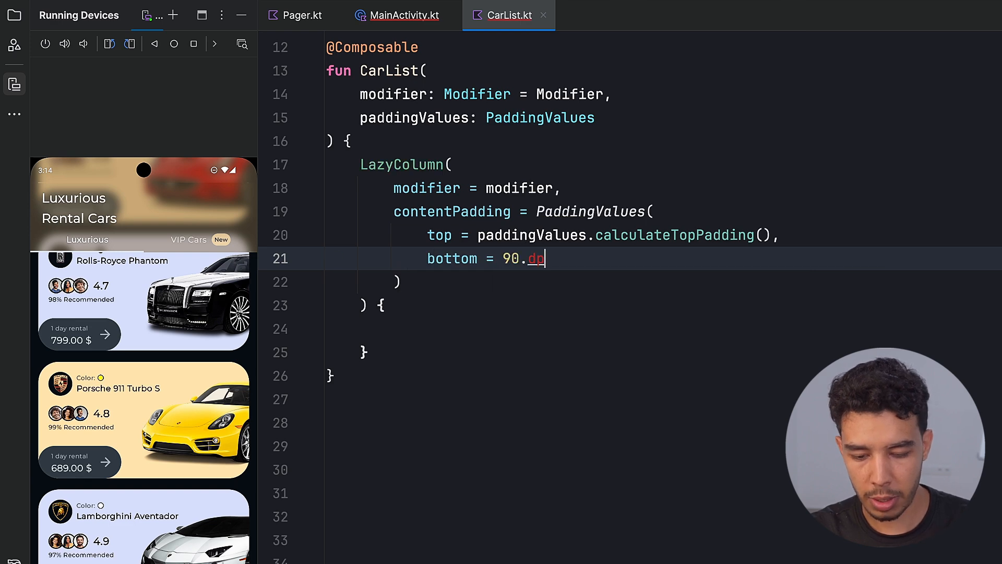
scroll(down, 3)
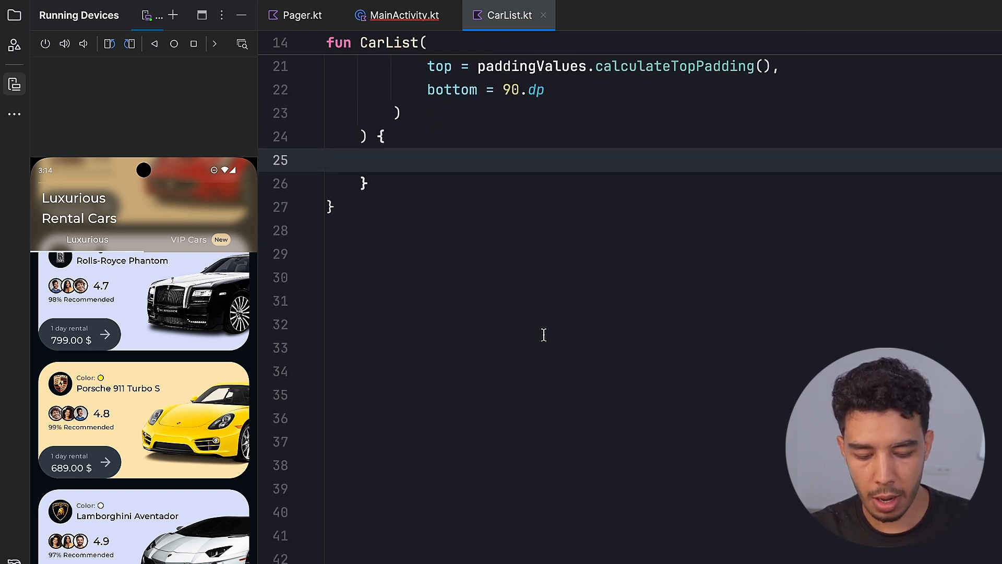
text(item)
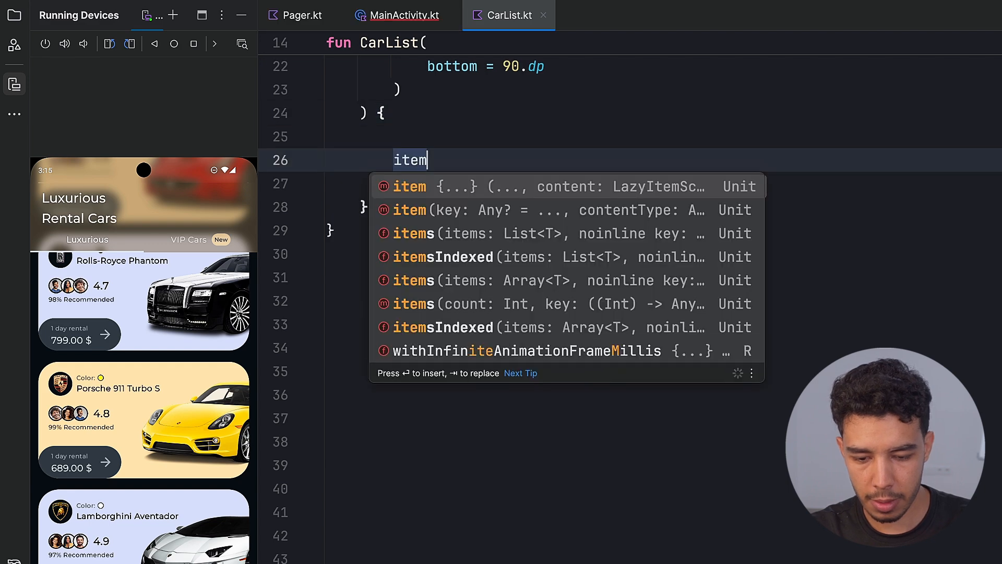
click(442, 256)
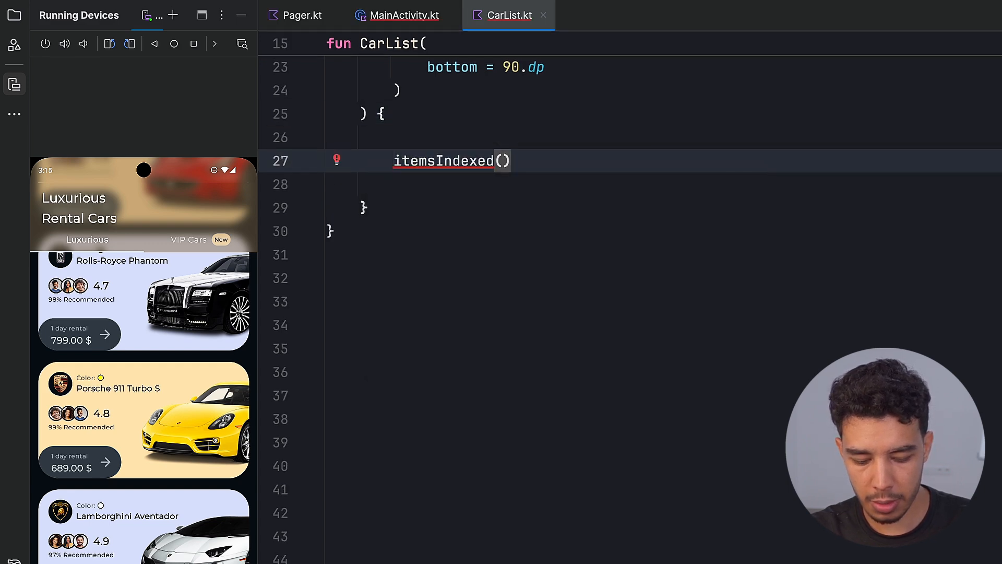
Step: Iterate luxuriousCars, rendering each CarItem with fillMaxWidth and 230.dp height
text(luxuriousCars)
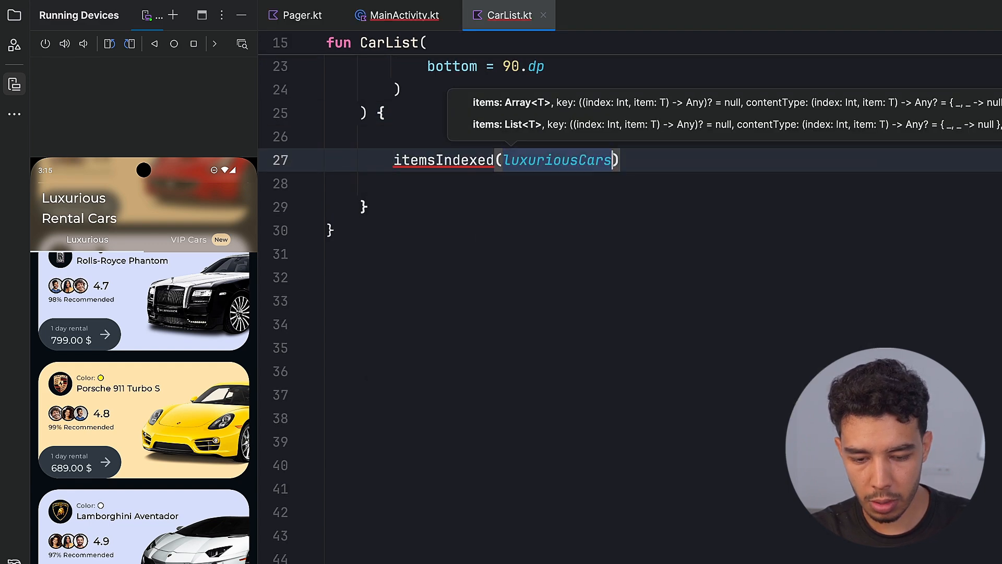
text({)
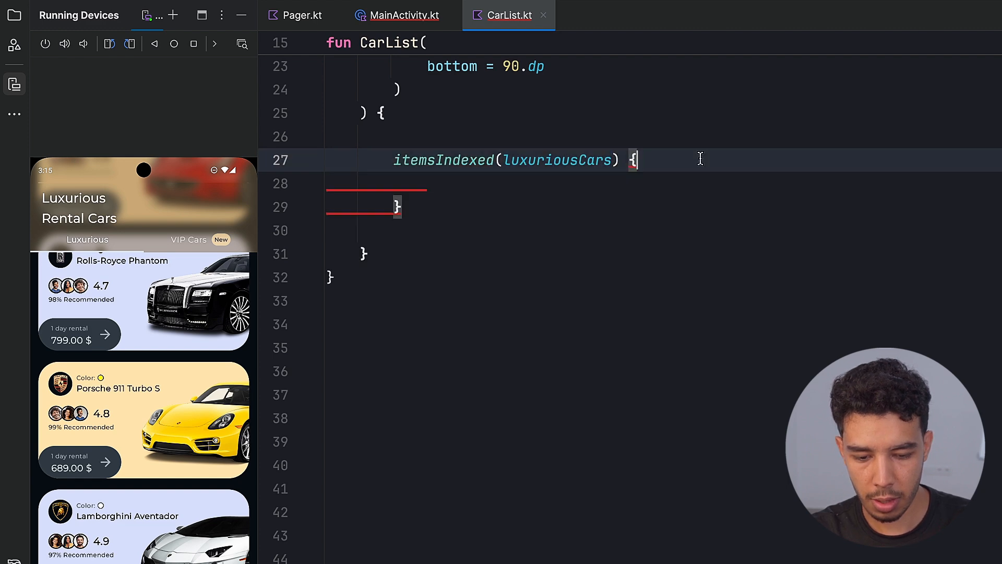
text(index, car ->)
click(664, 184)
text(CarItem()
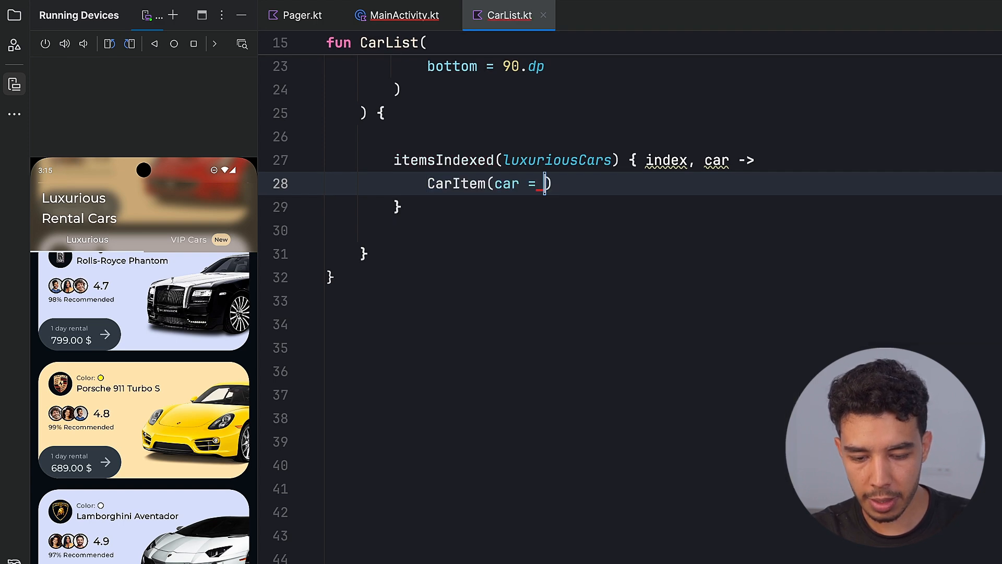
text(car)
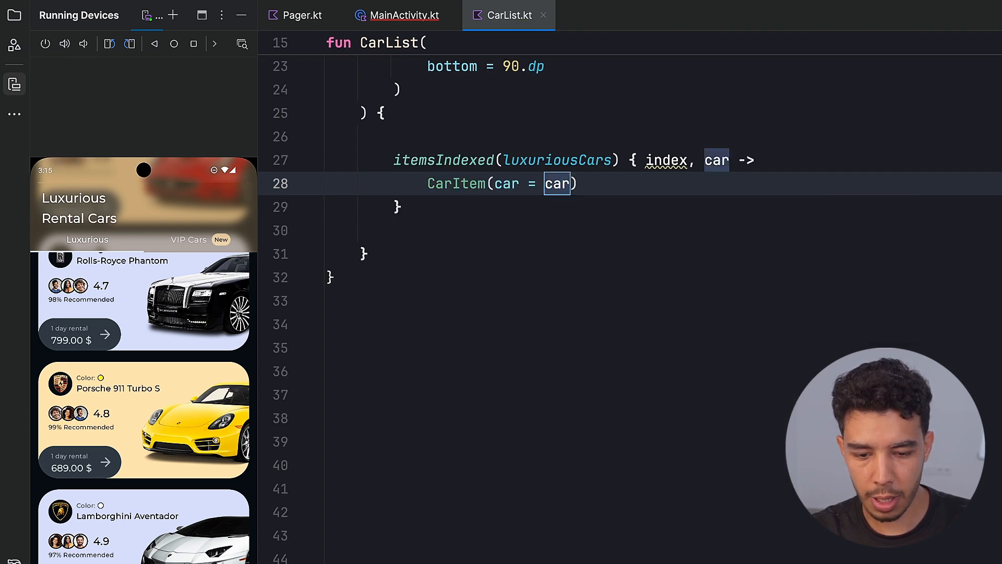
text(,)
text(modifier = ,)
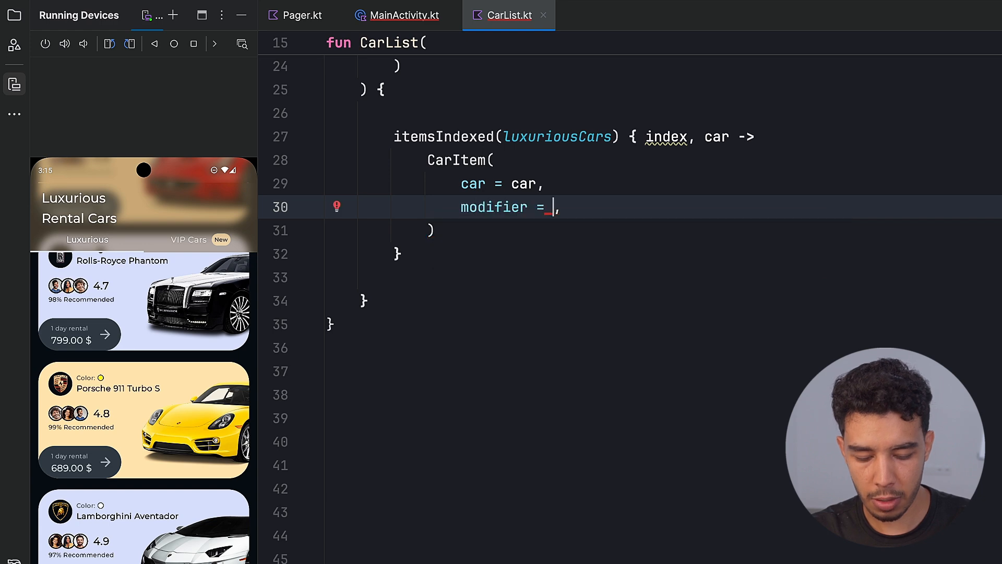
text(Modifier.fillMaxWidth()
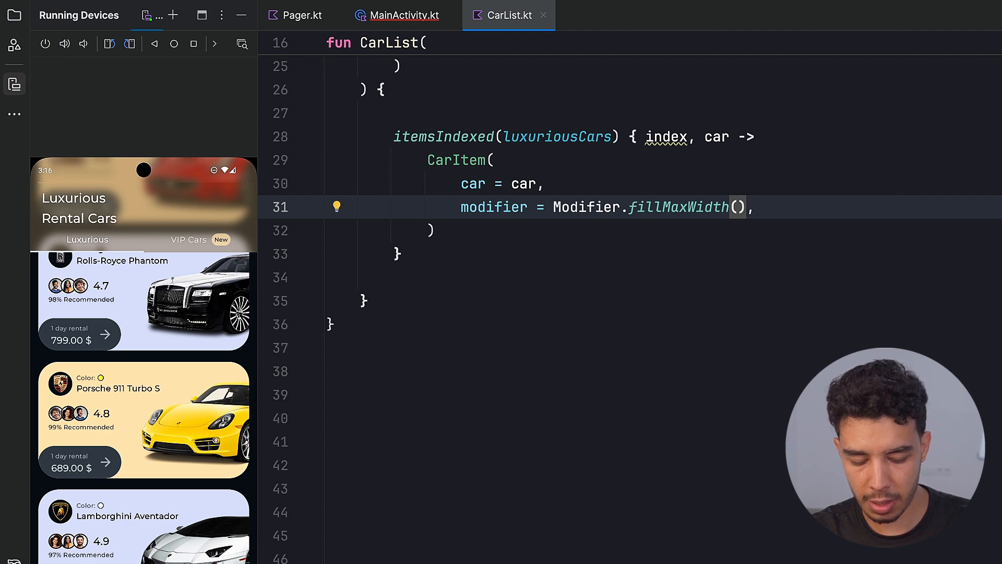
text(.height(),)
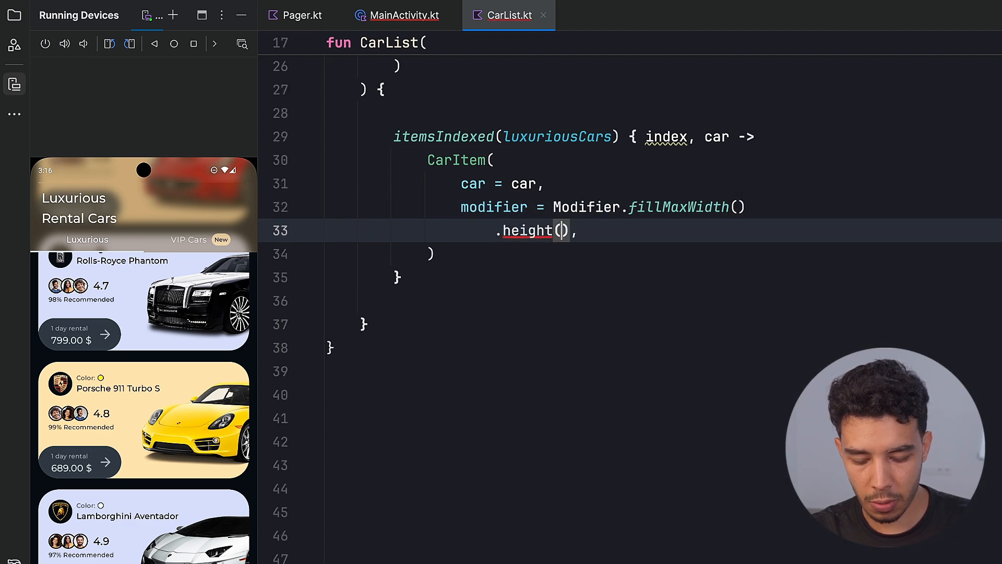
text(230.dp)
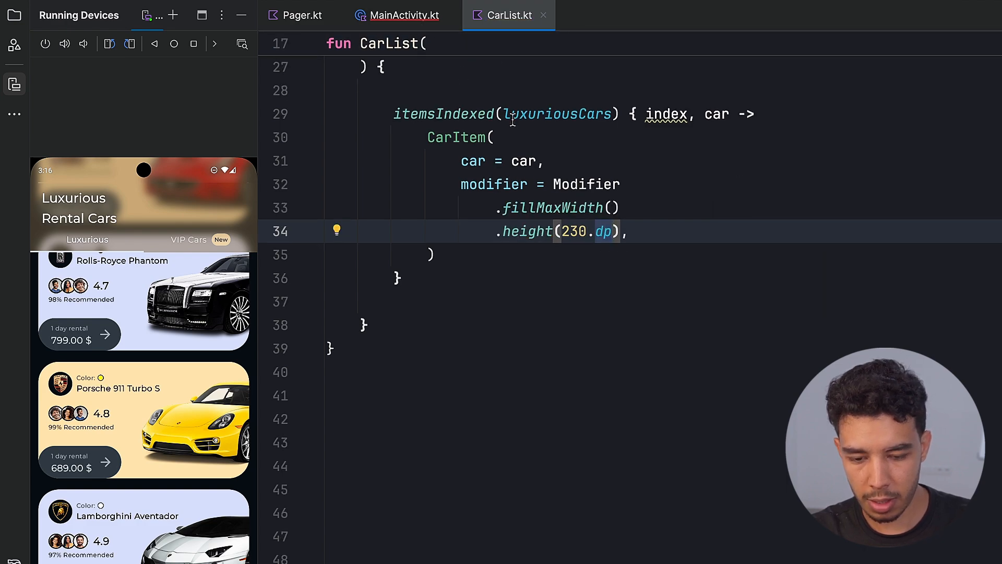
Step: In CarList.kt, add a Spacer of height 22.dp below the CarItem call
click(602, 14)
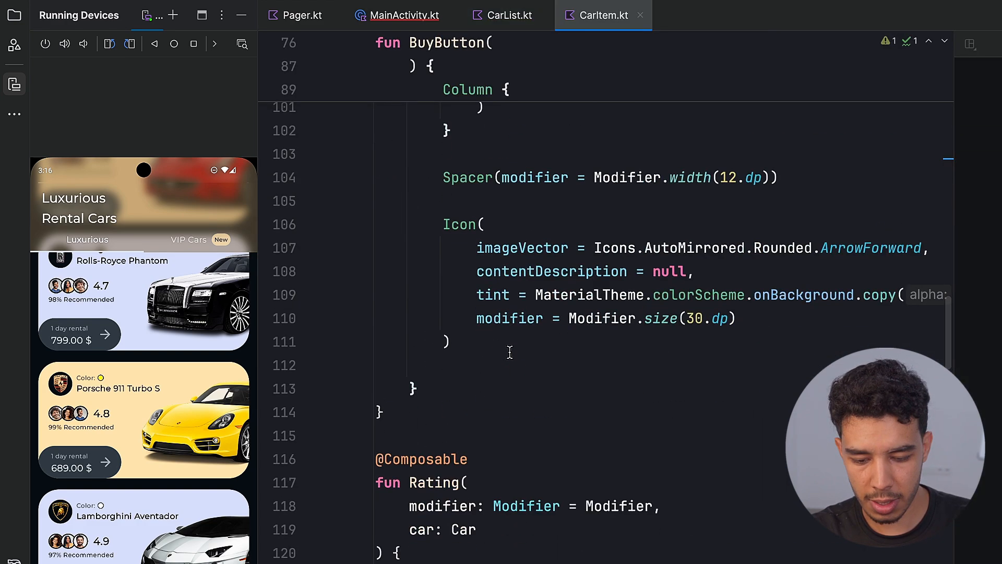
scroll(down, 3)
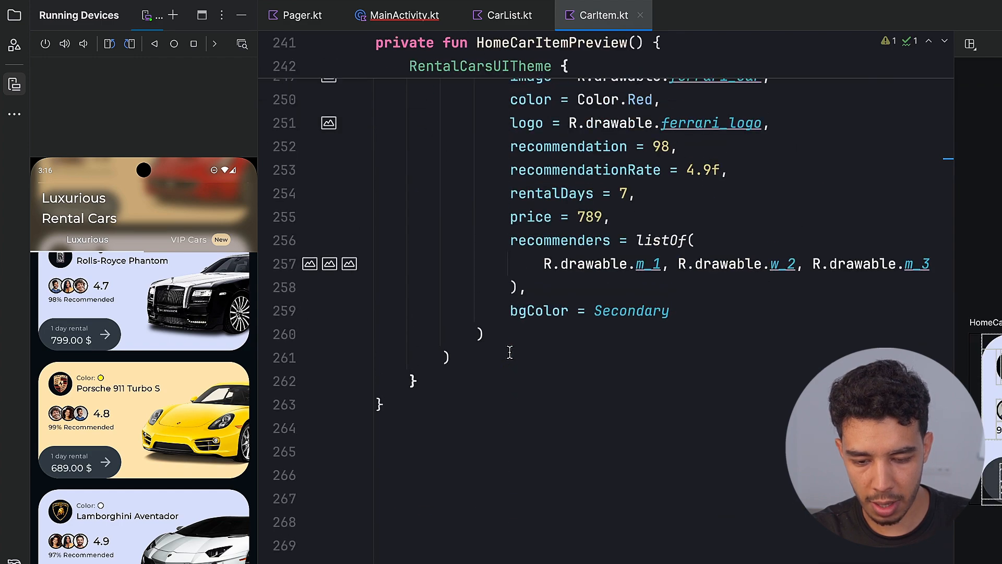
scroll(up, 3)
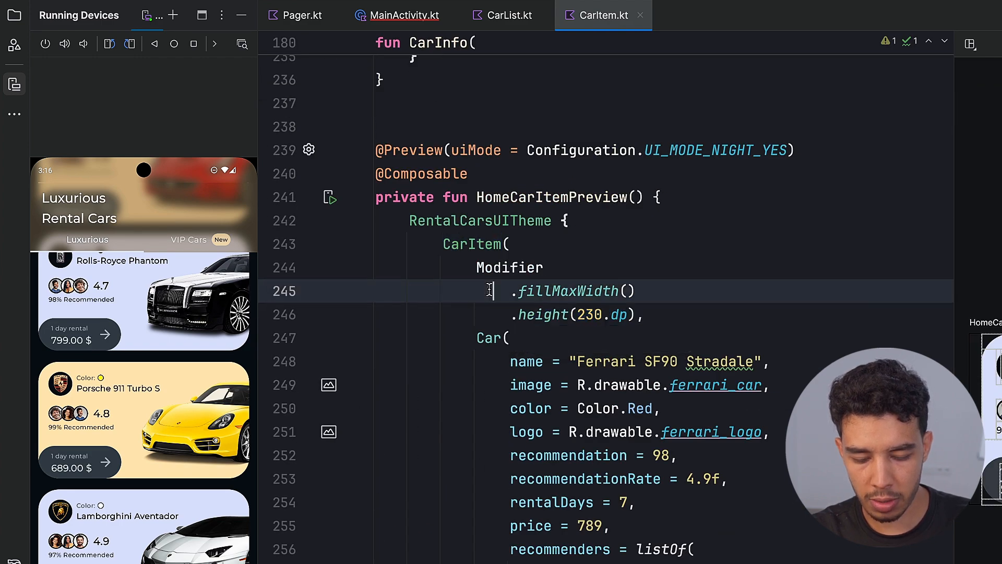
click(510, 15)
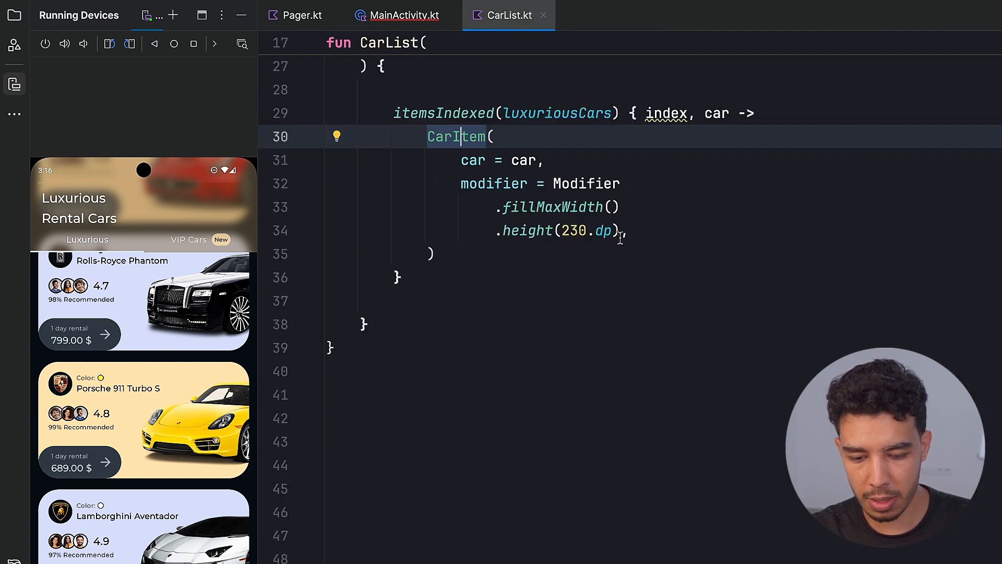
text(Sp)
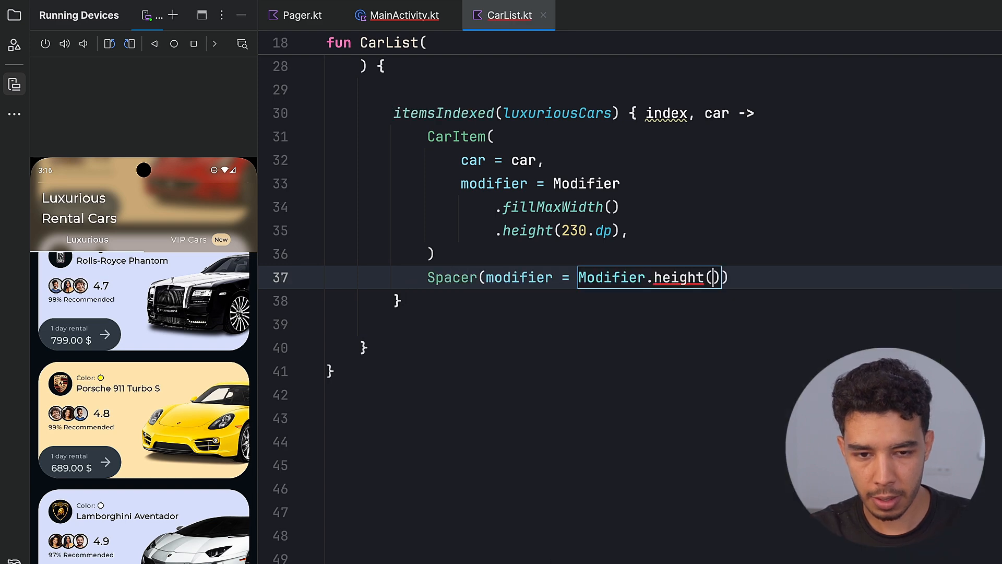
text(22.dp)
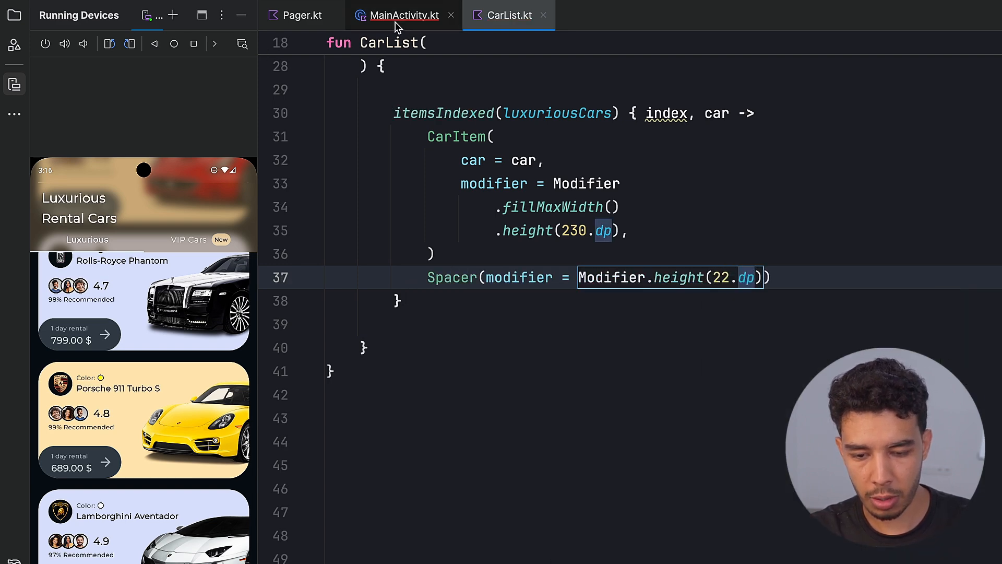
Step: Give HomeScreen a paddingValues: PaddingValues parameter, pass innerPadding, and forward it to CarList
click(404, 14)
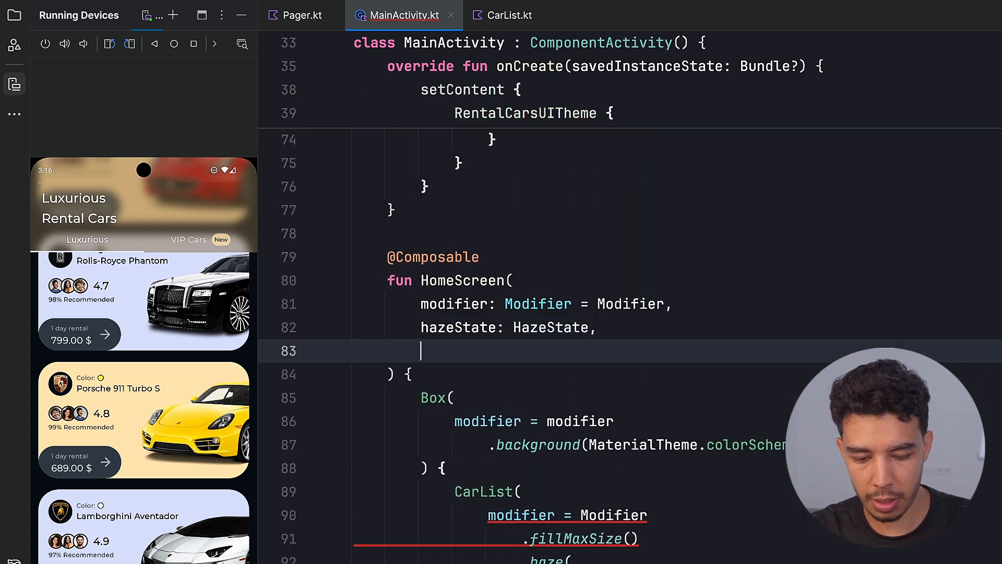
text(paddingValues: PaddingValues)
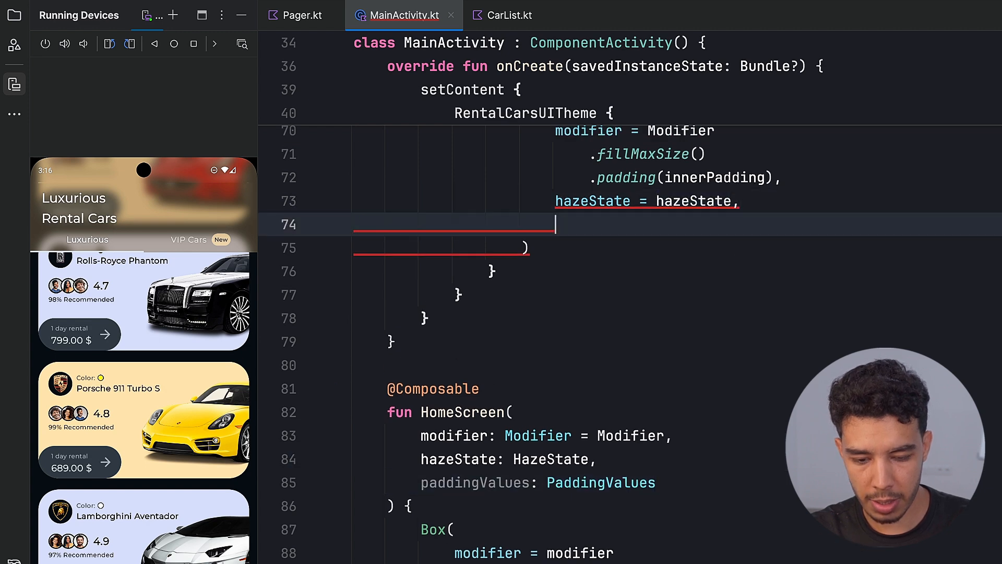
text(paddingValues = innerPadding)
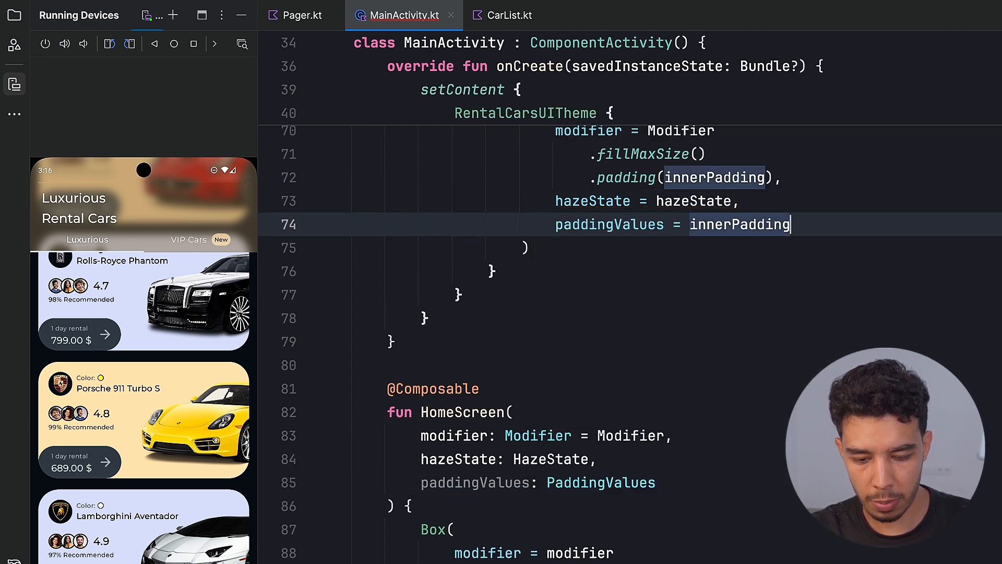
scroll(down, 3)
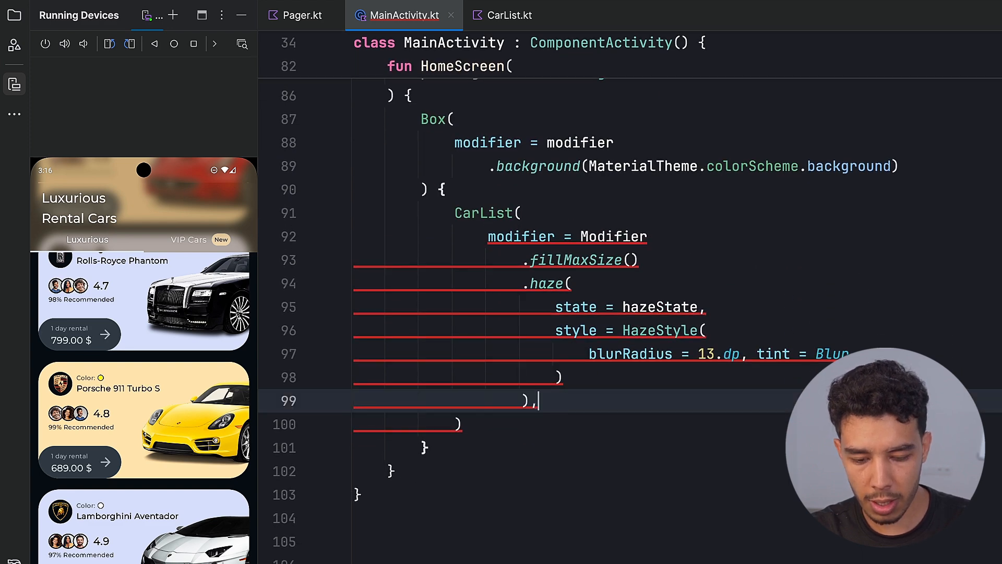
text(paddingValues = _paddingValues)
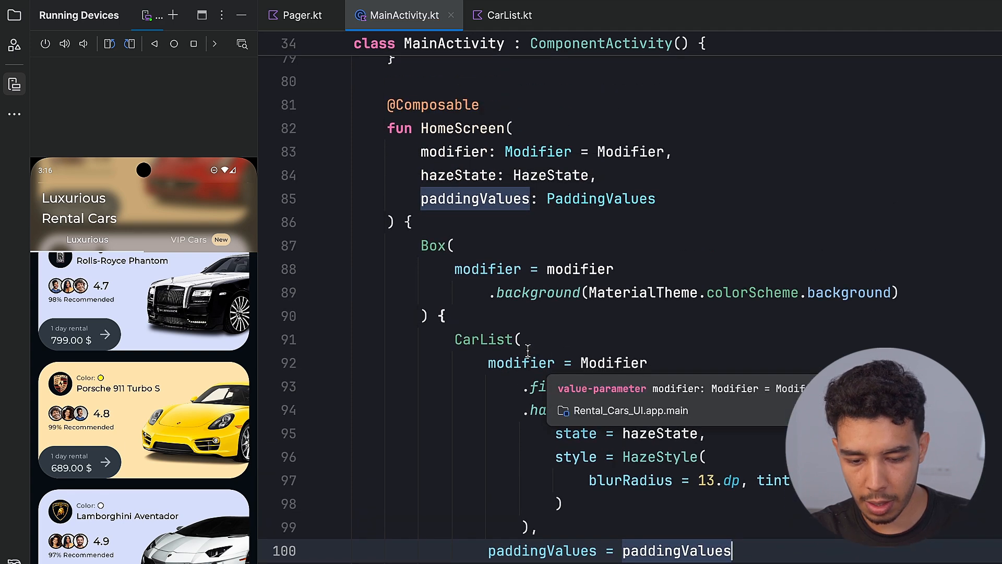
scroll(up, 3)
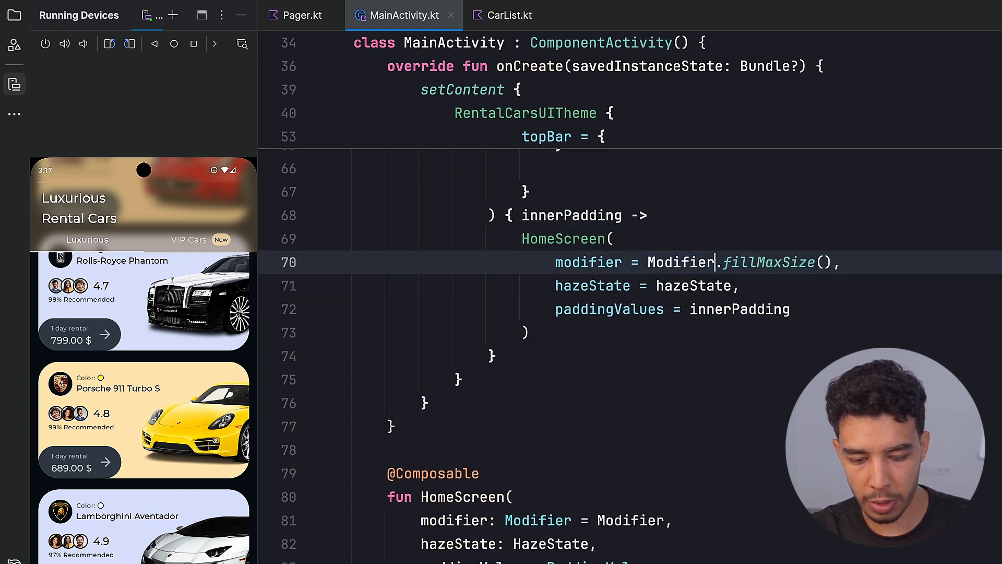
scroll(down, 3)
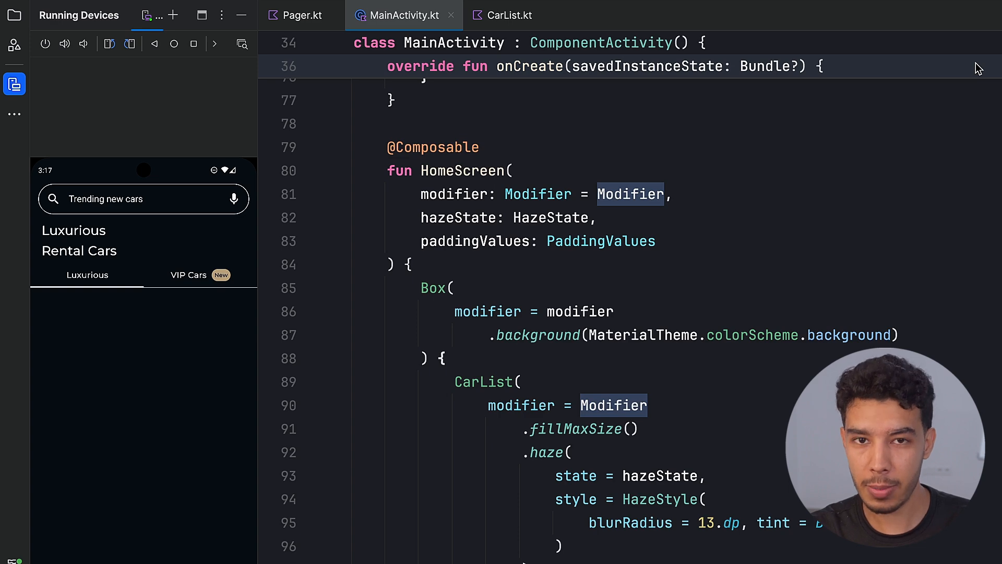
Step: Scroll the relaunched app to see the Ferrari SF90 Stradale and Rolls-Royce Phantom cards
click(14, 455)
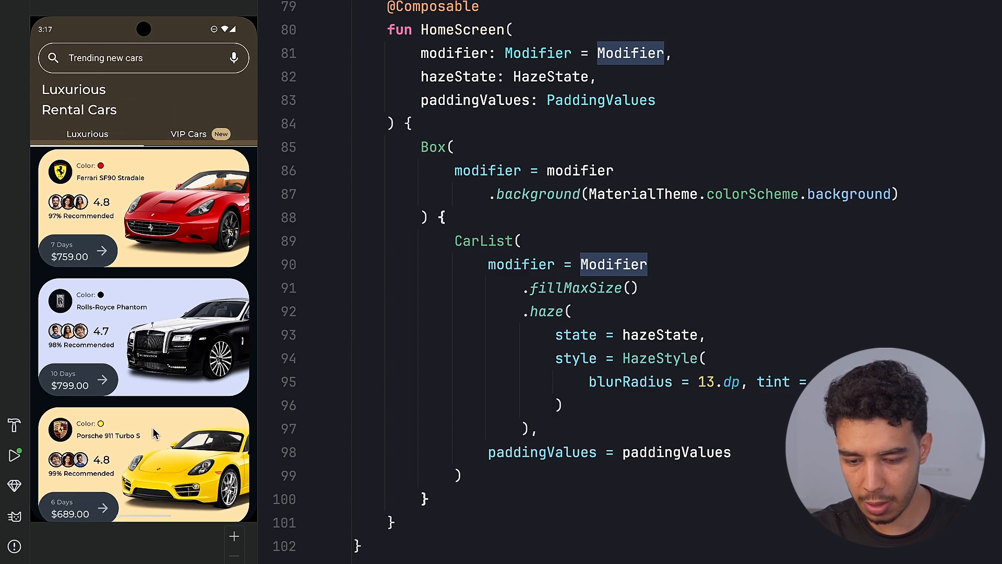
scroll(down, 3)
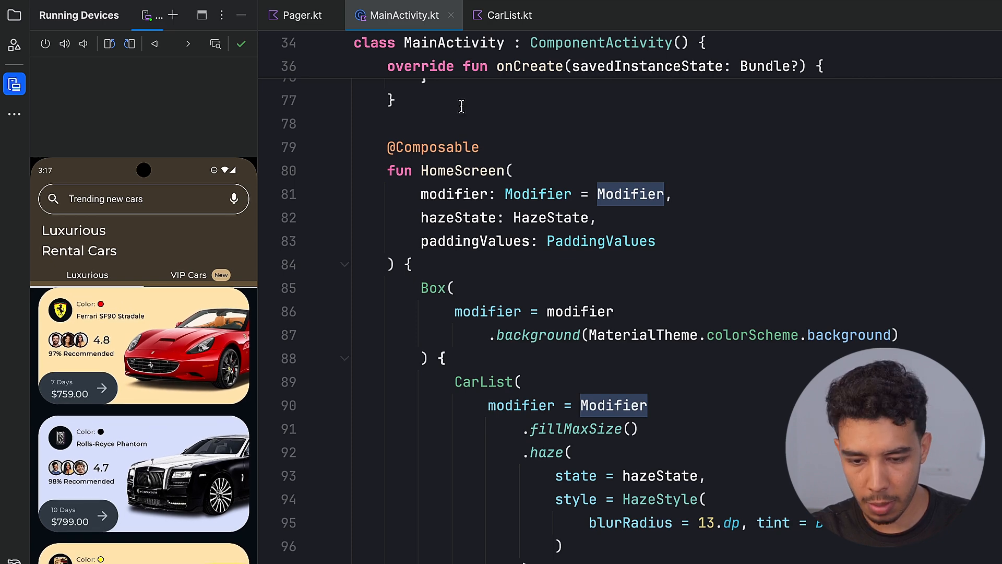
Step: Change CarList's top content padding to calculateTopPadding() + 22.dp
click(510, 15)
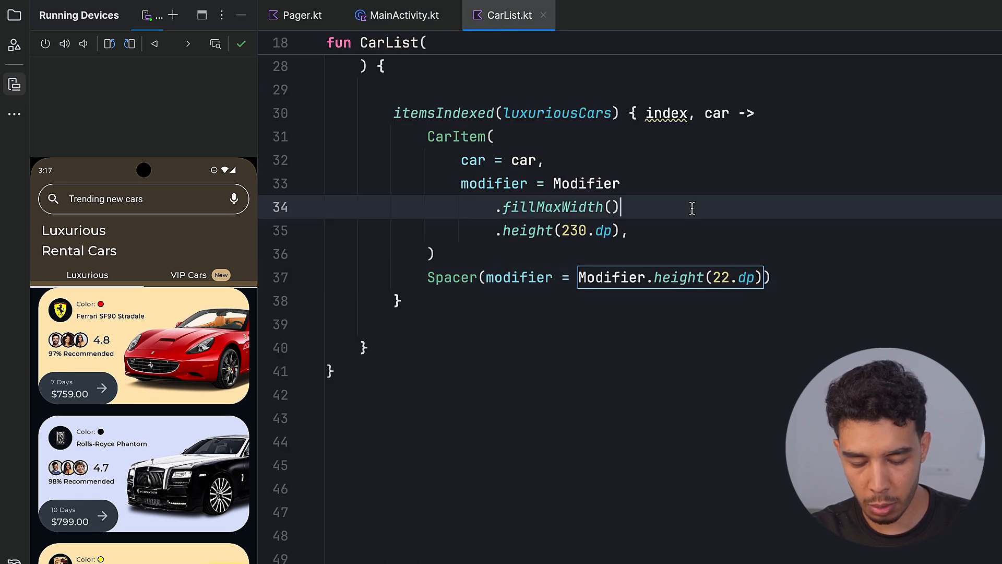
scroll(up, 3)
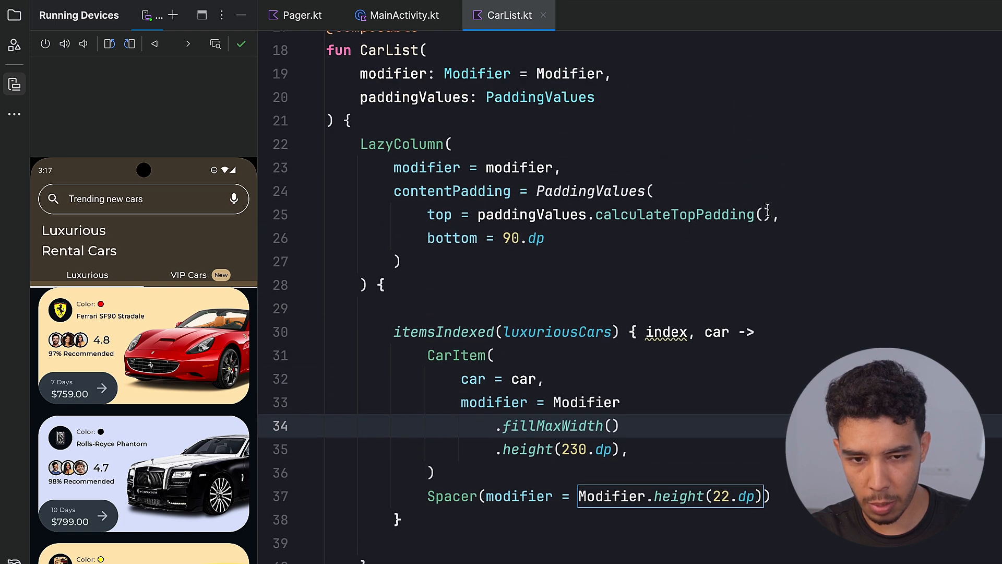
text(+)
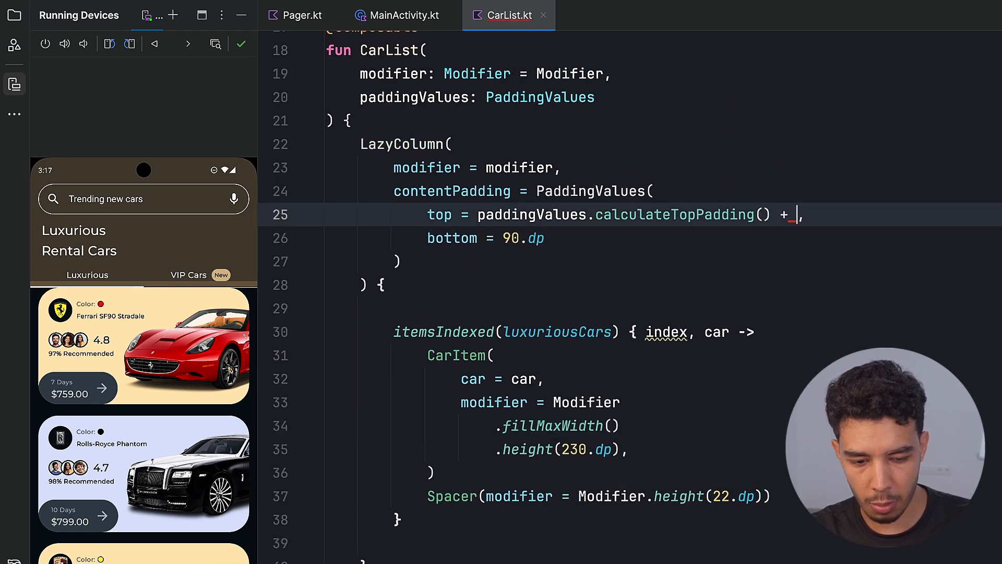
text(20.dp)
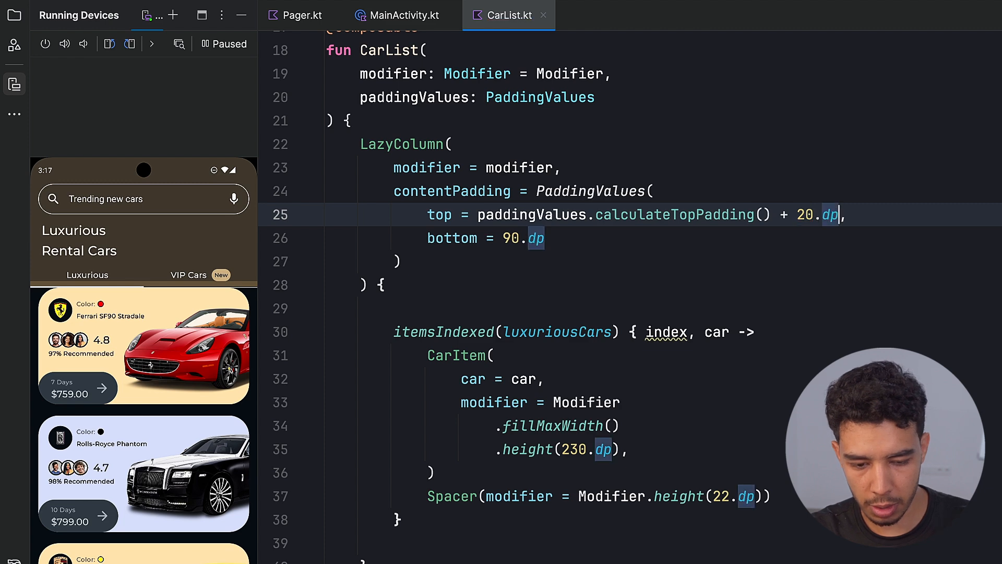
text(22)
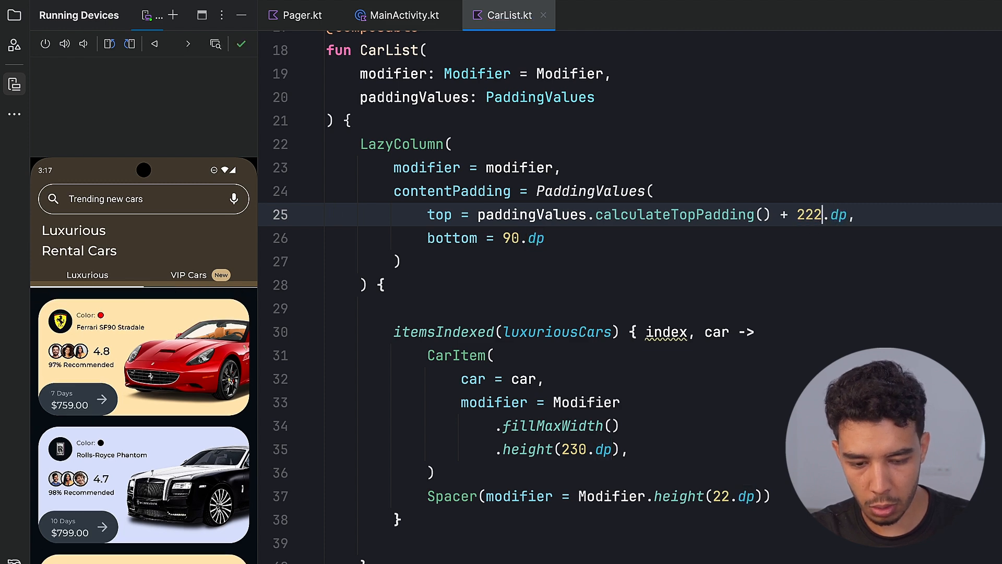
key(Backspace)
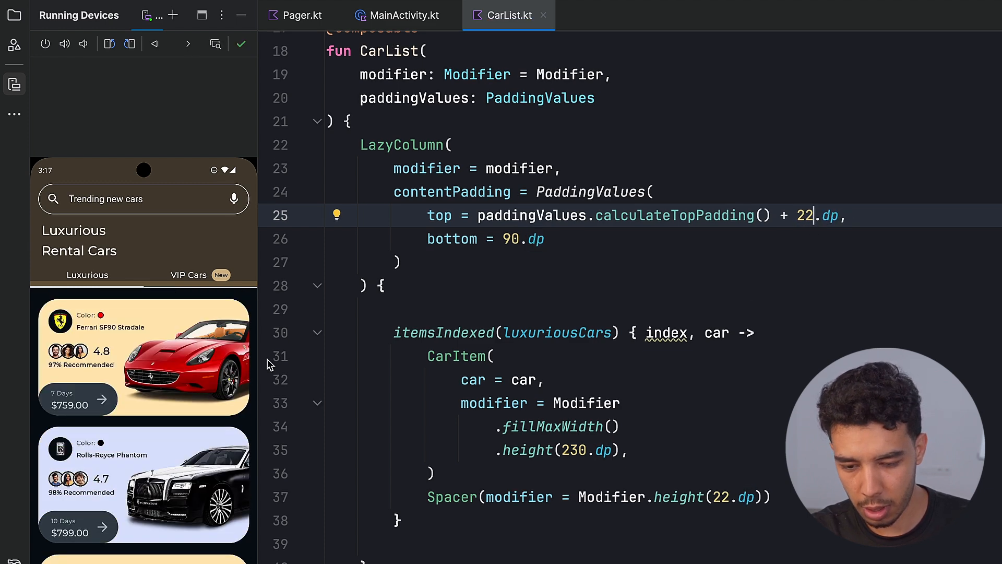
scroll(down, 3)
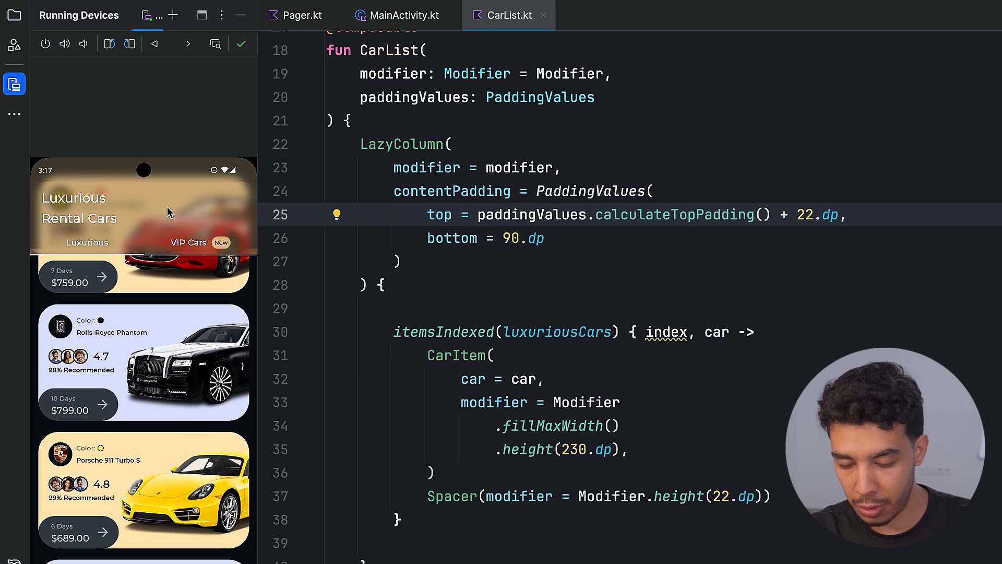
mouse_move(208, 234)
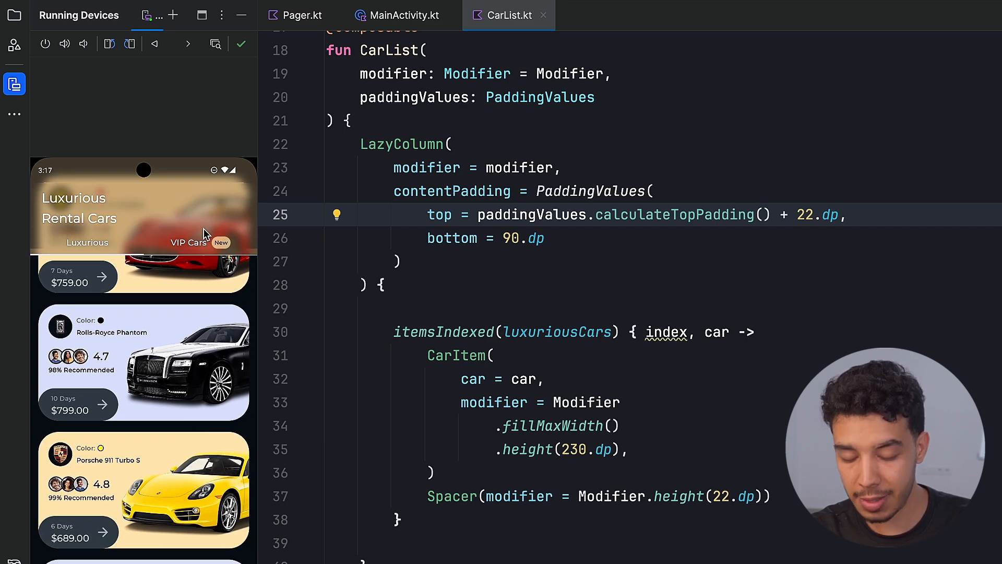
scroll(down, 3)
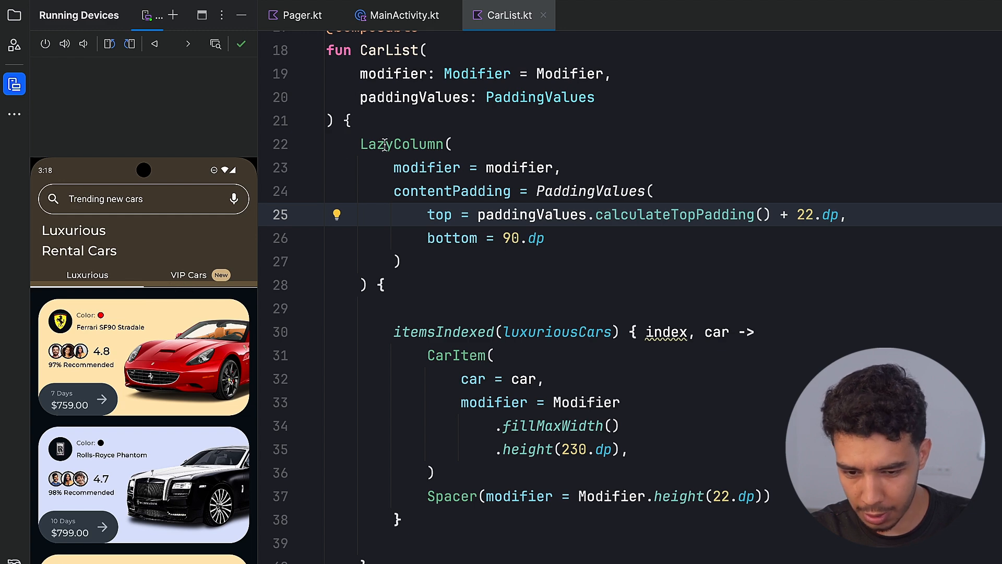
Step: Delete the .background(...) modifier from the HomeScreen Box in MainActivity.kt
click(396, 15)
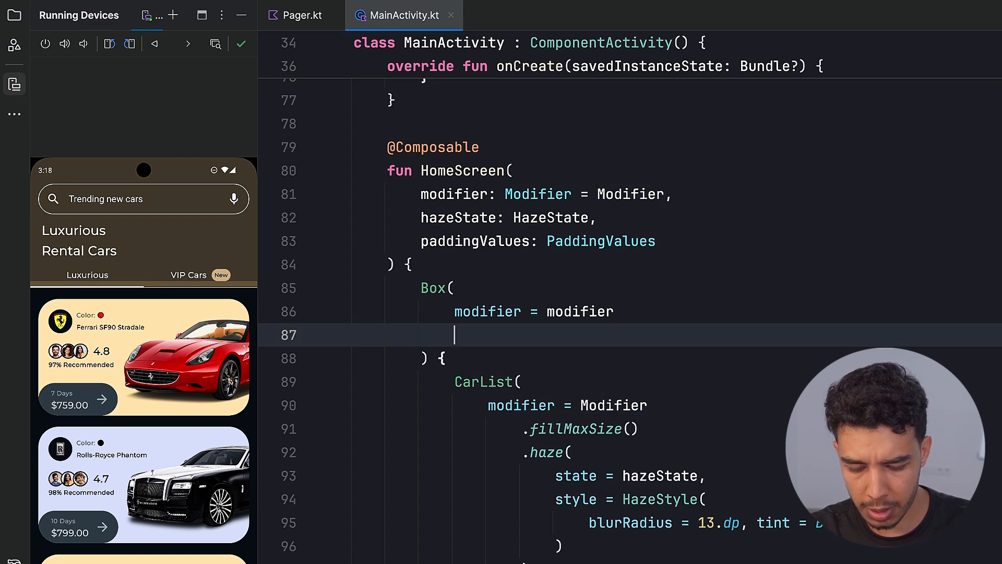
scroll(up, 3)
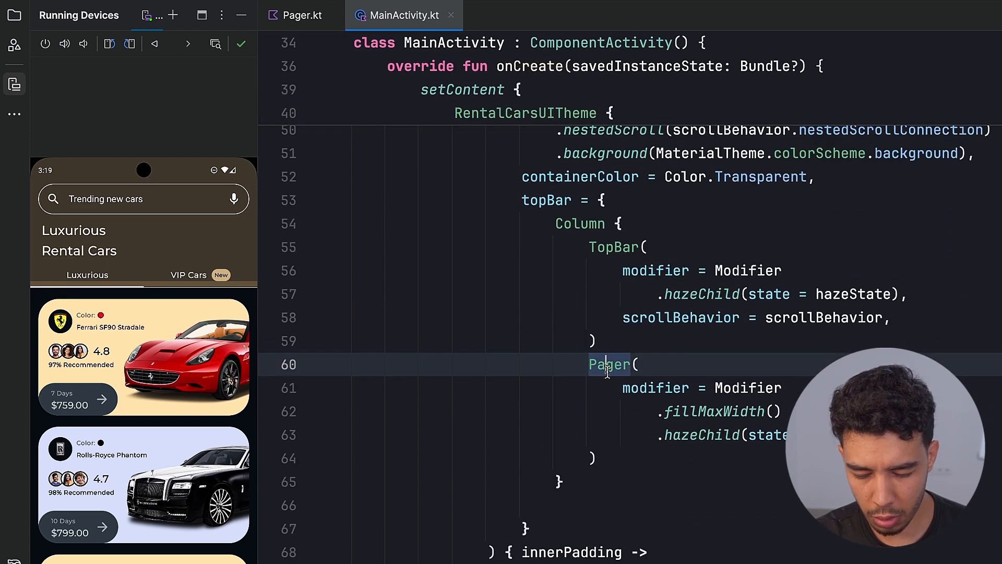
mouse_move(160, 293)
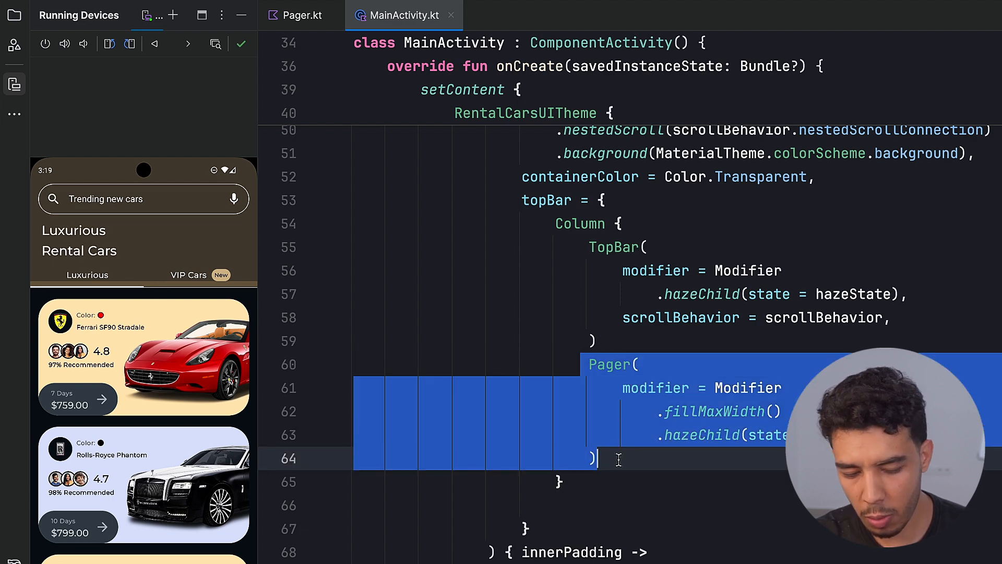
scroll(down, 3)
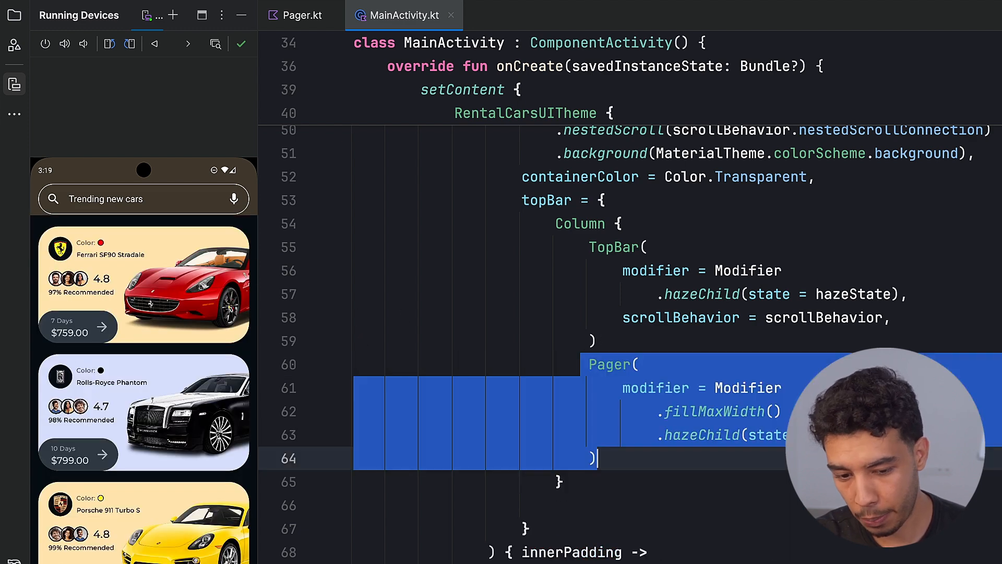
Step: Edit the horizontal dividers code in Pager.kt
click(301, 15)
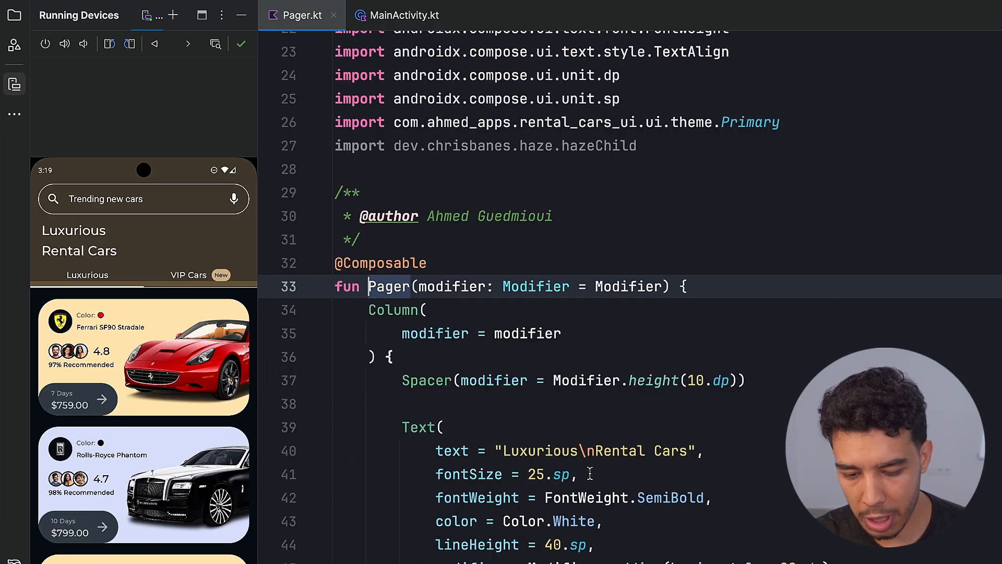
scroll(down, 3)
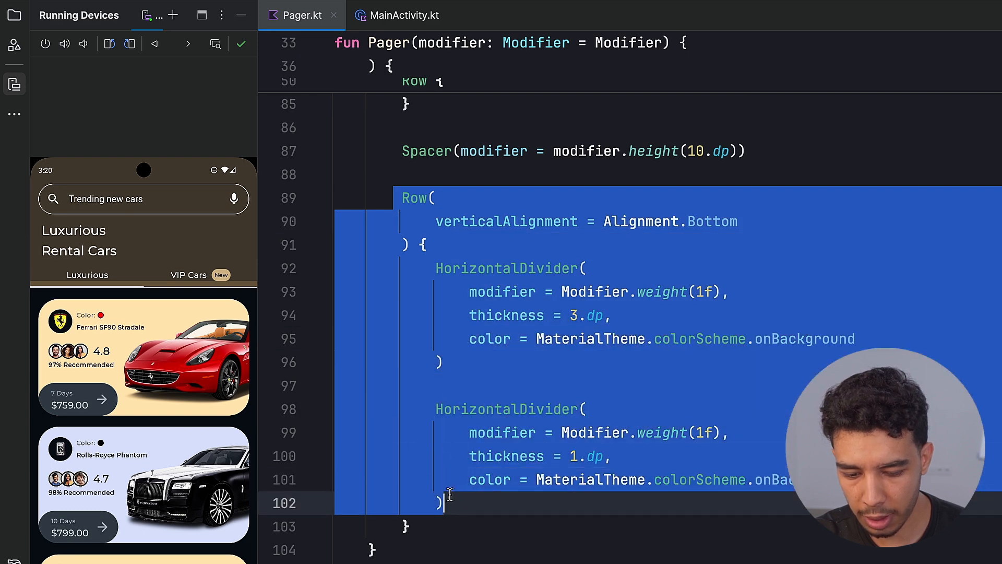
key(delete)
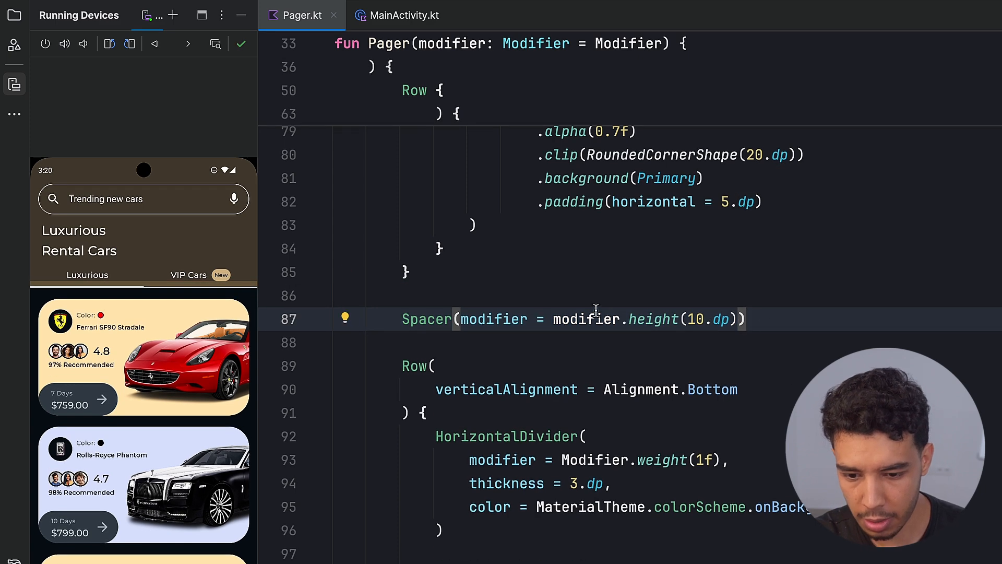
text(.width(10.dp)))
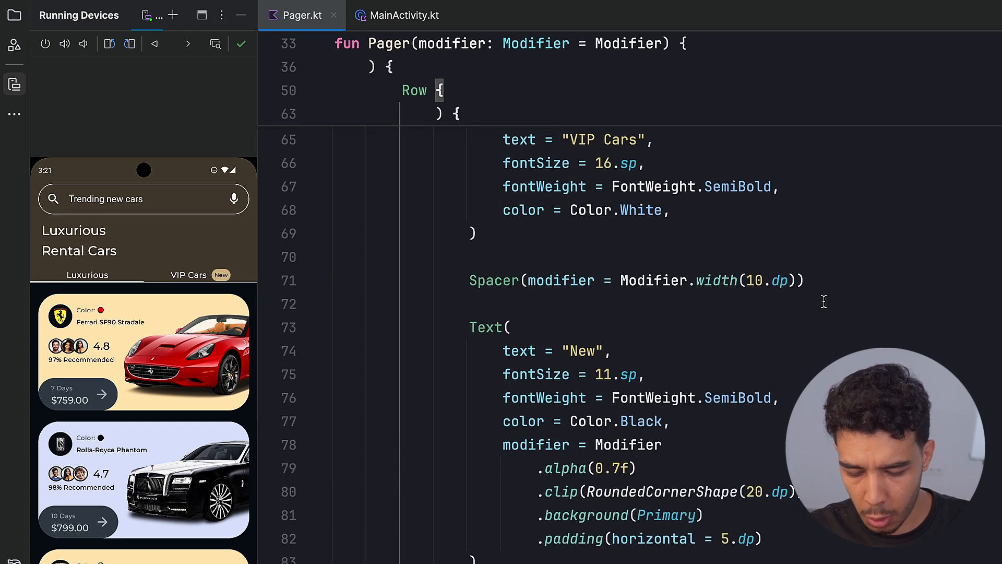
scroll(down, 3)
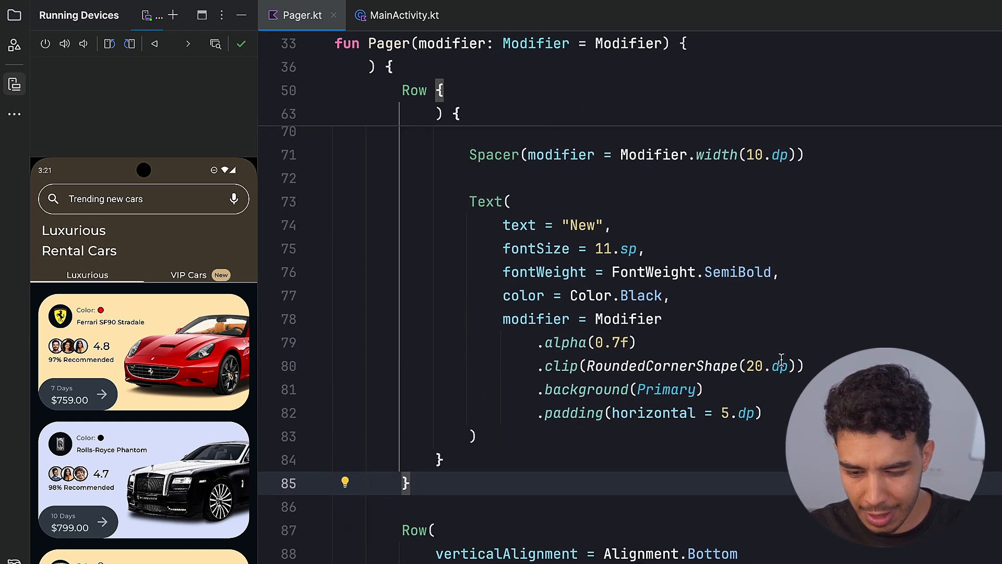
scroll(up, 3)
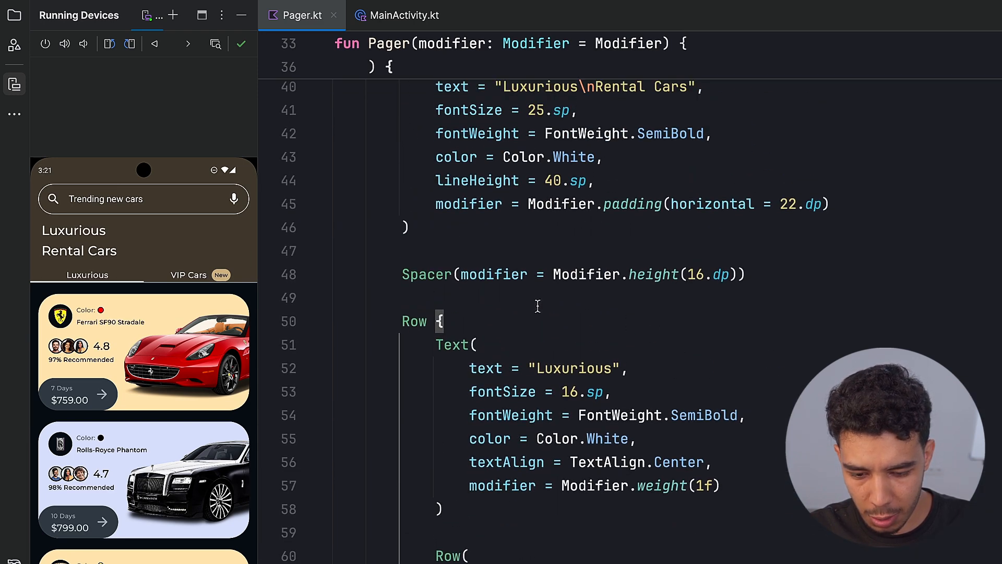
Step: Give the tabs Row modifier = Modifier.padding(bottom = 10.dp)
click(414, 320)
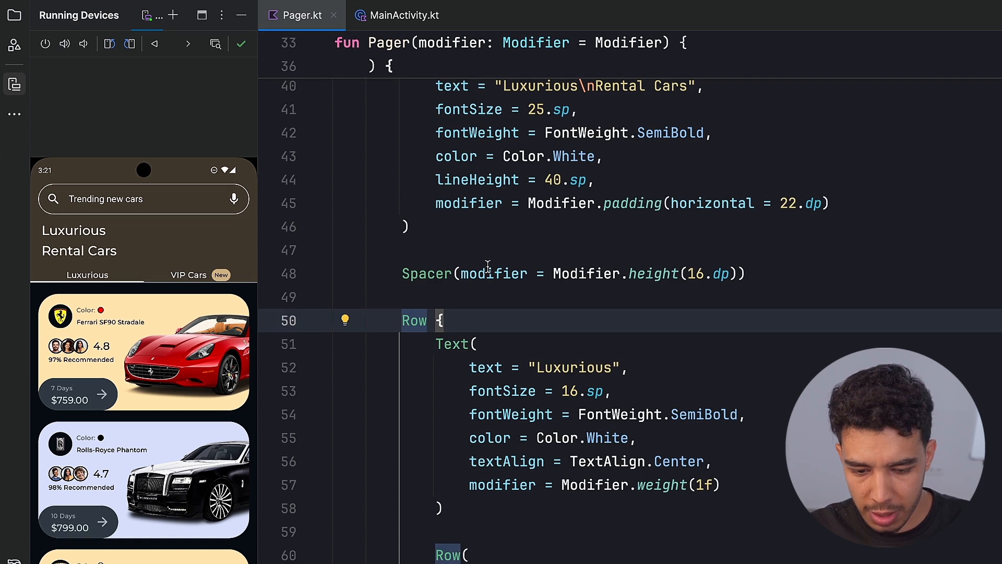
mouse_move(549, 320)
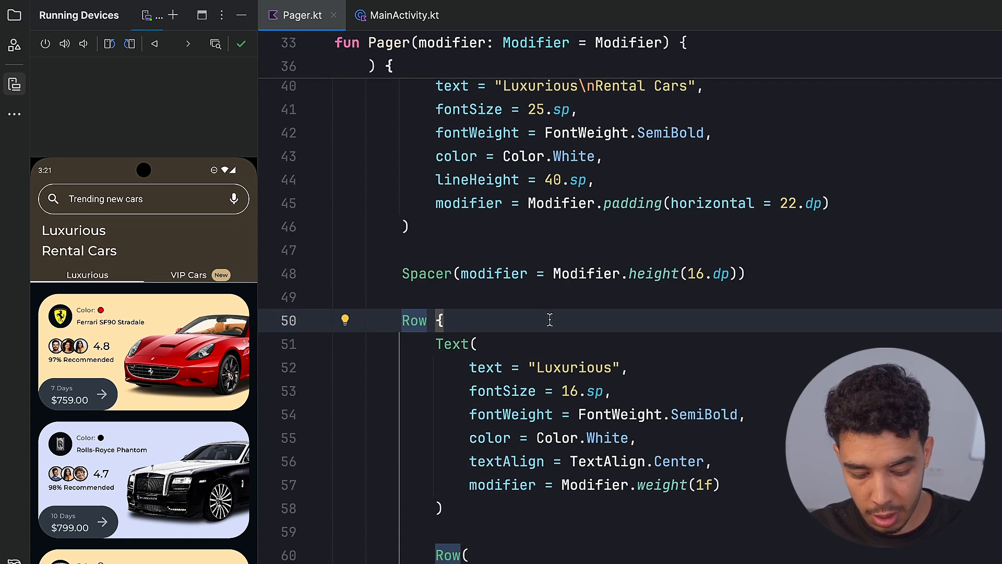
text(modifier =)
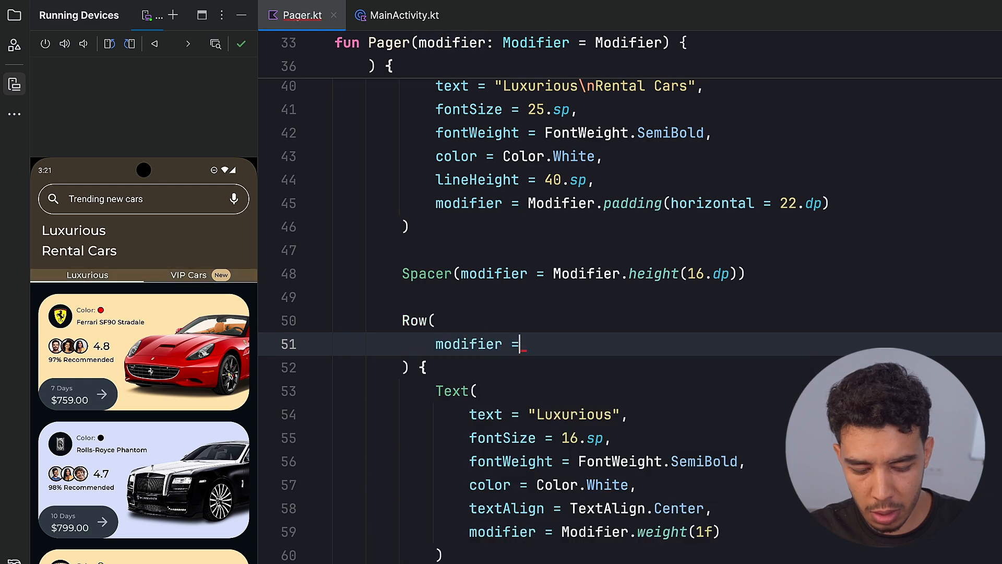
text(Modifier.padding(bottom =)
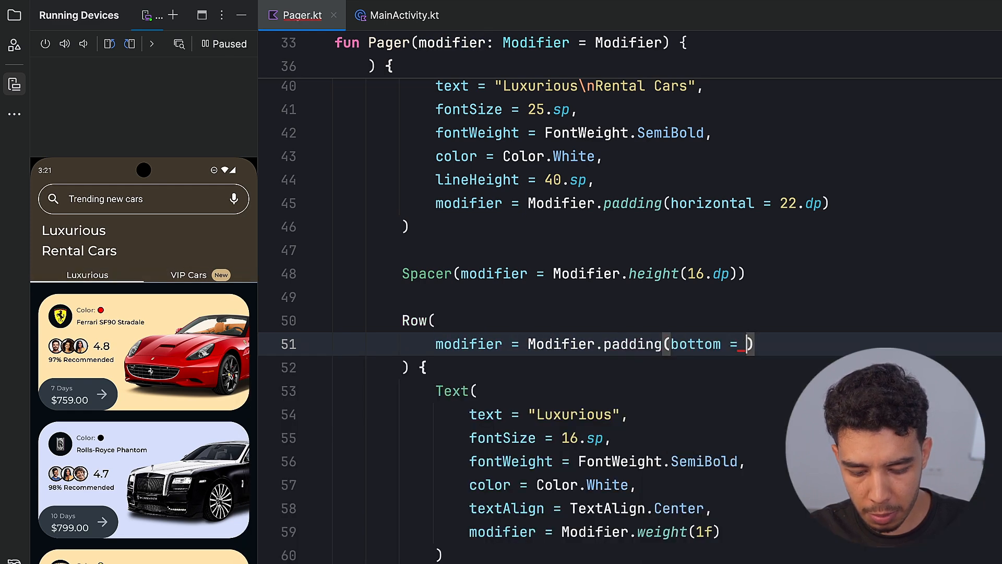
text(16.dp)
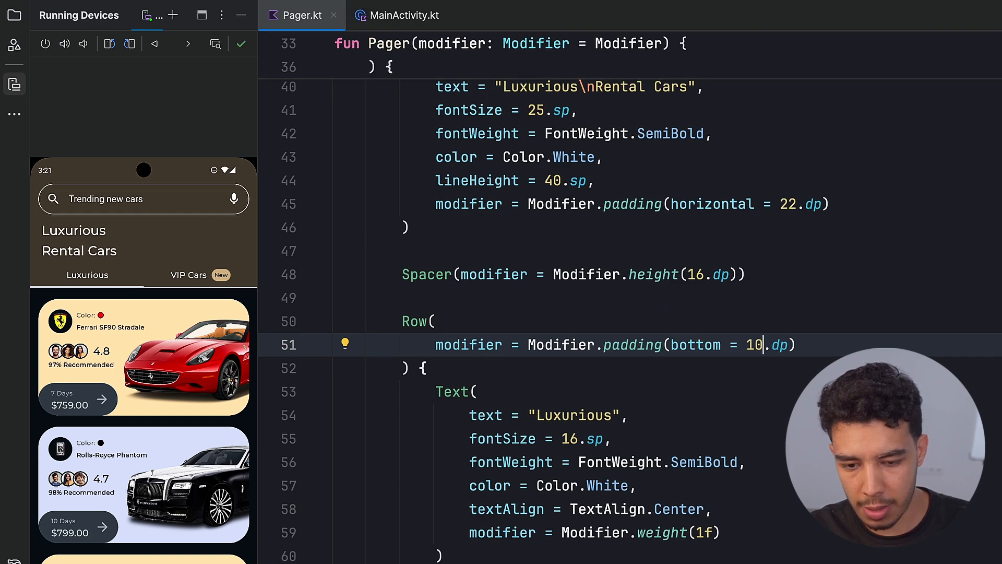
click(405, 15)
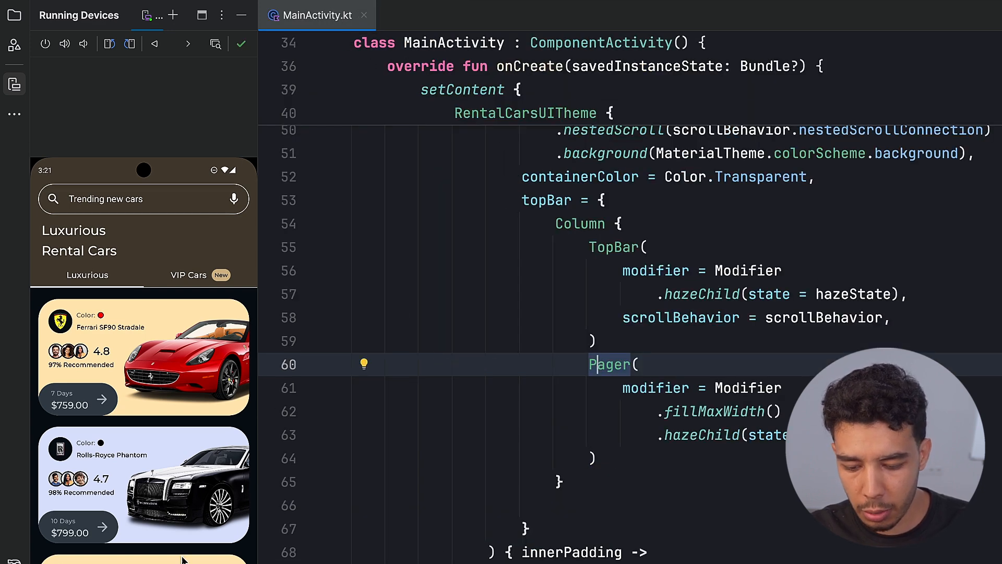
Step: Add BottomBar below CarList with a full-width modifier padded 26.dp horizontally
scroll(down, 3)
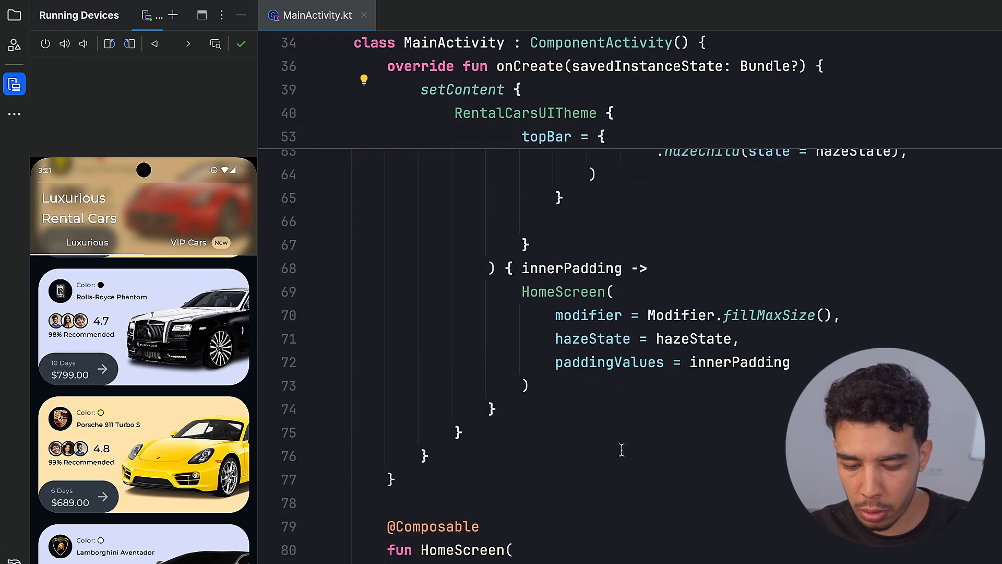
scroll(down, 3)
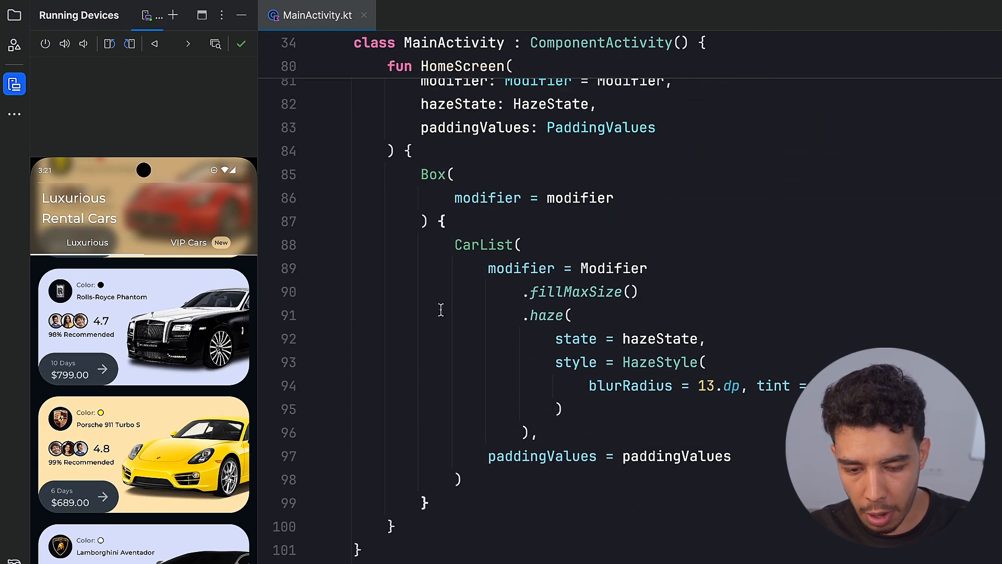
click(458, 479)
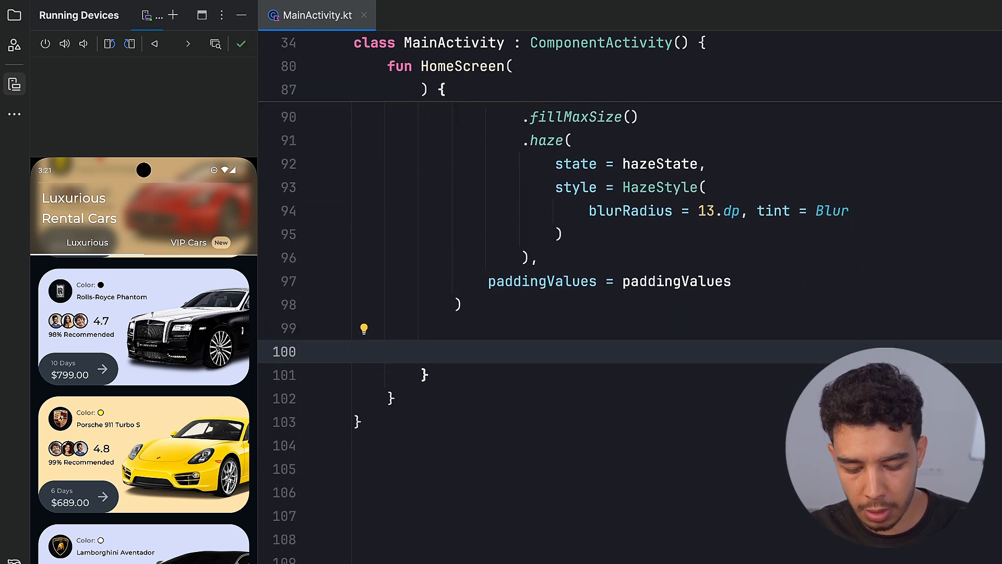
text(BottomBar()
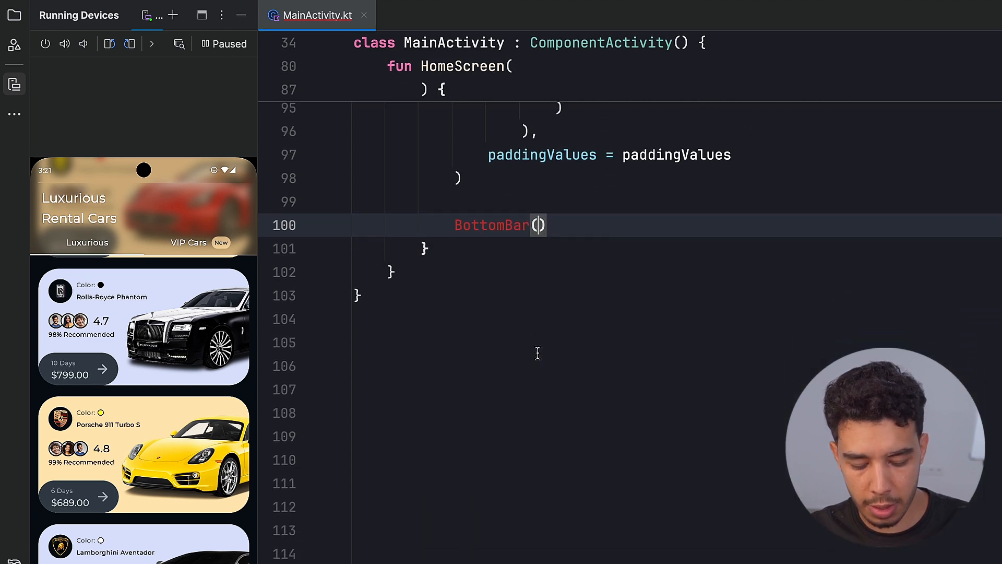
text(modifier = Modifier)
text(.)
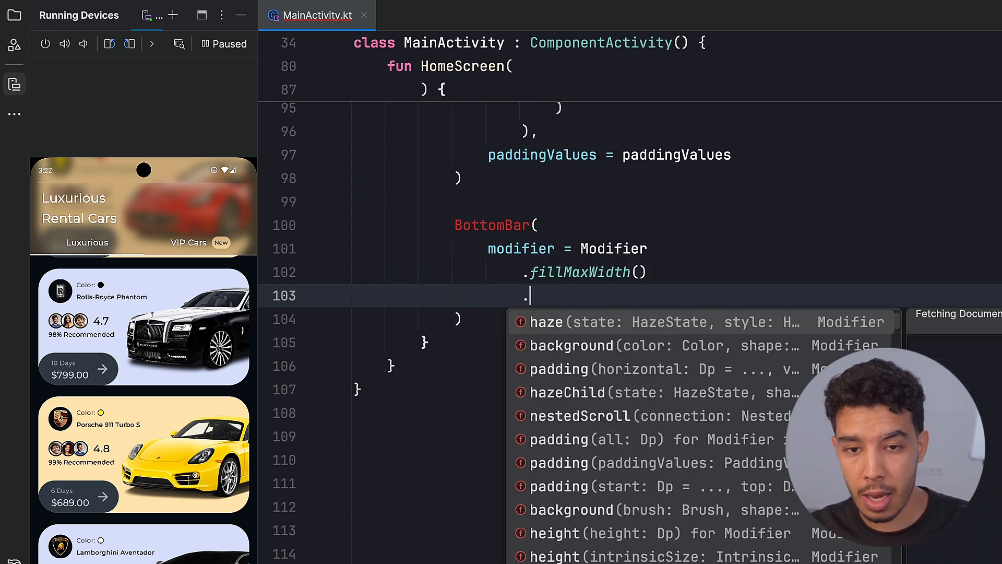
text(padding(horizontal = 26)
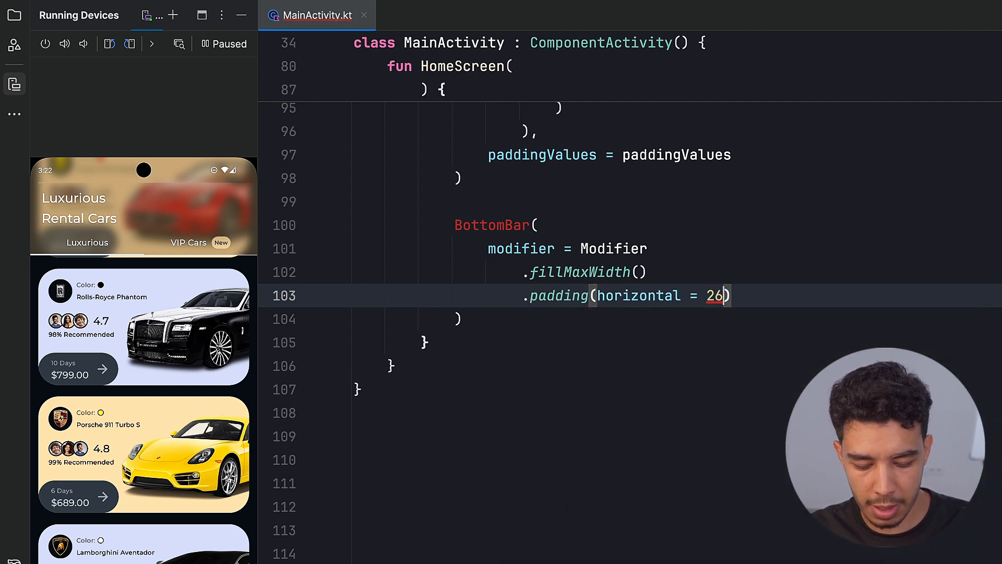
text(.dp)
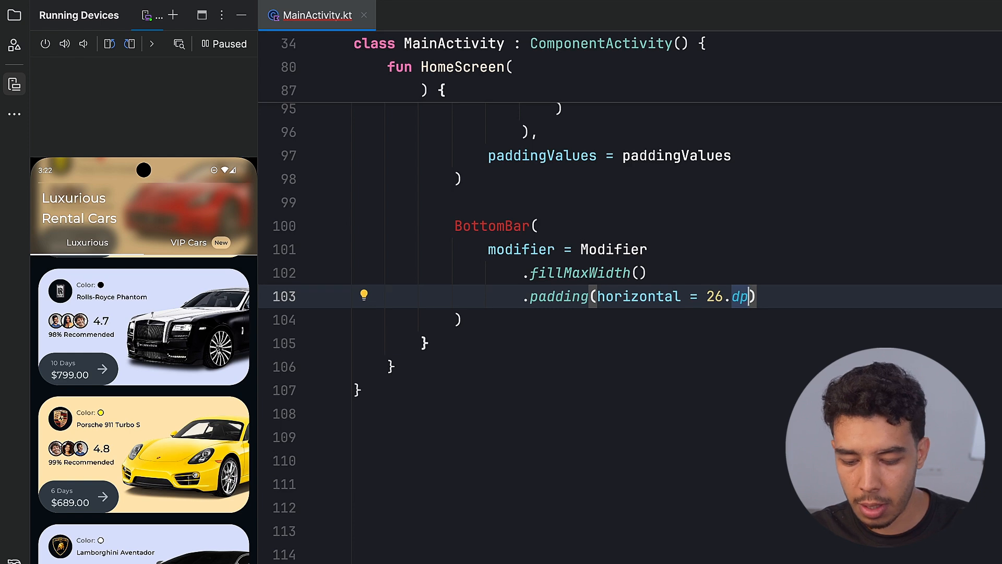
scroll(down, 3)
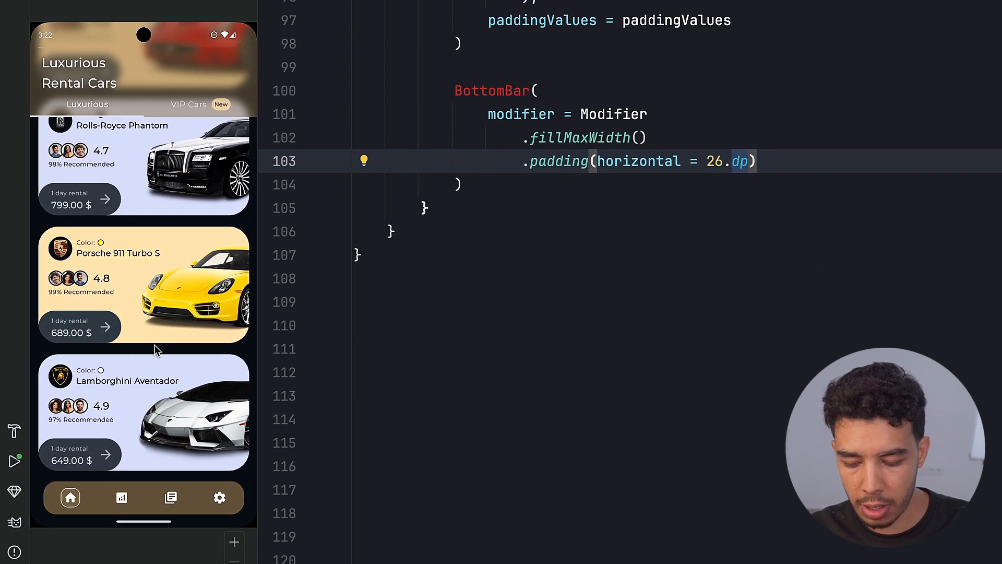
scroll(up, 3)
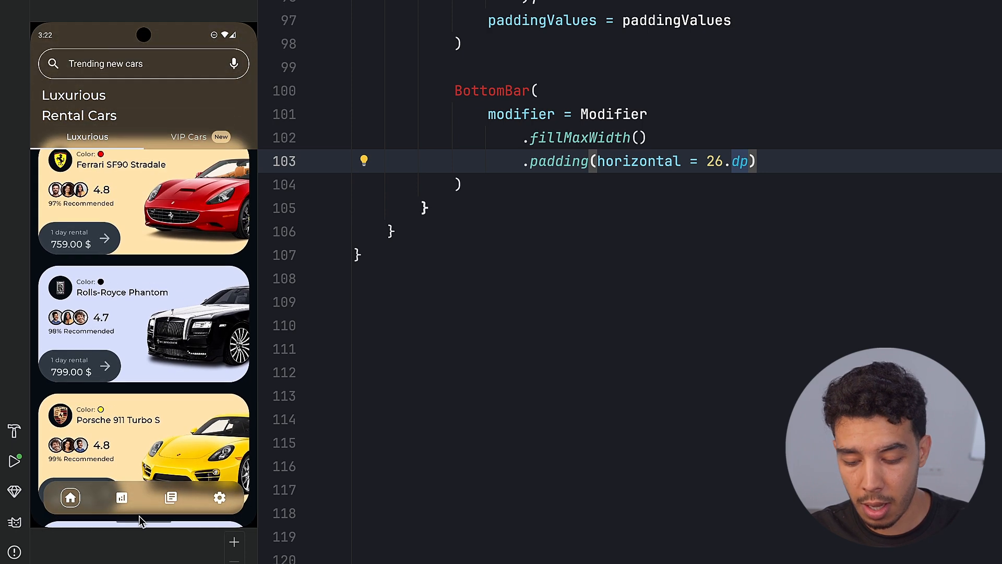
scroll(down, 3)
text(.al)
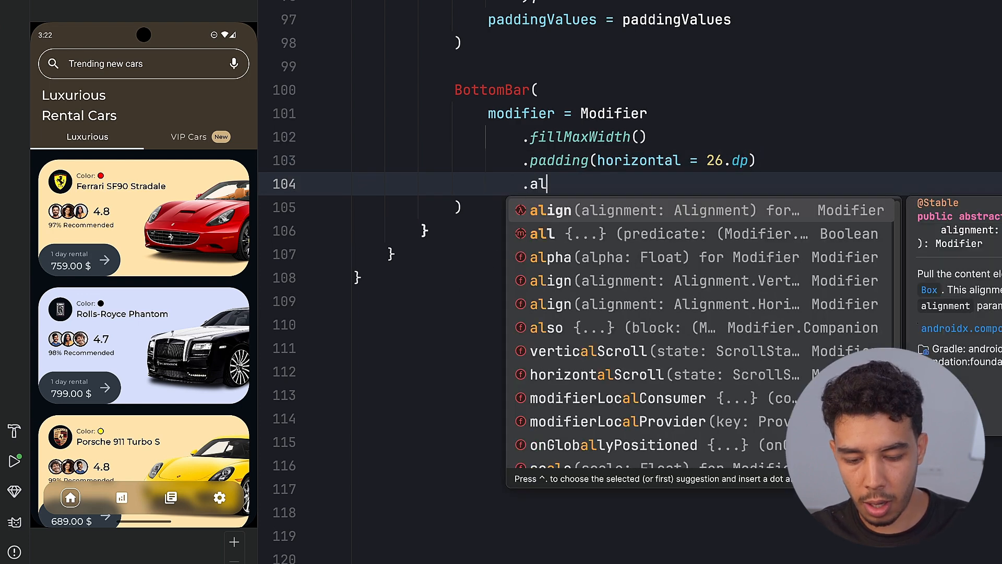
Step: Align BottomBar to BottomStart with 26.dp bottom padding and a RoundedCornerShape hazeChild
click(550, 210)
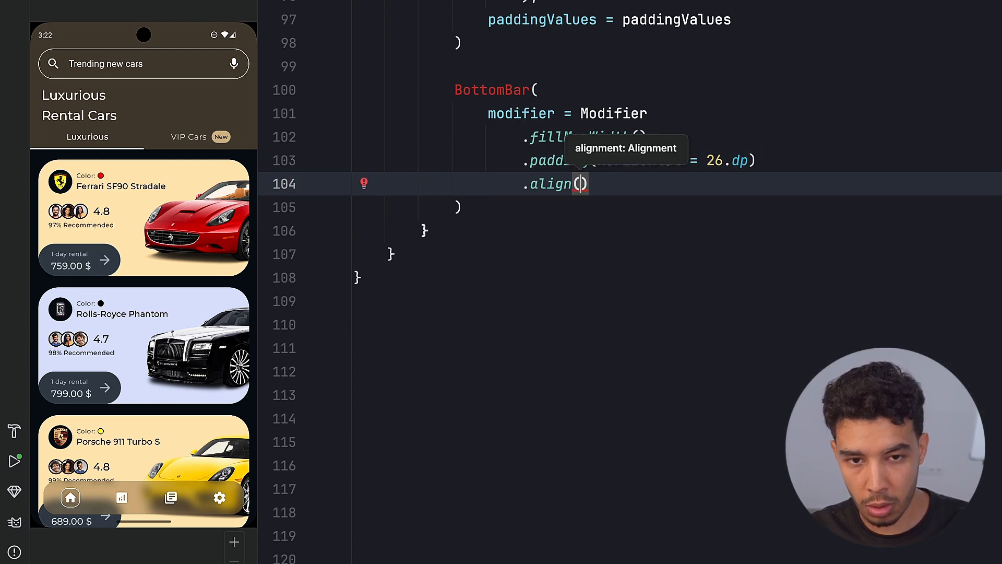
text(Alignment.b)
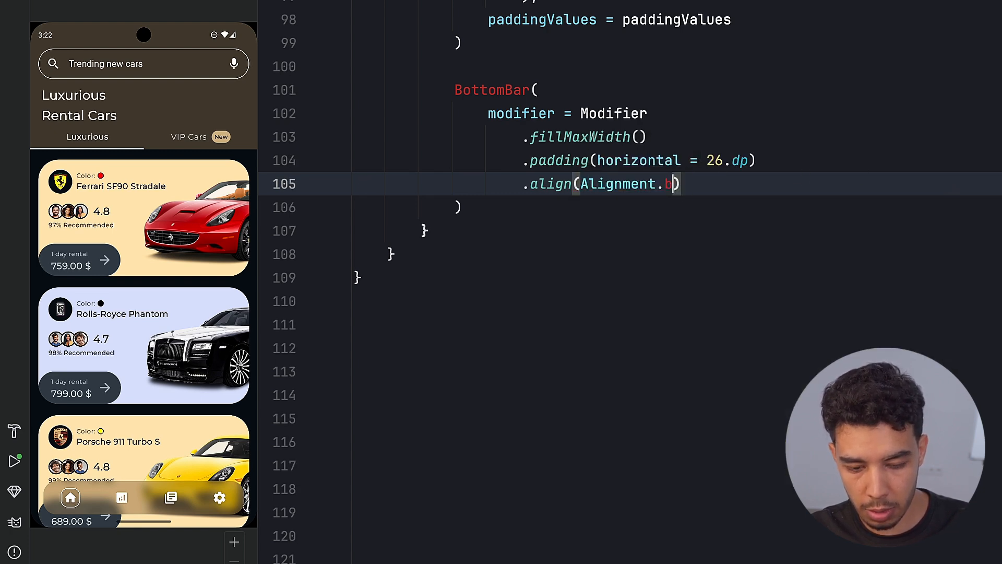
text(BottomStart)
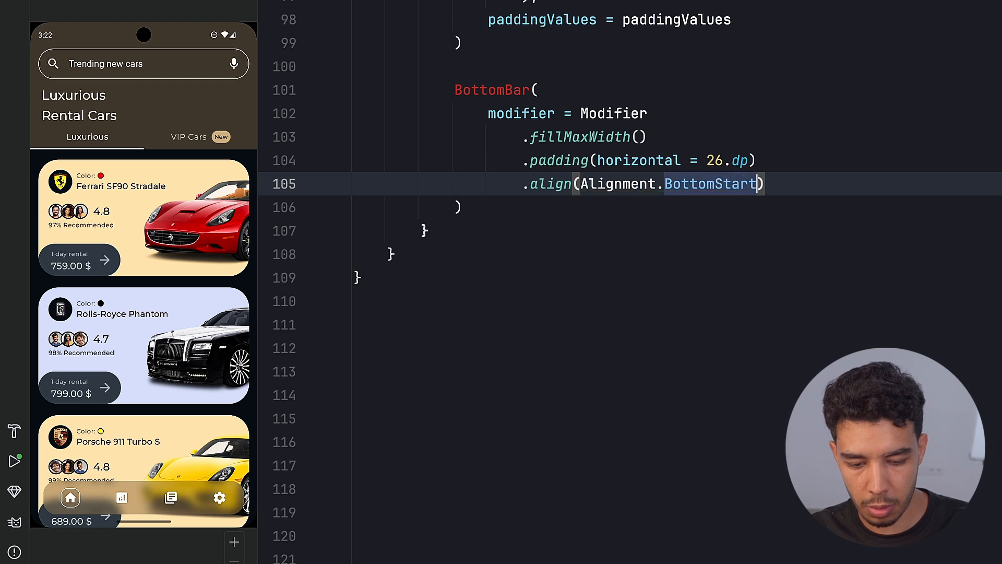
text(.padding(bottom =)
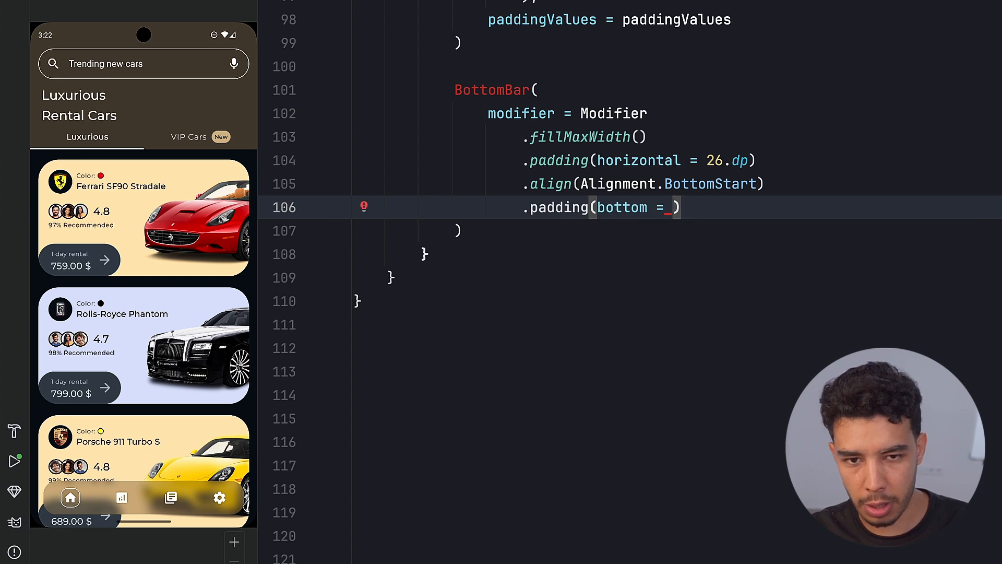
text(26.dp)
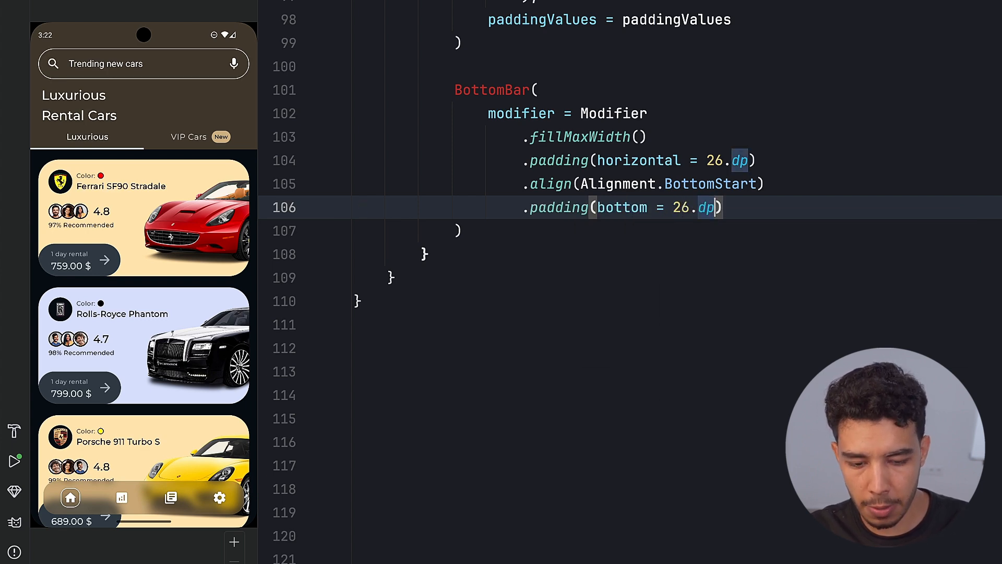
text(.hazeChild()
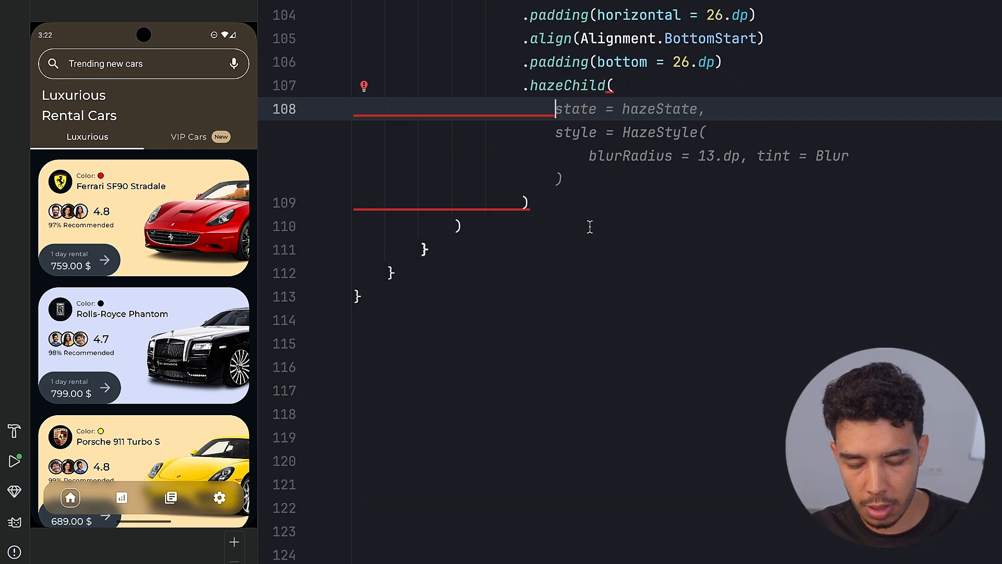
text(hazeState,)
text(shape =)
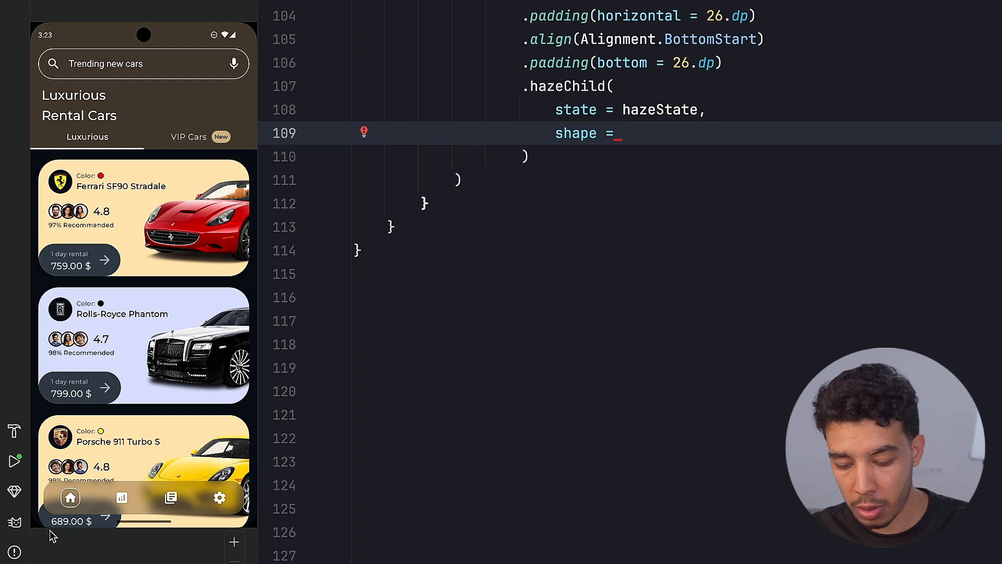
text(RoundedCornerShape(2)
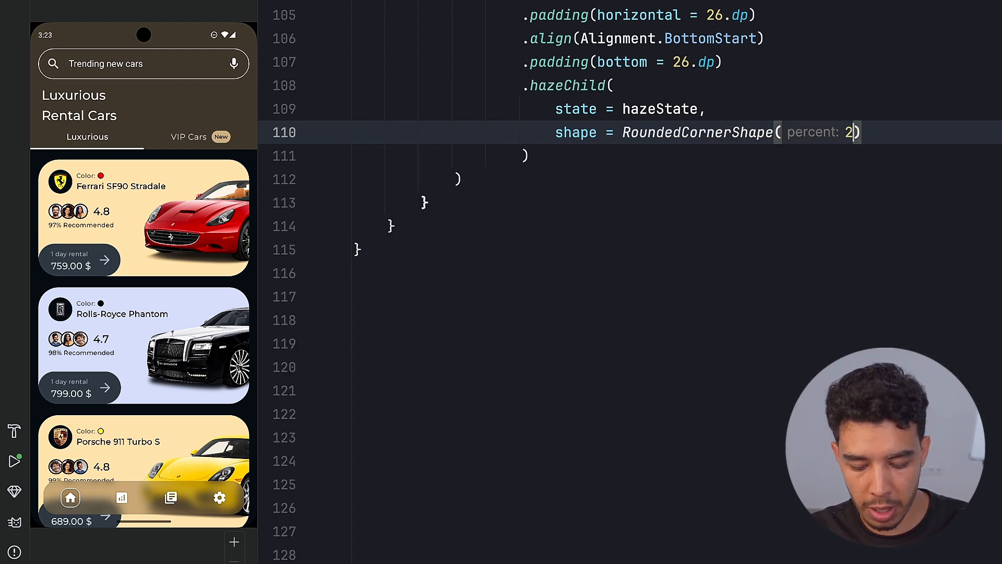
scroll(up, 3)
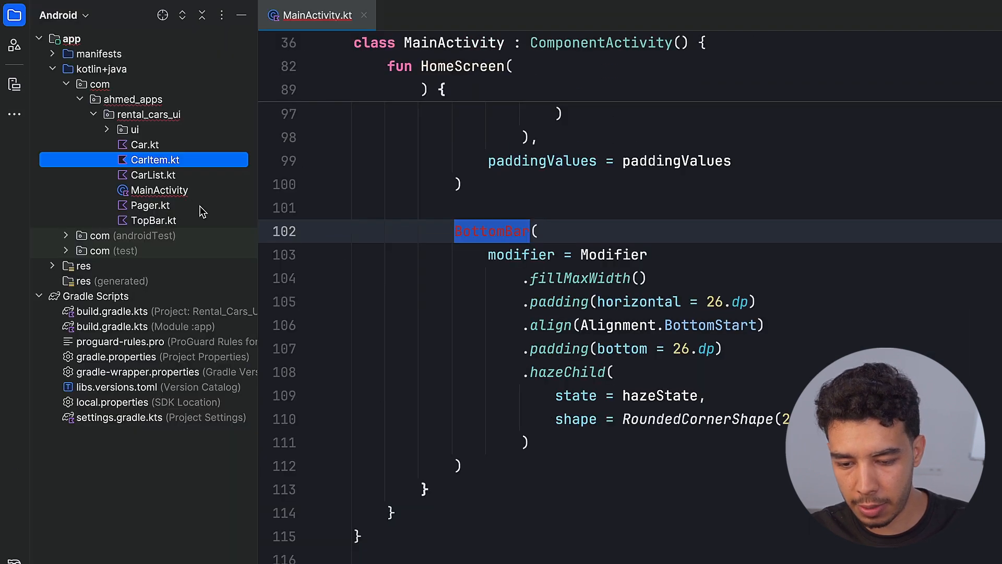
Step: Create BottomBar.kt in rental_cars_ui with an empty BottomBar composable taking a modifier
click(147, 114)
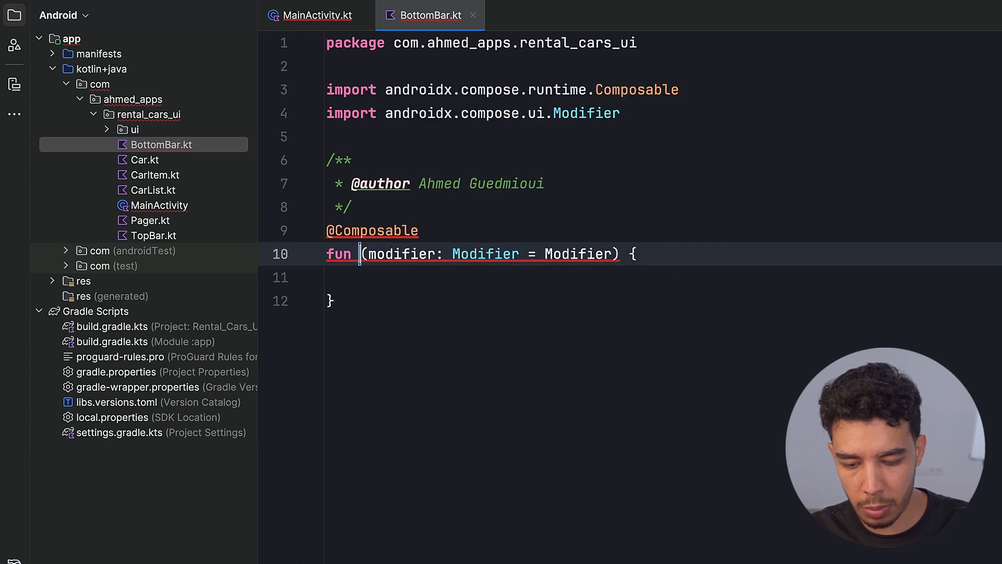
click(313, 15)
text(BottomBar)
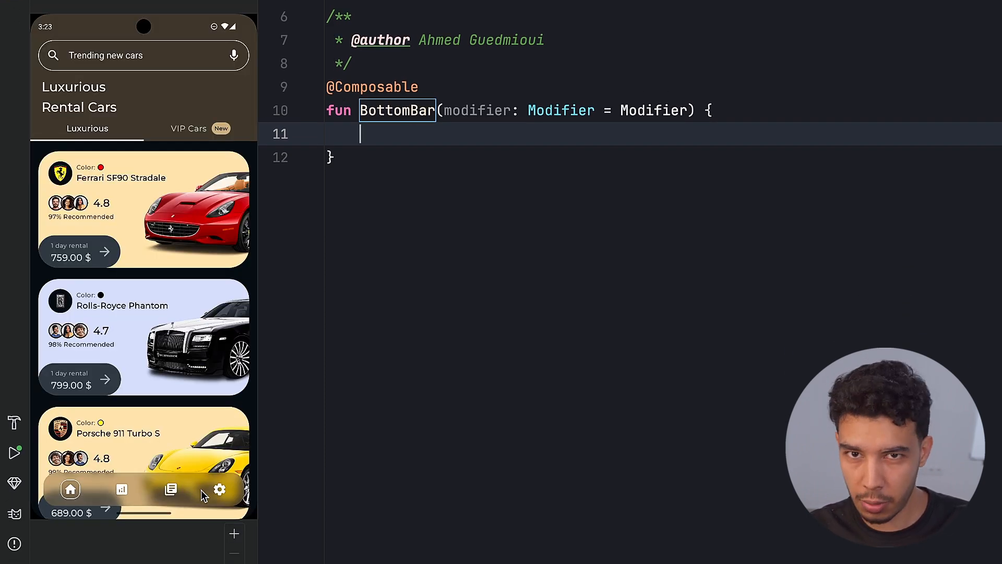
mouse_move(518, 90)
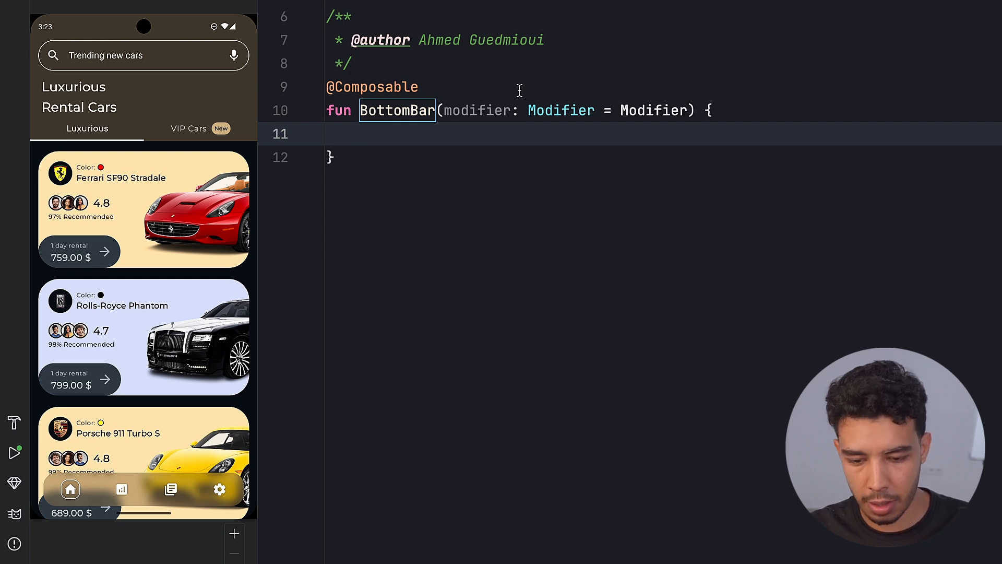
key(enter)
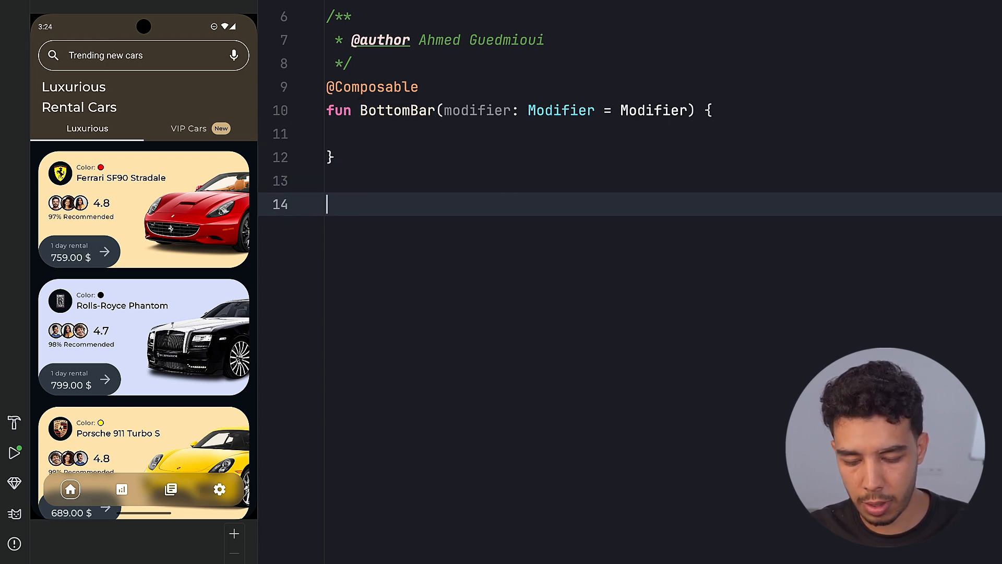
Step: Add the BottomBarItem data class (title, isSelected) and bottomBarItems list, second item titled Account
scroll(down, 3)
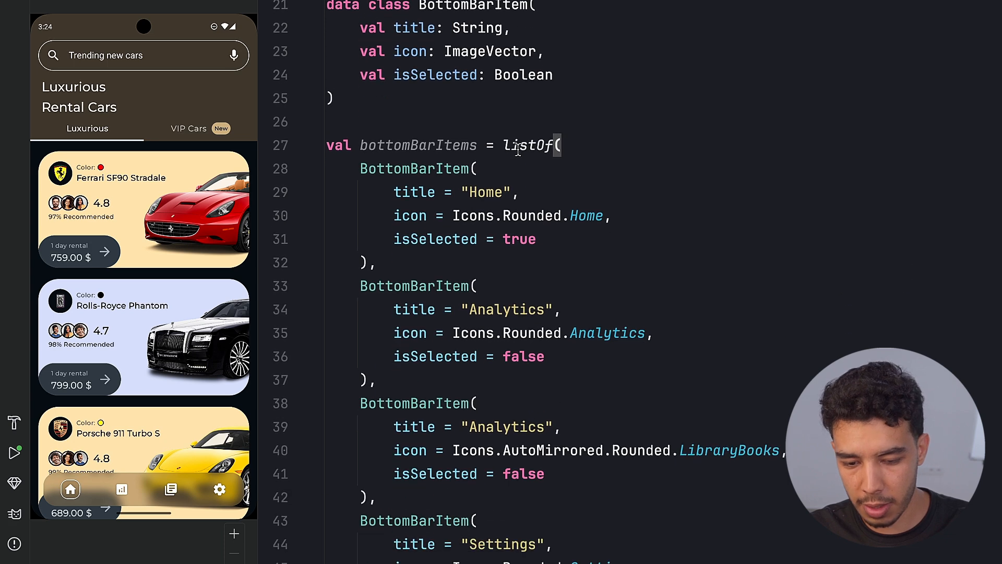
double_click(414, 27)
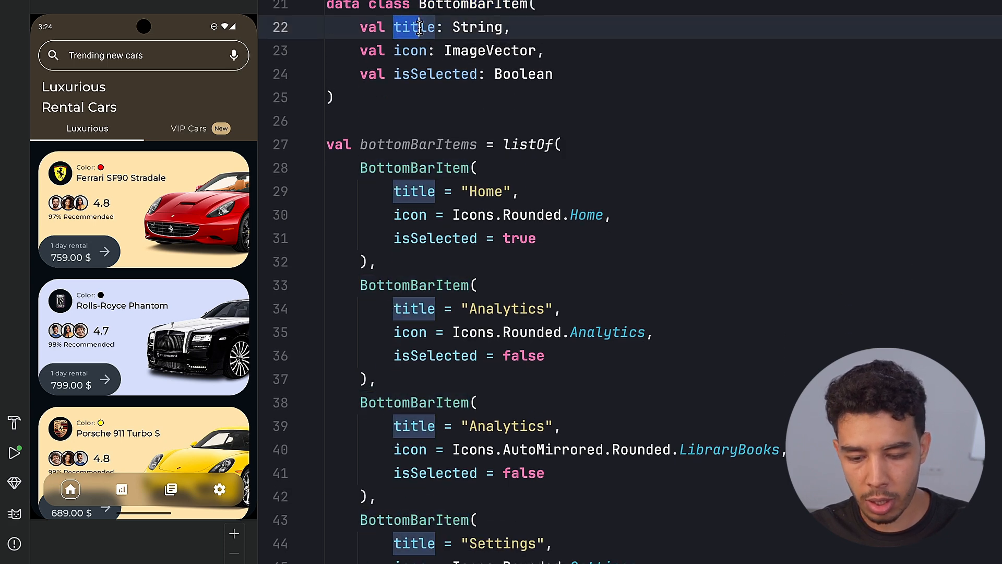
click(399, 74)
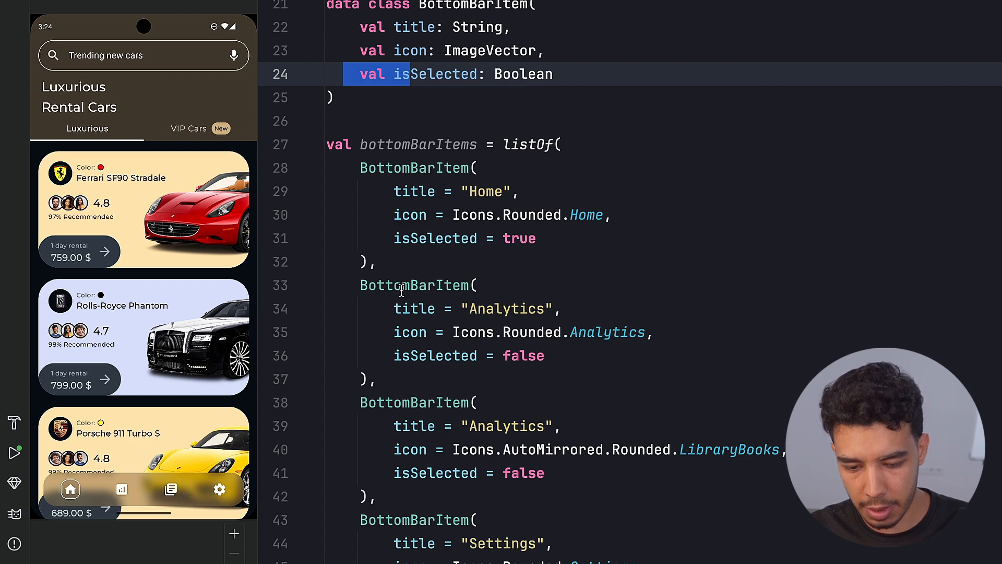
scroll(down, 3)
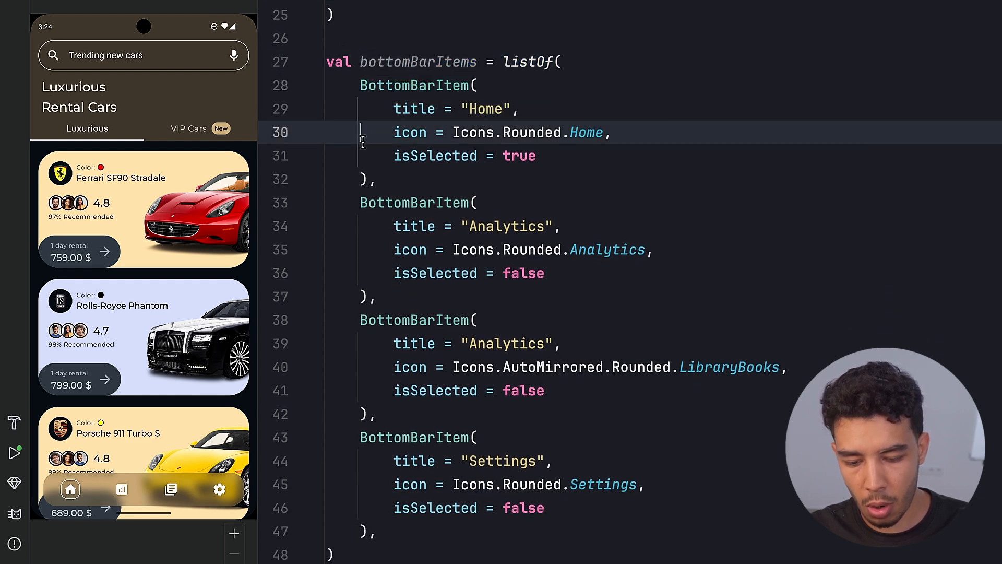
scroll(down, 3)
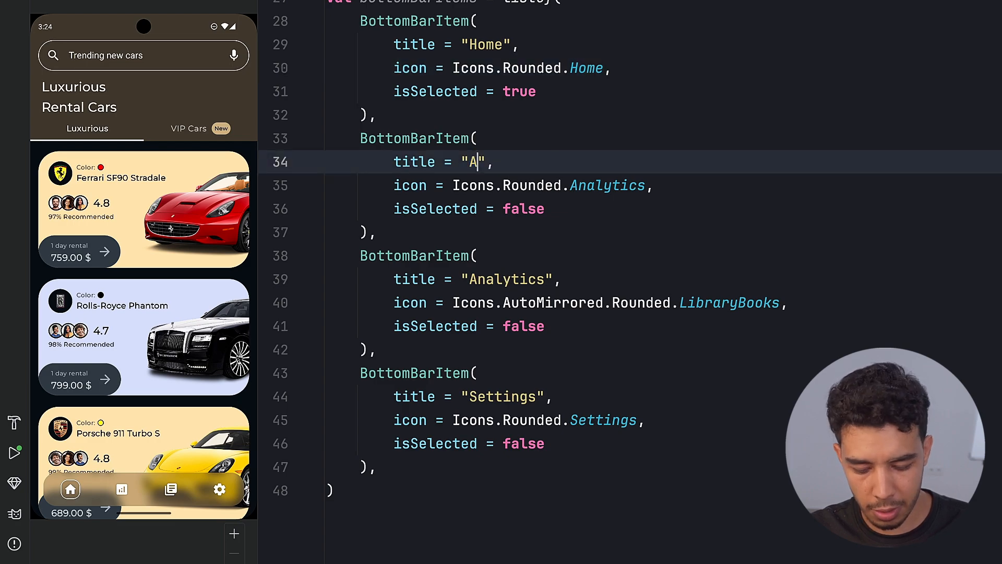
text(ccuon)
text(B)
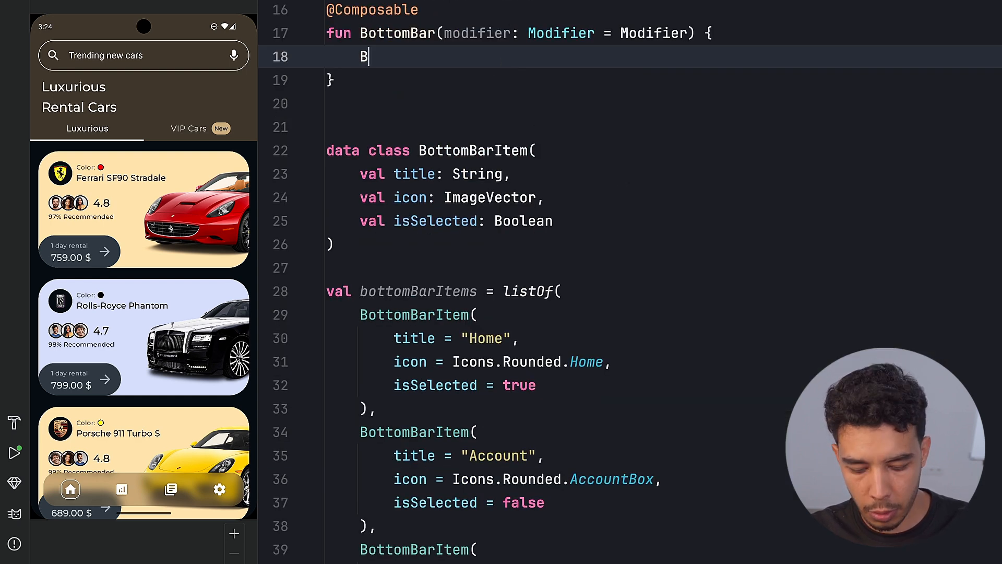
text(ottom)
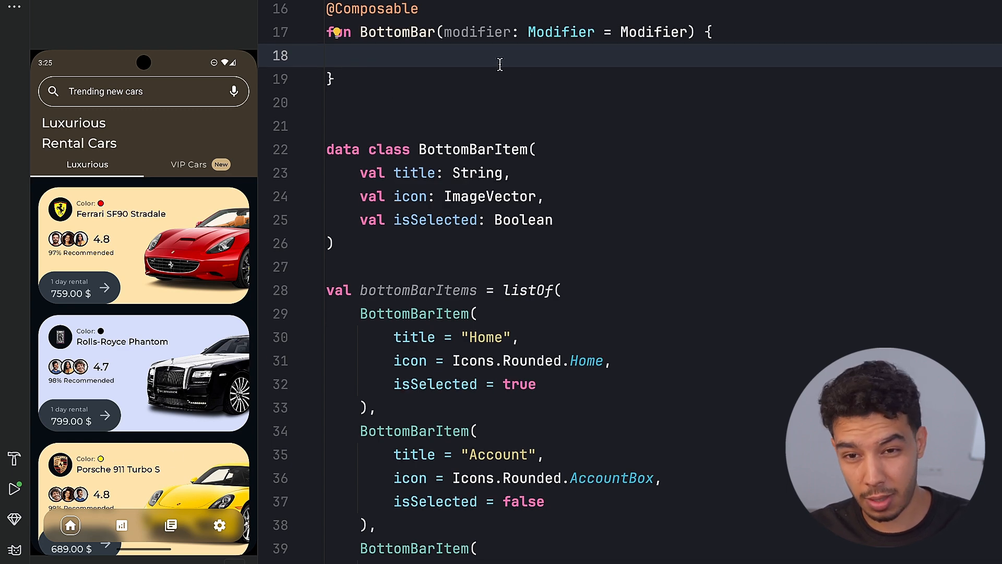
Step: Add a Row clipped to 26.dp corners, 14.dp horizontal padding, CenterVertically, Arrangement.SpaceAround
text(Row {)
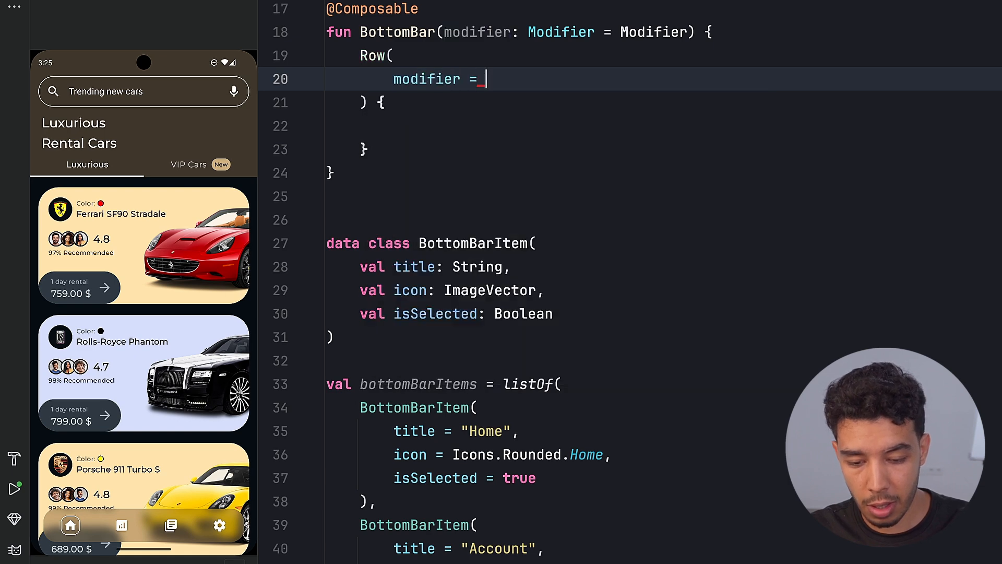
text(modifier)
text(.clip()
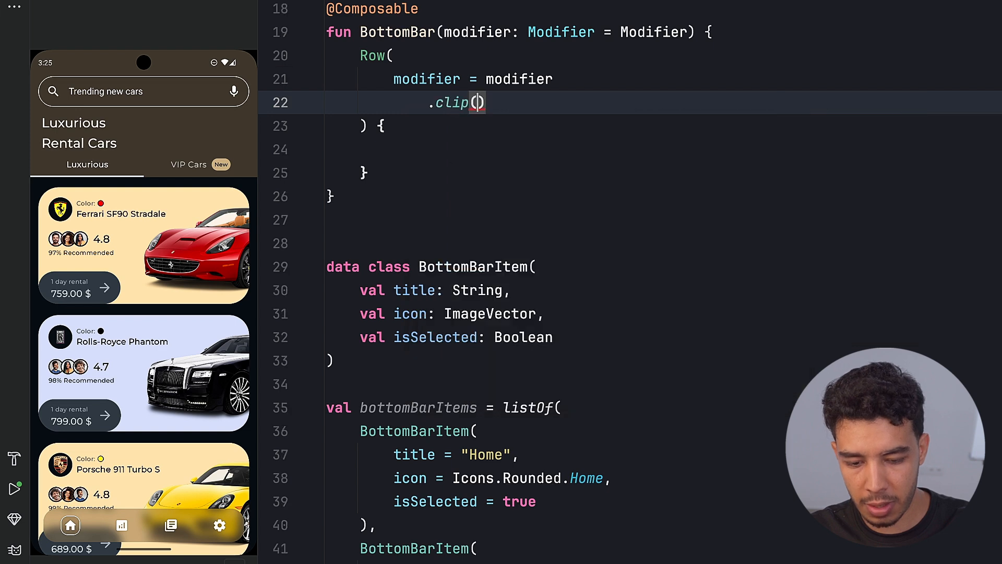
text(RoundedCornerShape(percent: 26)
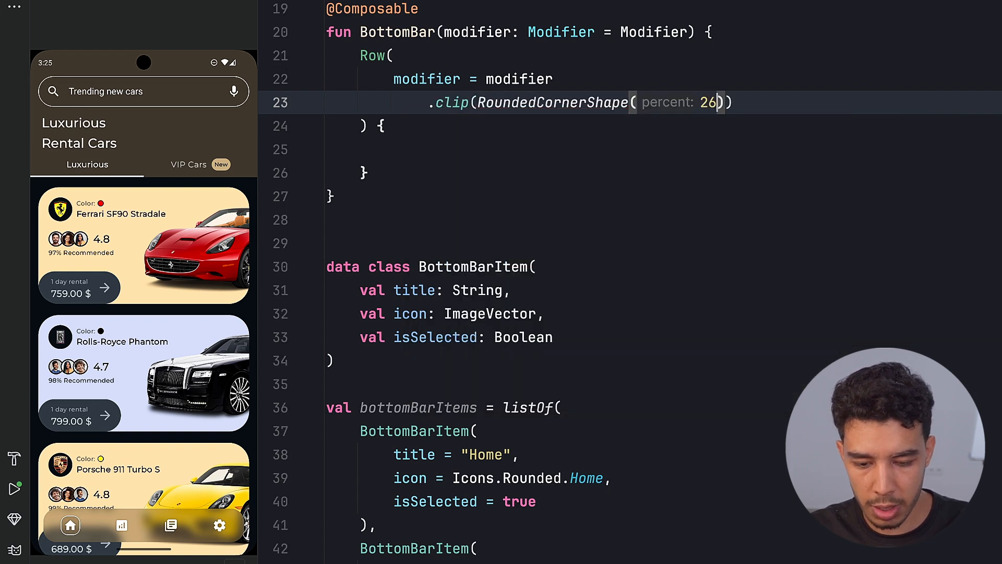
text(.dp)
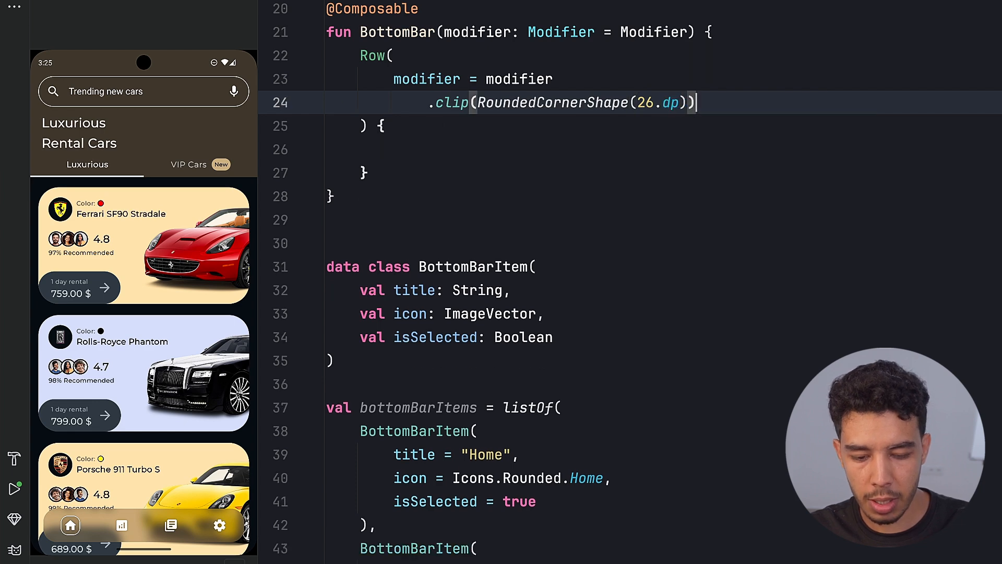
text(.padding())
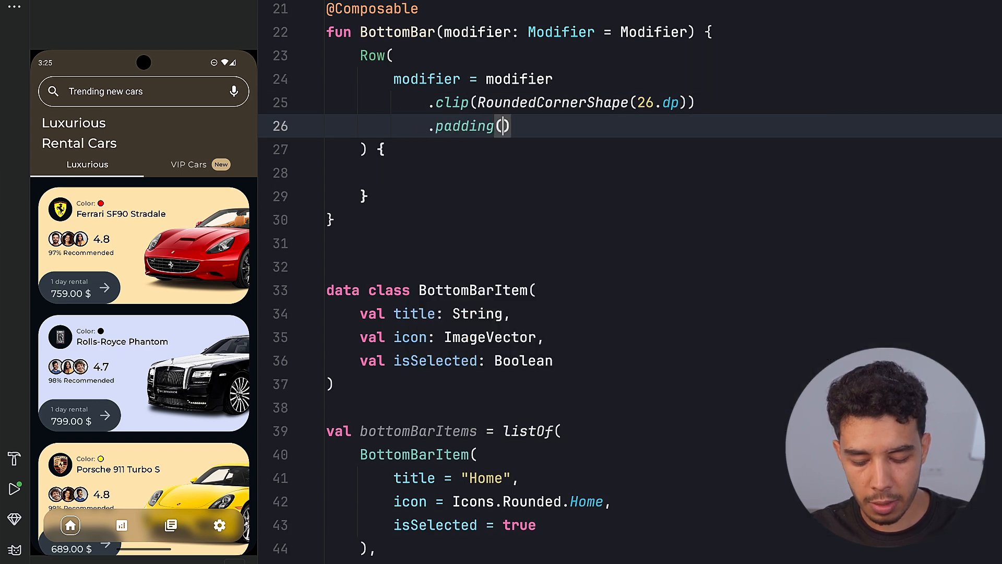
text(horizontal = 1)
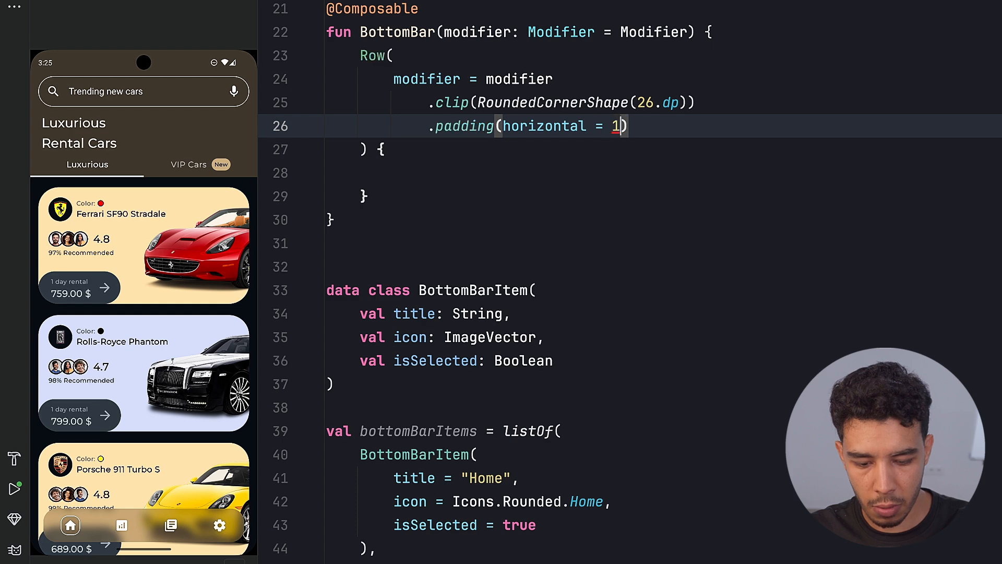
text(4.dp)
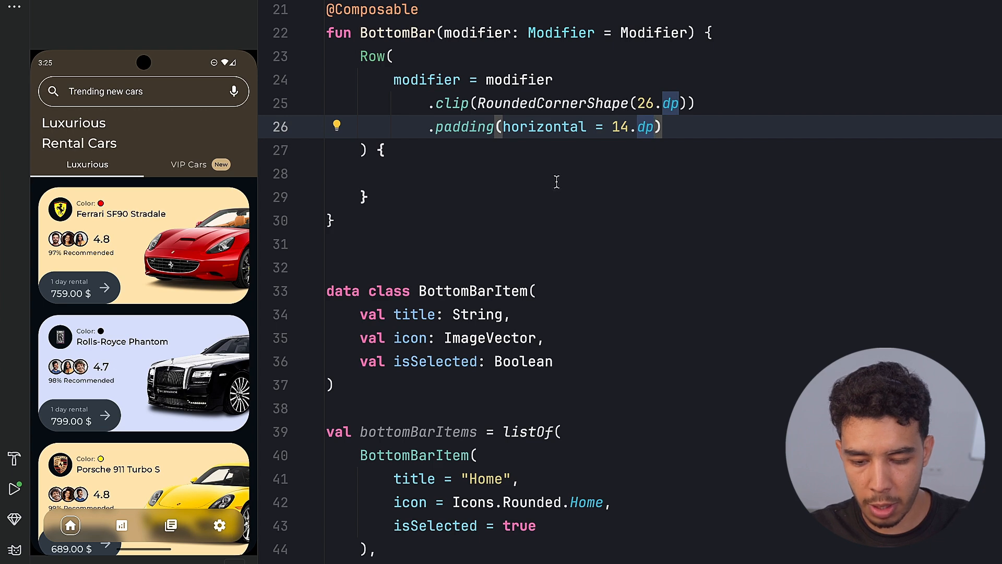
scroll(down, 3)
text(verticalAlignment =)
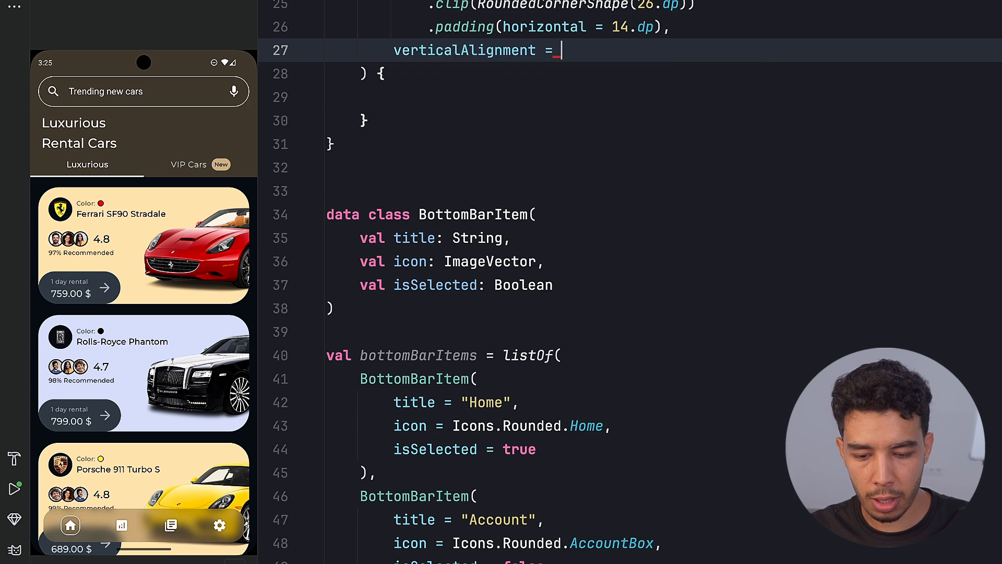
text(Alignment.CenterVertically,)
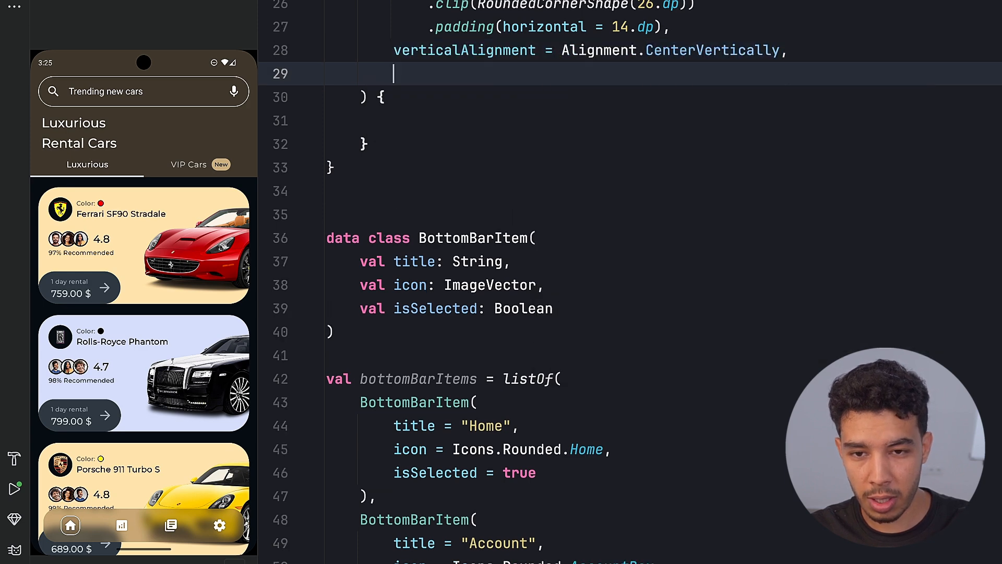
text(horizontalArrangement = Ar)
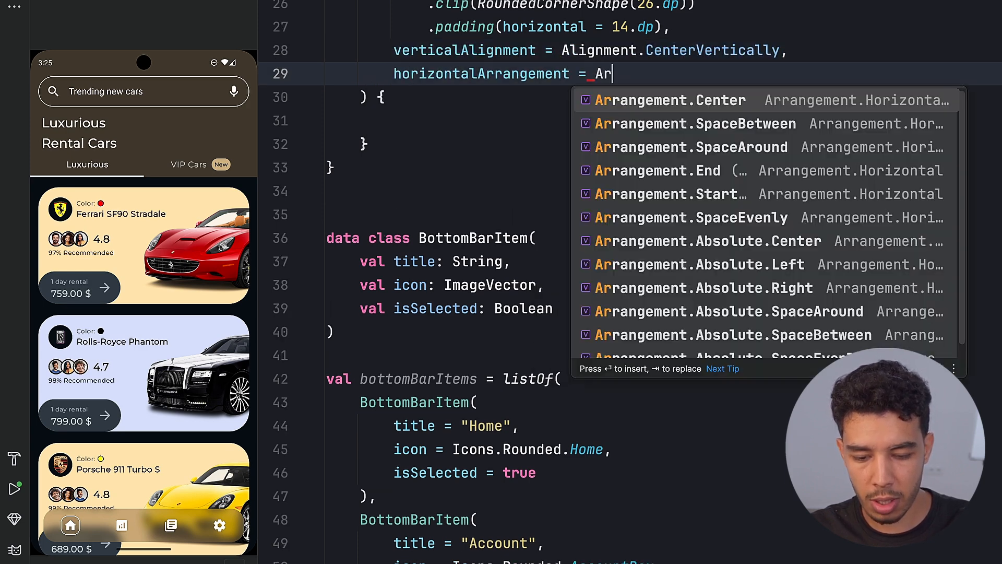
click(690, 147)
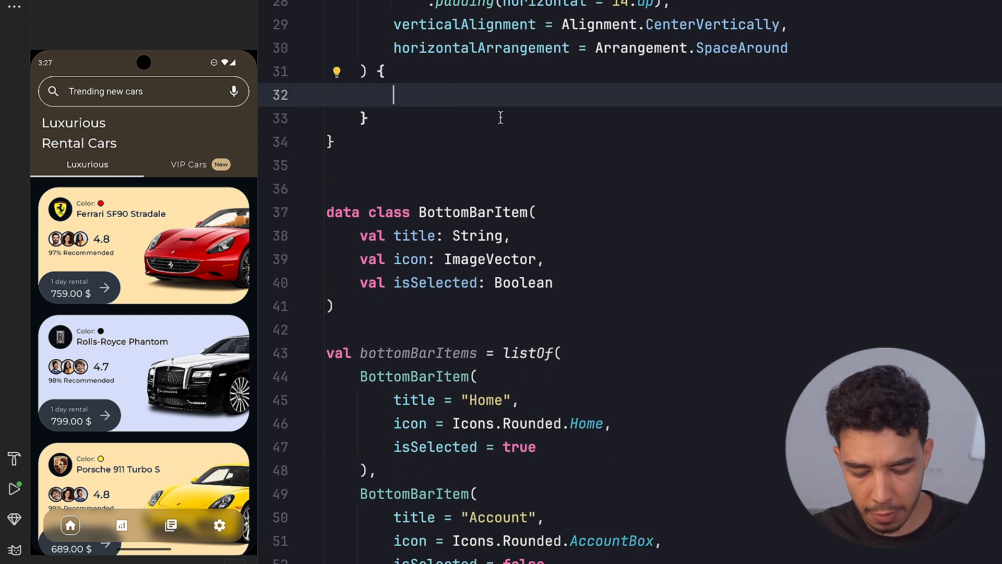
Step: Inside the Row, loop over bottomBarItems with empty if (it.isSelected) and else branches
text(bottomBarItems.forEach {)
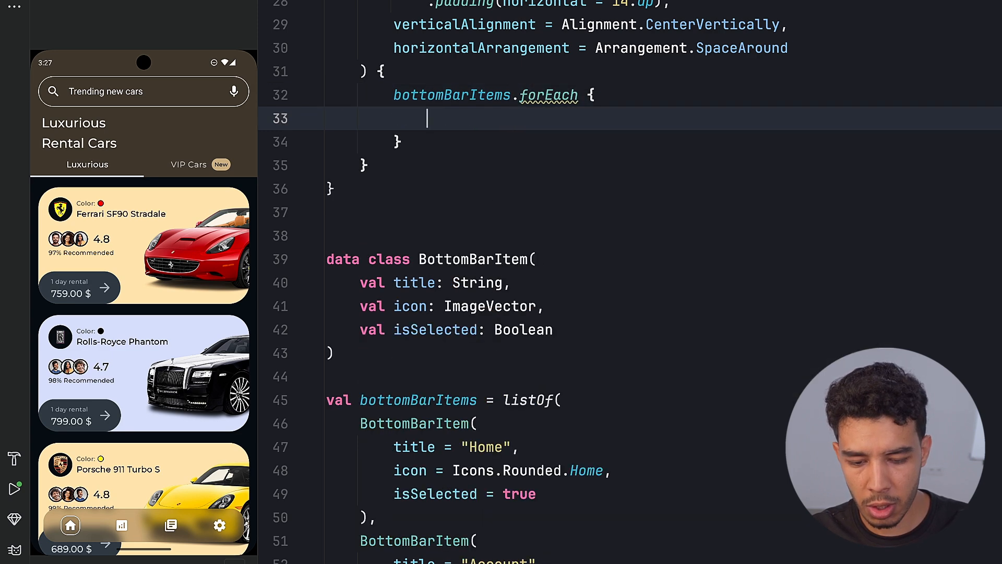
text(BottomBarItem()
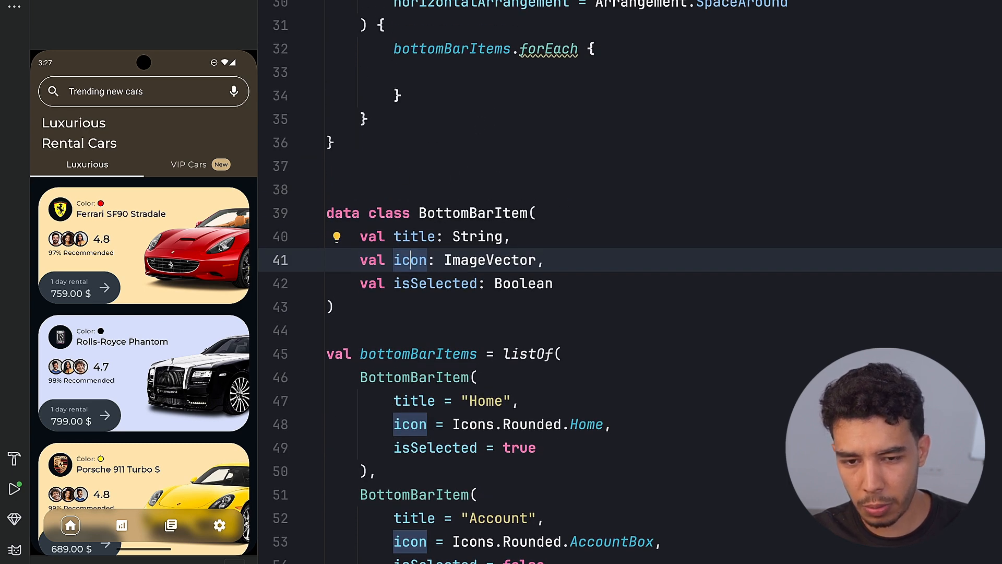
click(489, 72)
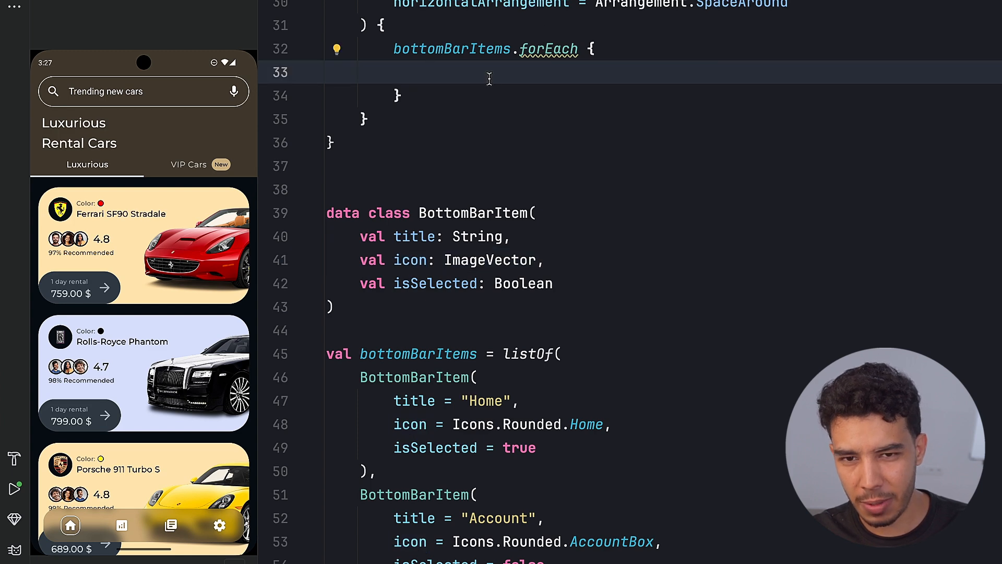
text(if (it.isSelected) {)
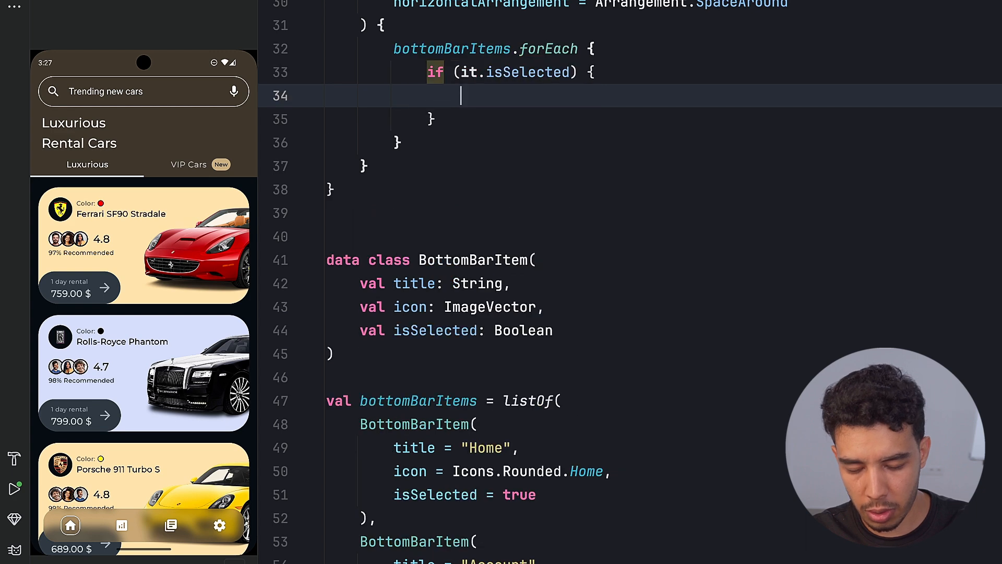
text(} else {)
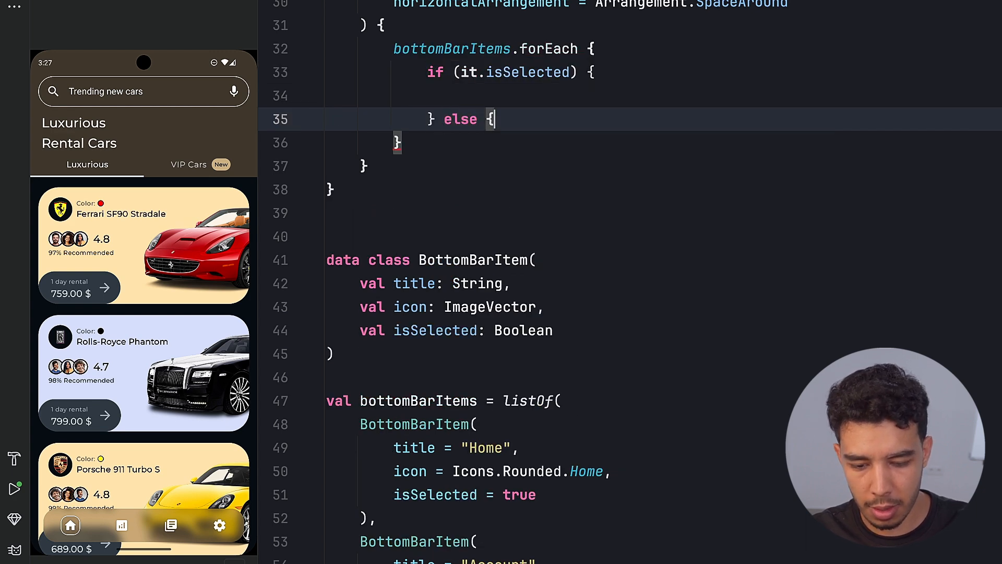
Step: In the selected branch, add a 38.dp Box with a 1.dp white, 14.dp rounded border
key(enter)
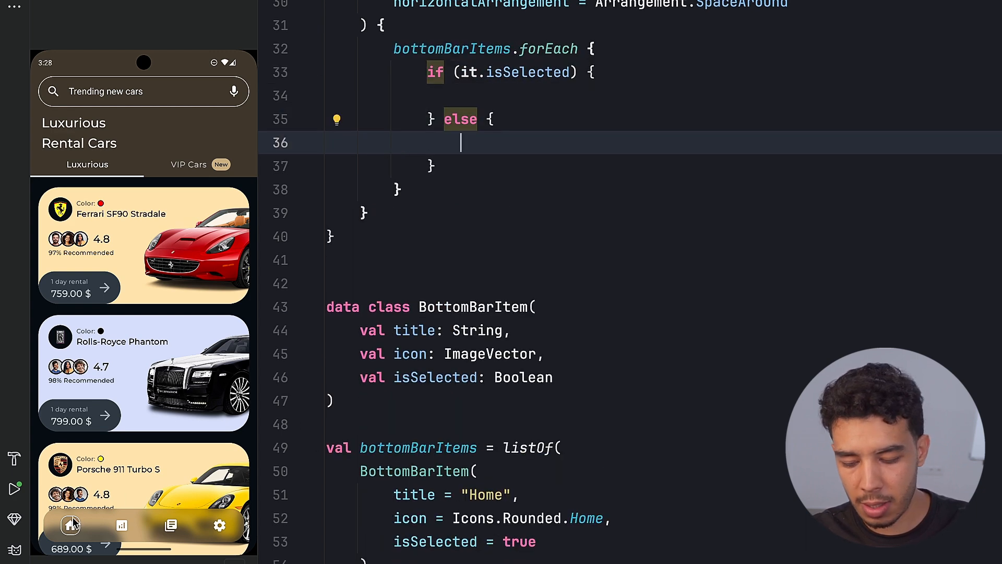
click(486, 94)
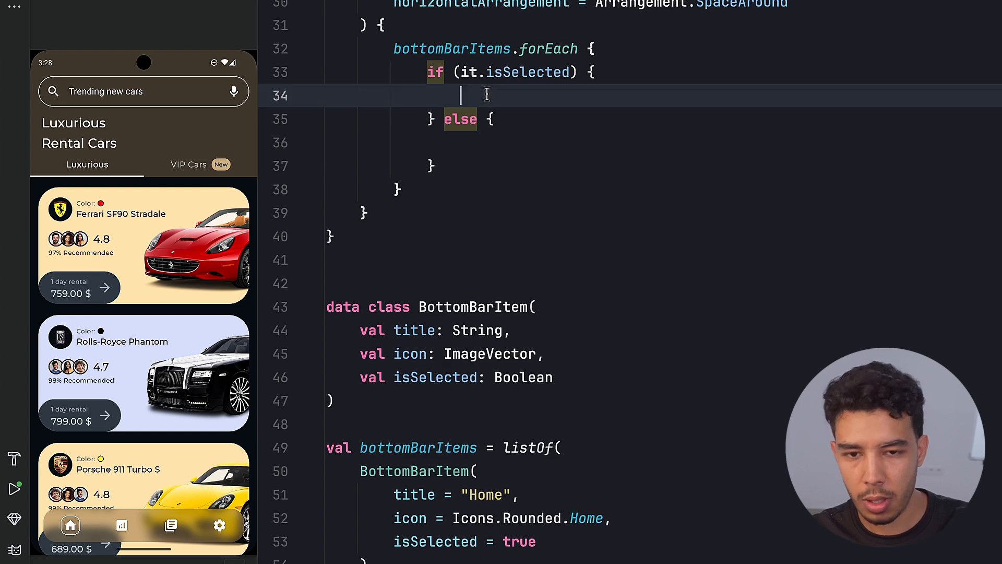
text(BO)
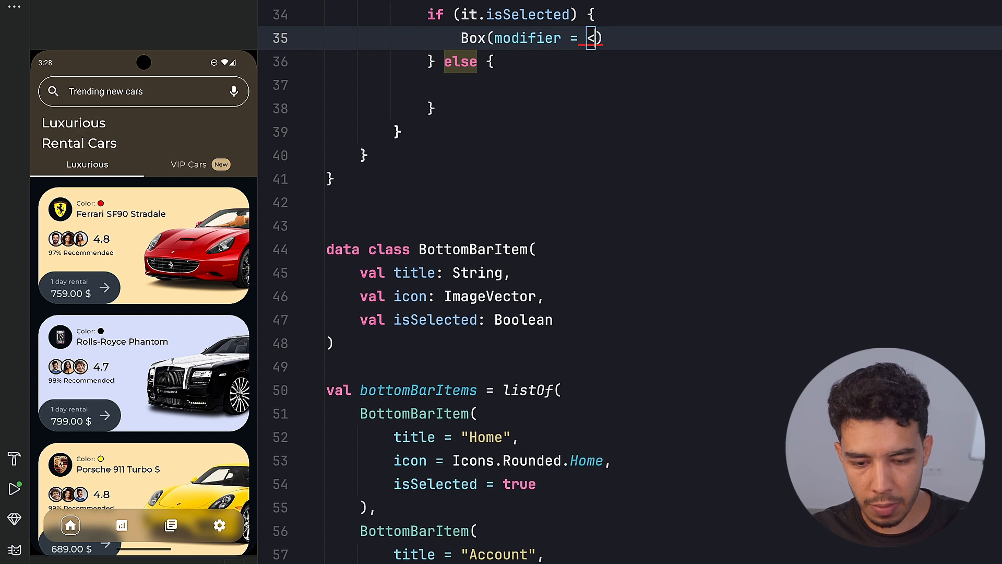
text(Modifier)
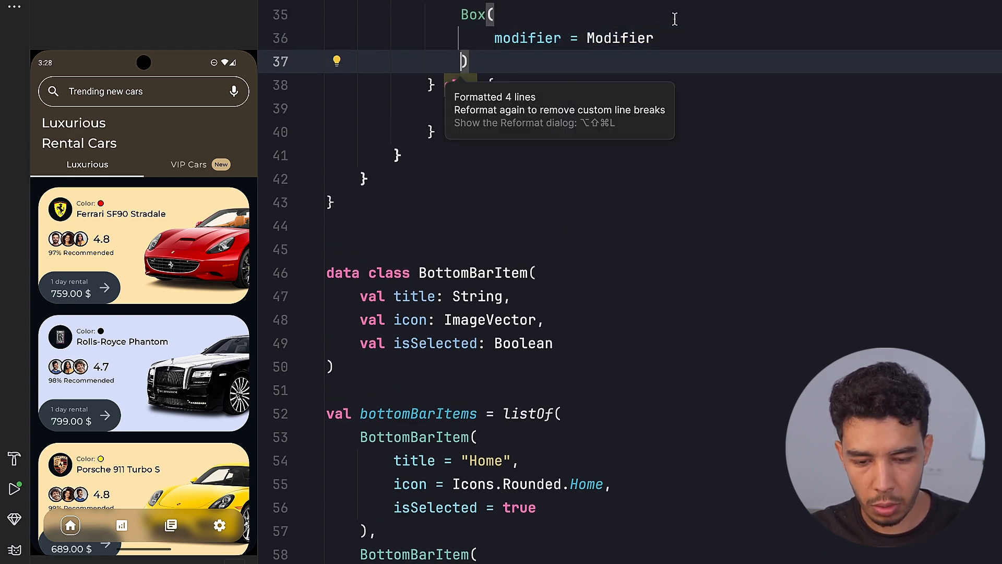
text(.size(38.dp)
text(width =)
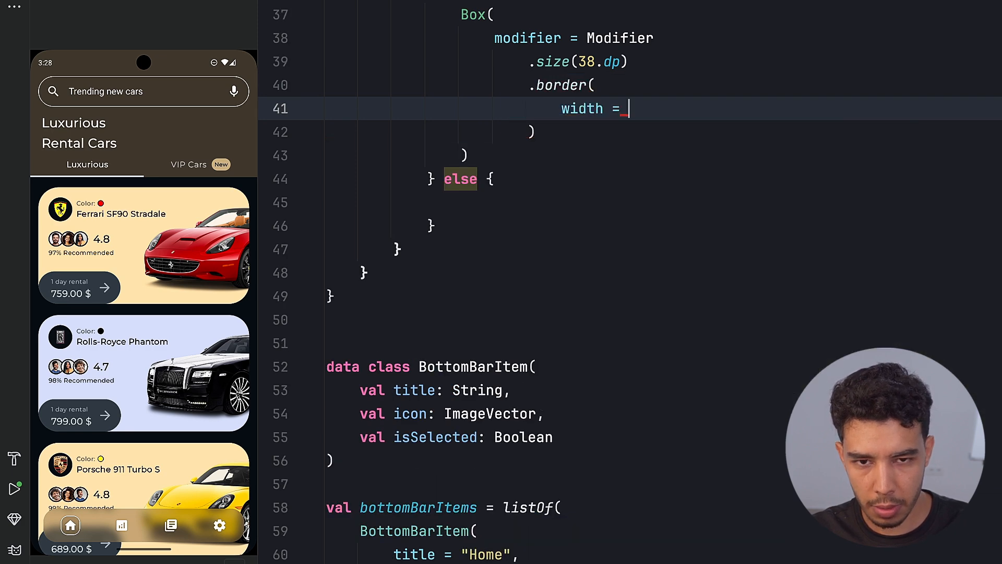
text(1.dp,)
text(color = W)
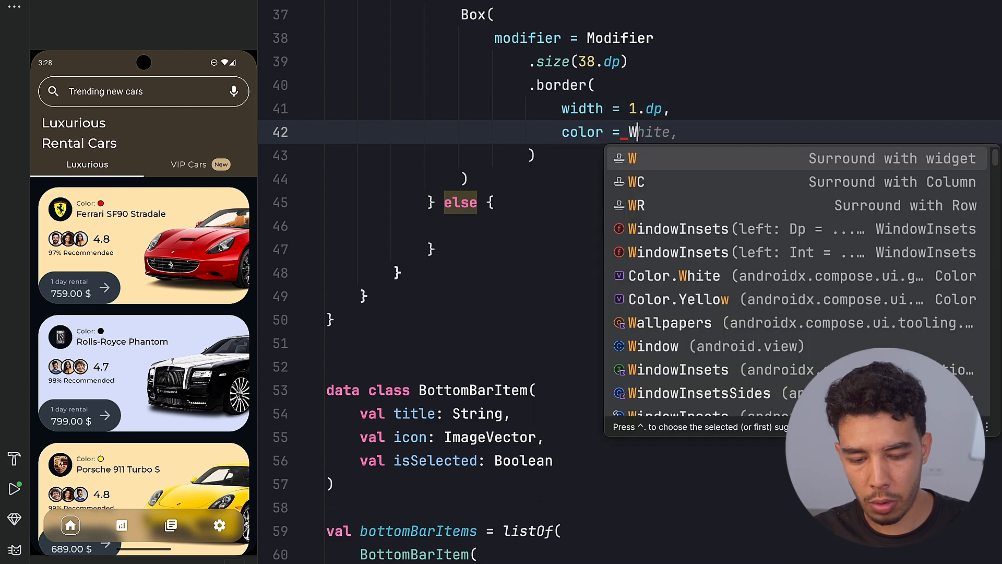
text(Color.)
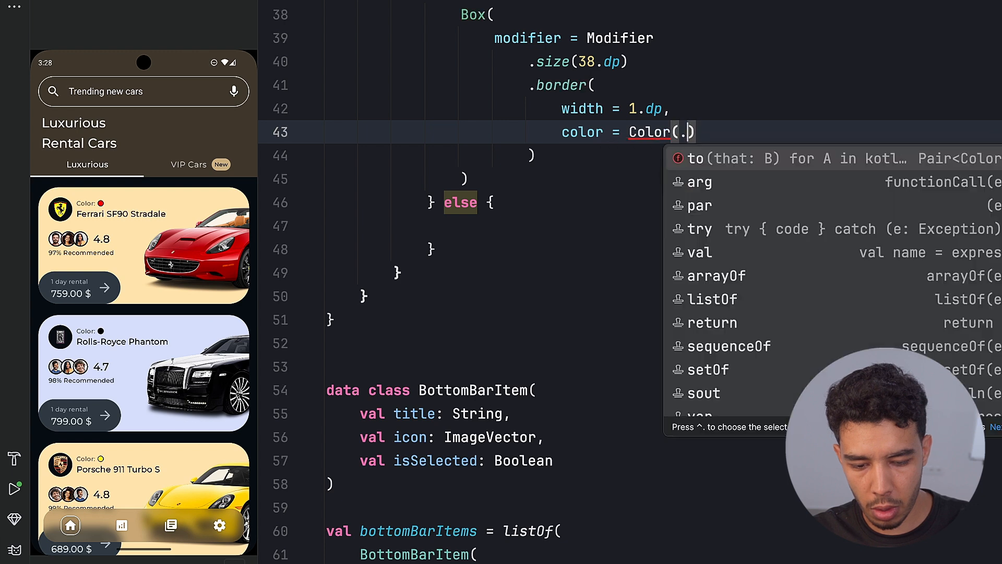
text(White,)
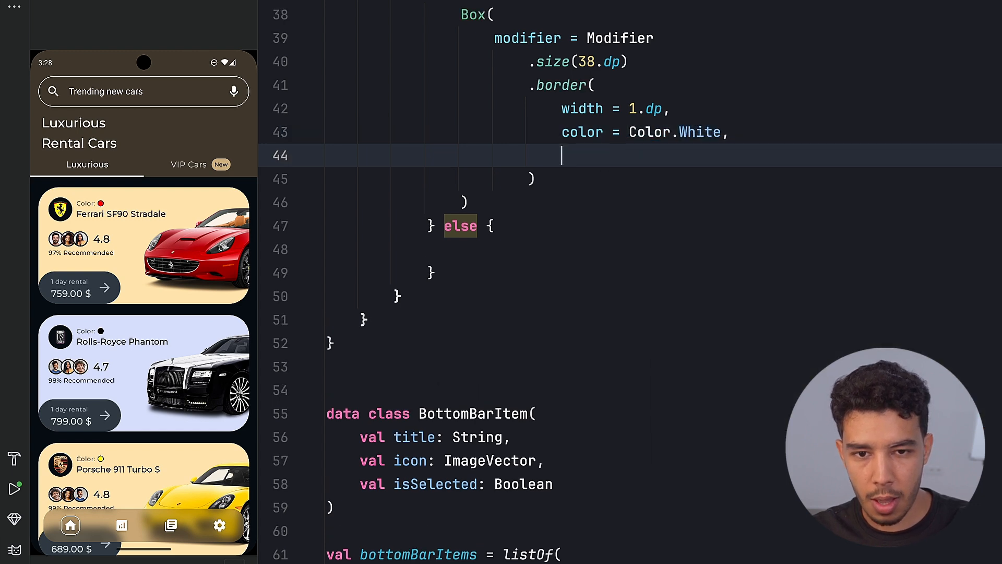
text(shape = RoundedCornerShape(1)
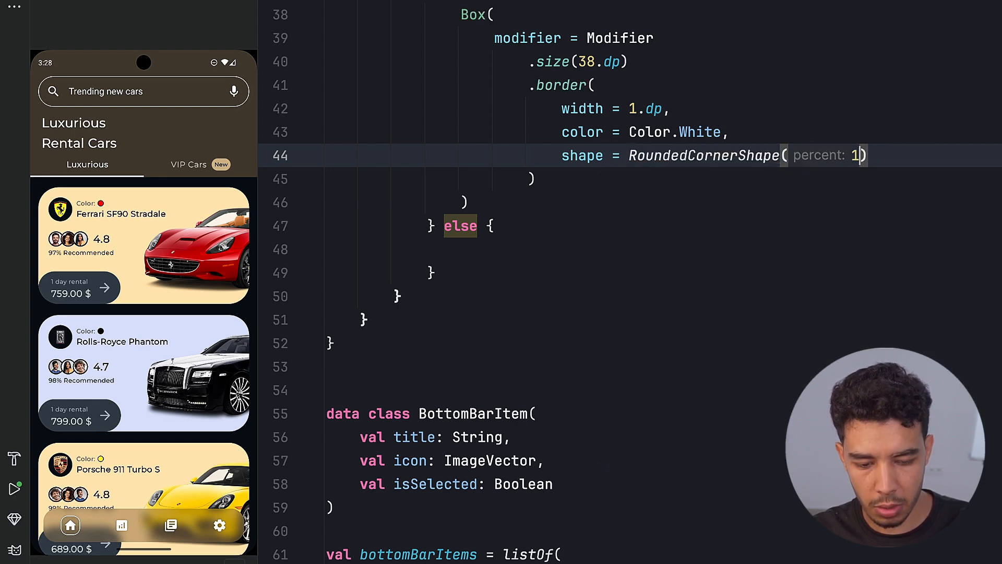
text(14.dp)
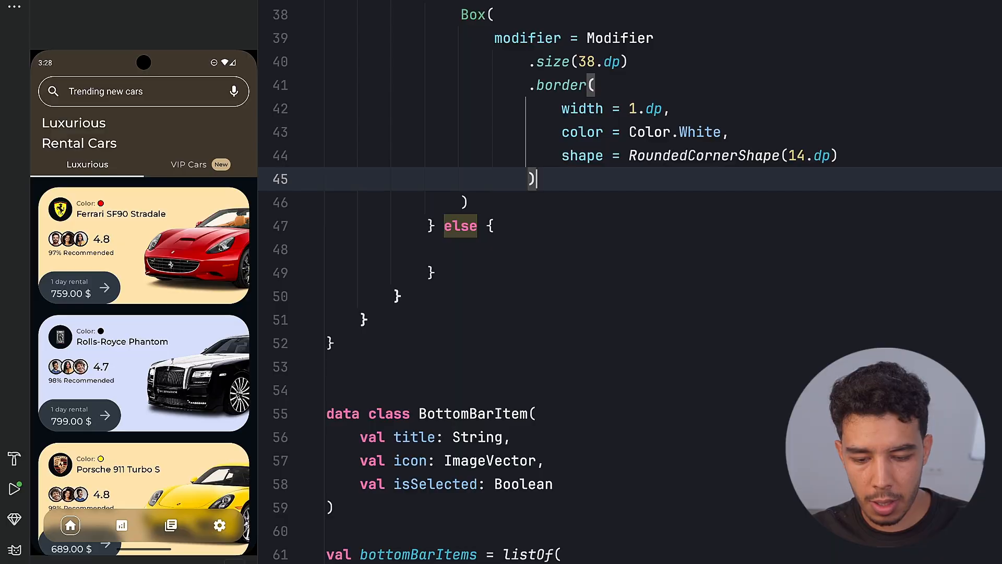
text(.clip()
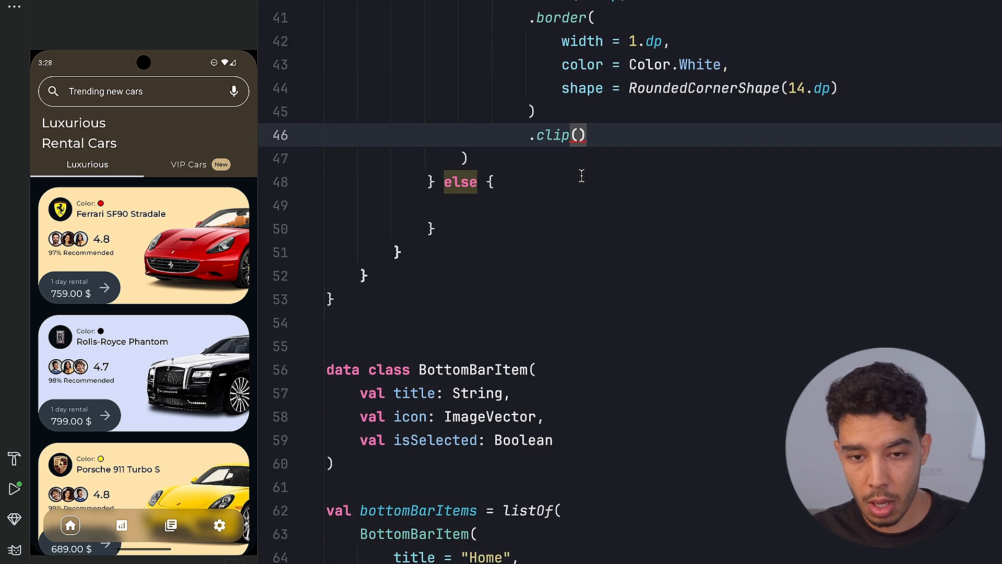
Step: Clip the selected Box to 14.dp rounded corners, give it a Blur background, centre content
text(RoundedCornerShape(percent: 1)
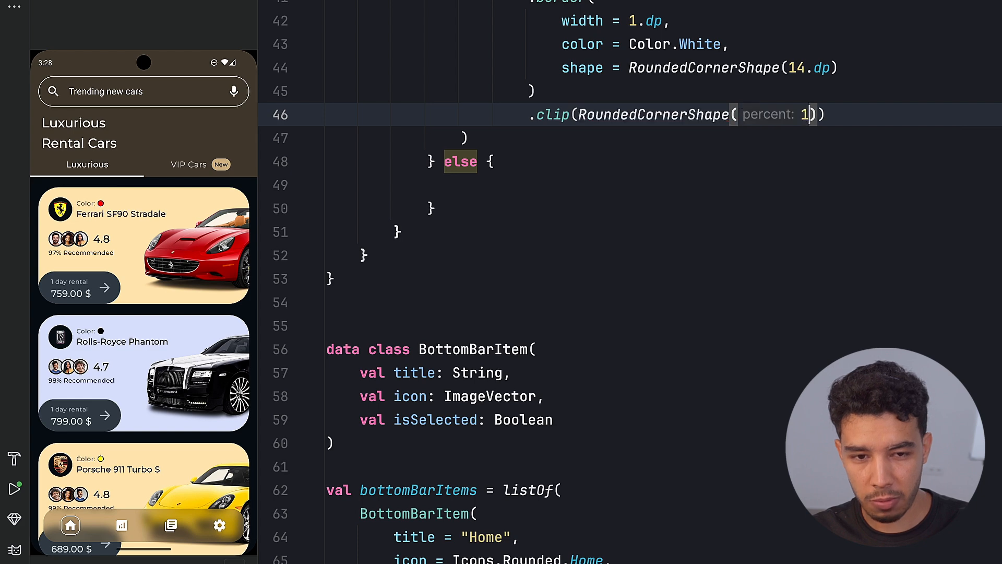
text(12.dp)
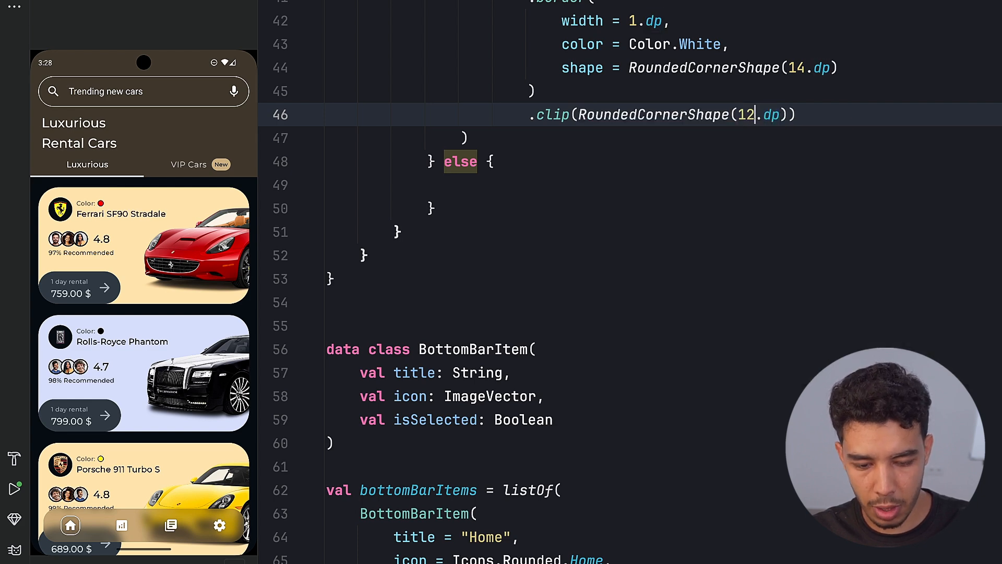
text(14)
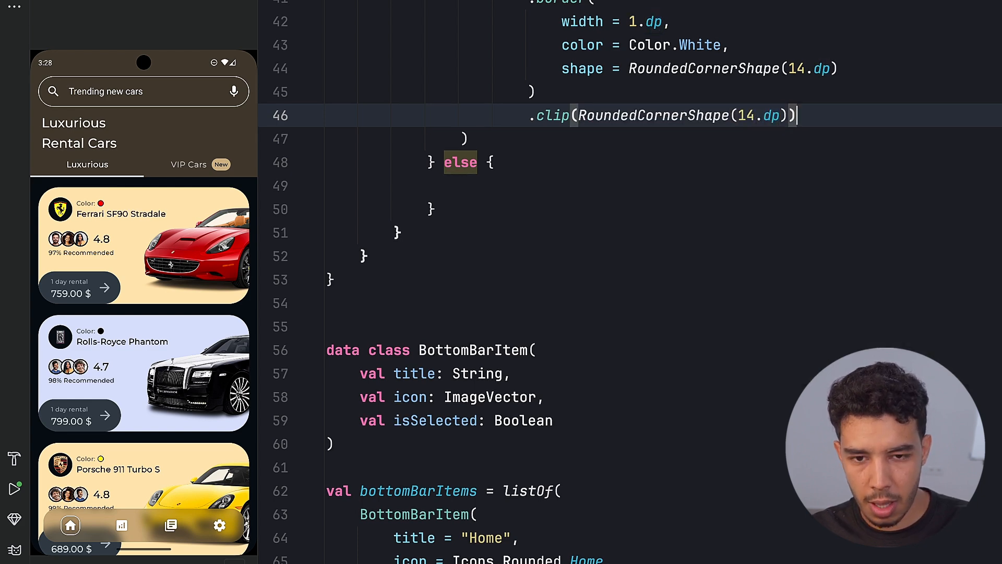
text(.background())
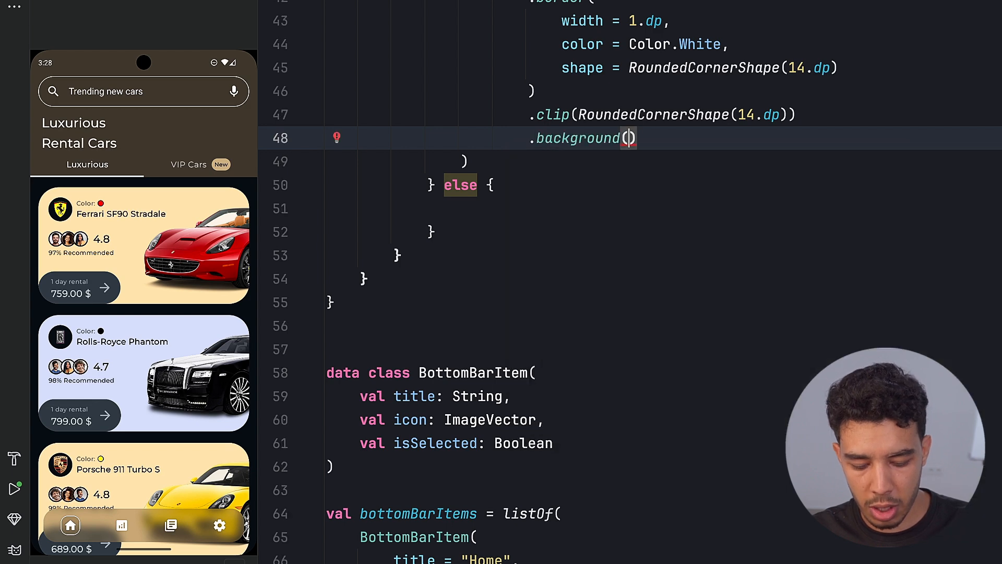
text(Blur)
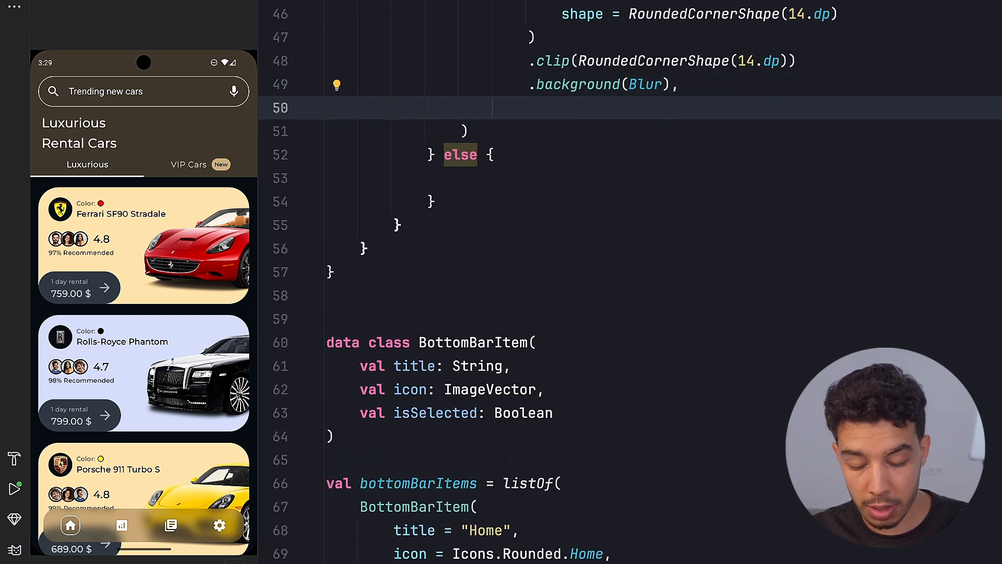
text(contentAlignment = Al)
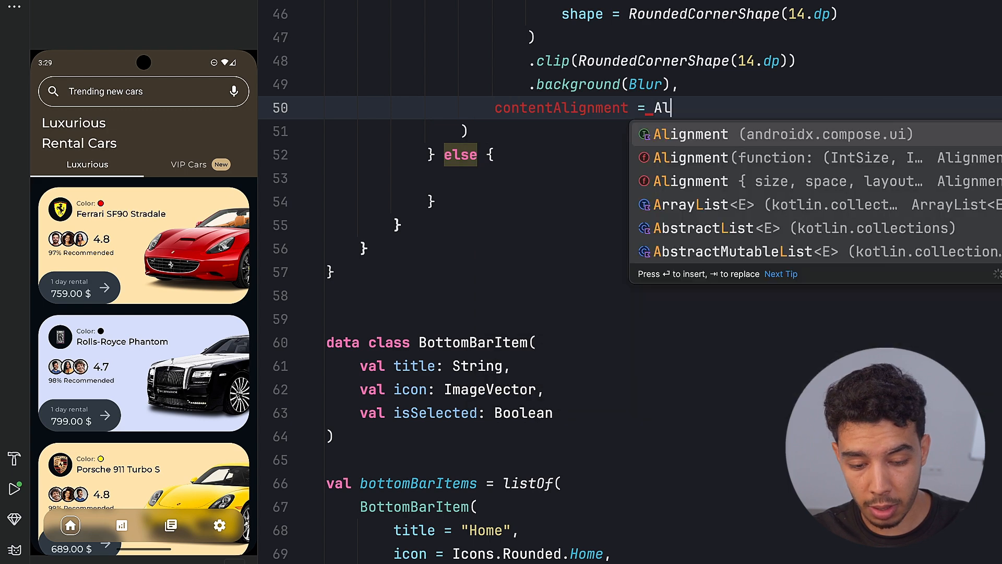
text(lignment.Center)
text(modifier = Modifier.size(28.)
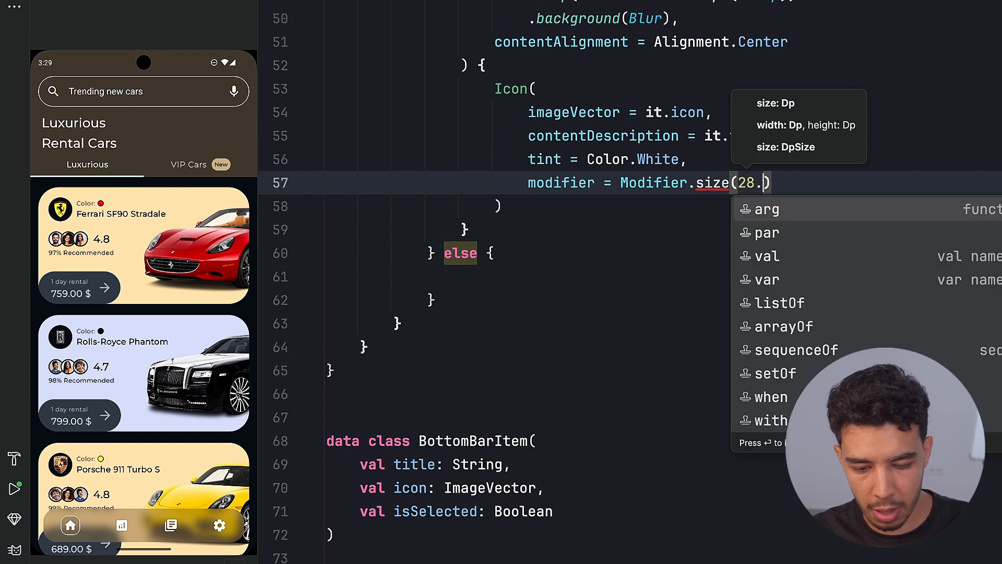
Step: Give both selected and unselected branches a white 28.dp Icon
text(dp)
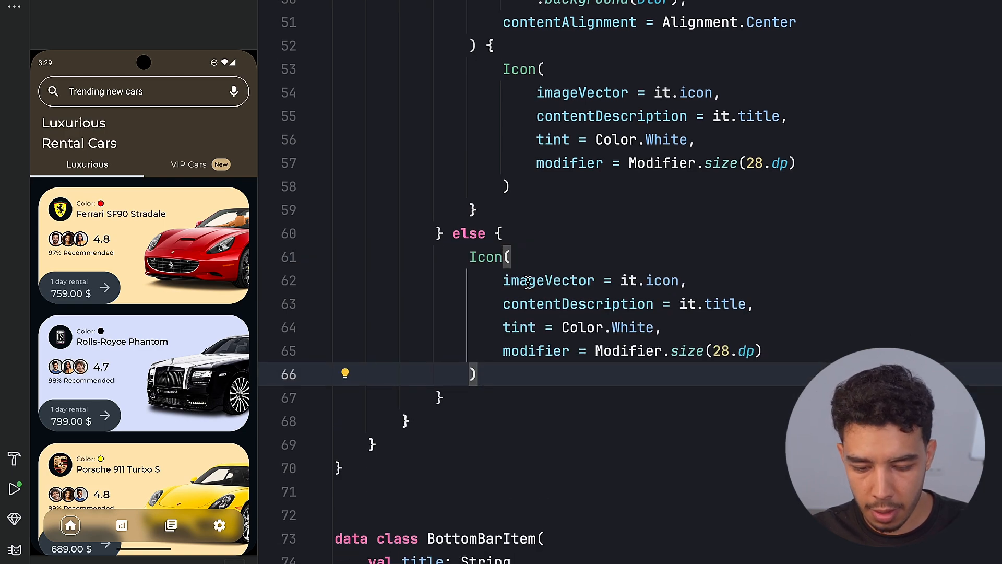
scroll(up, 3)
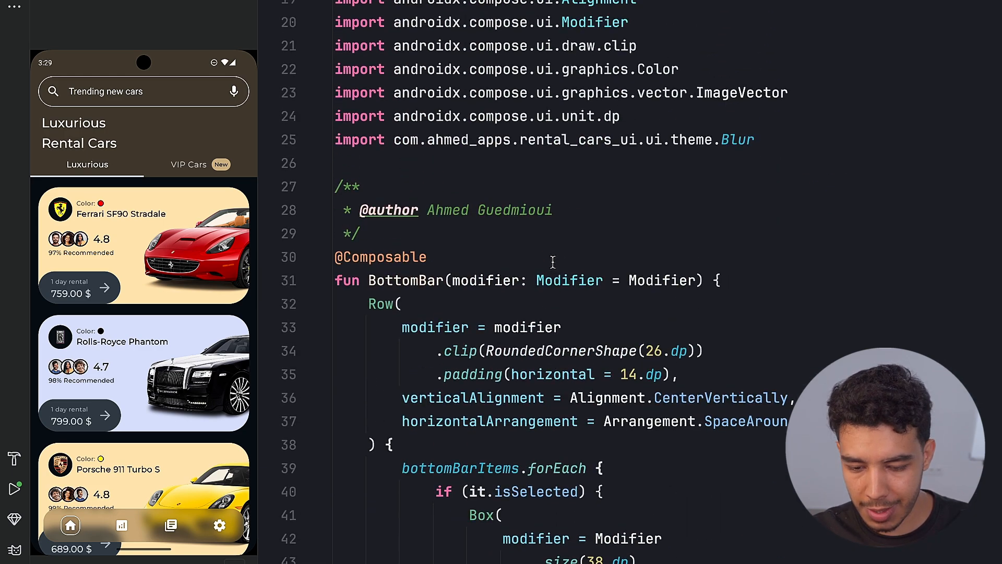
scroll(down, 3)
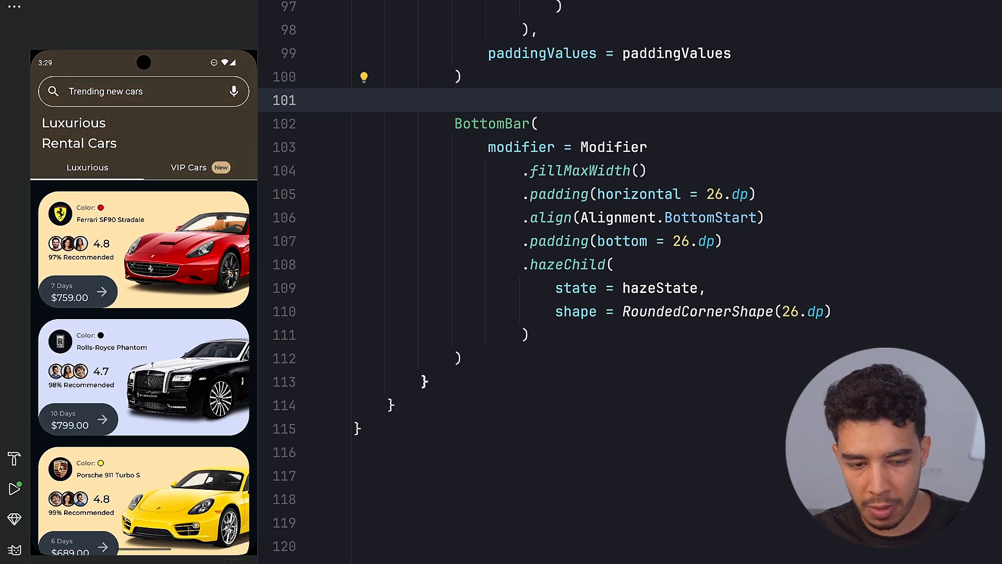
mouse_move(785, 95)
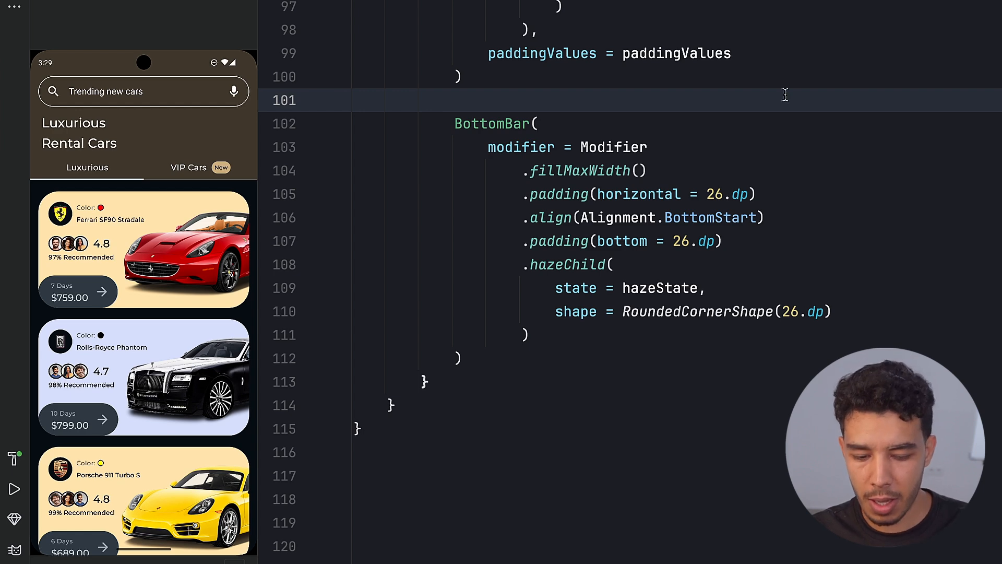
mouse_move(651, 191)
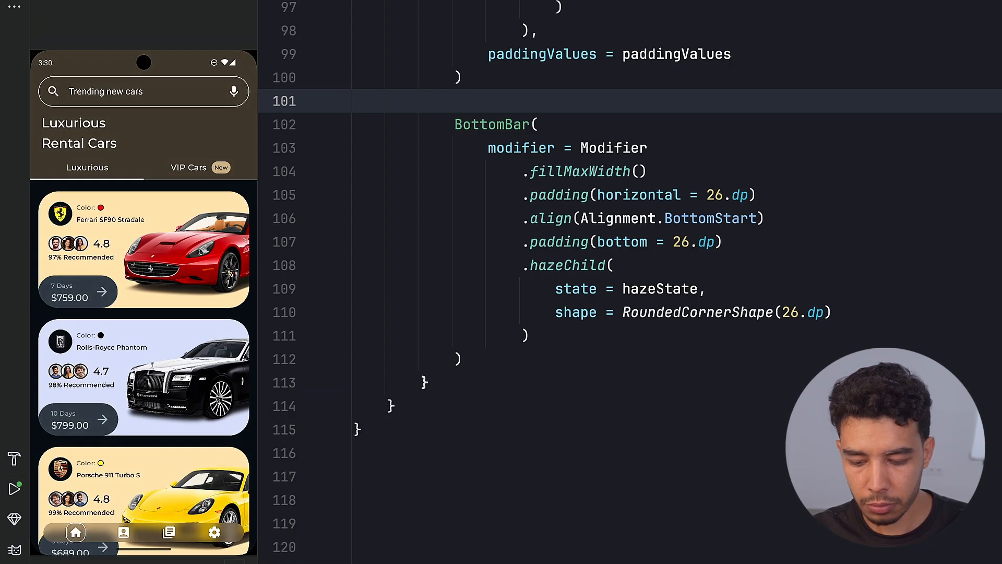
Step: Scroll the app's car list to check the bottom bar with the bordered Home icon
scroll(down, 3)
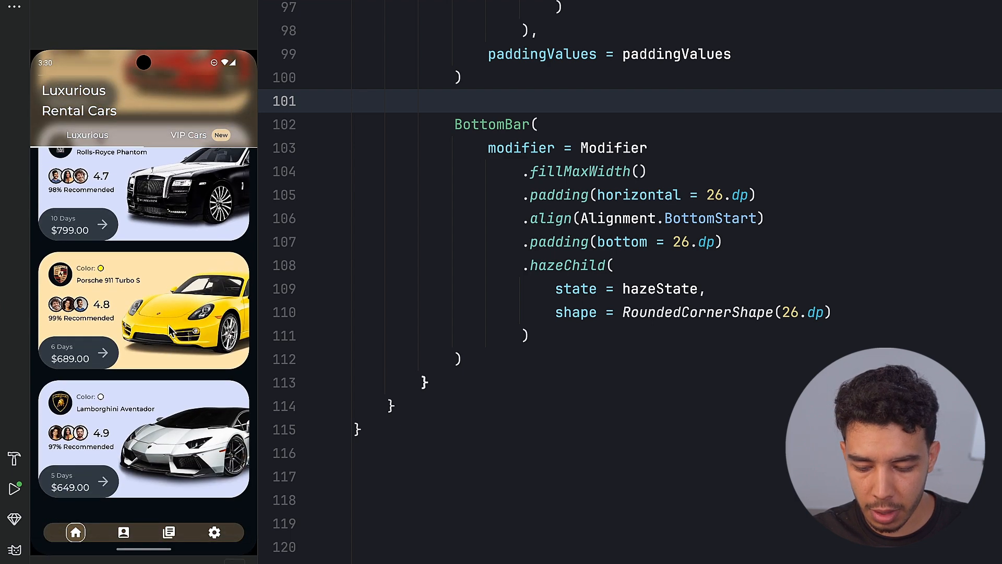
scroll(down, 3)
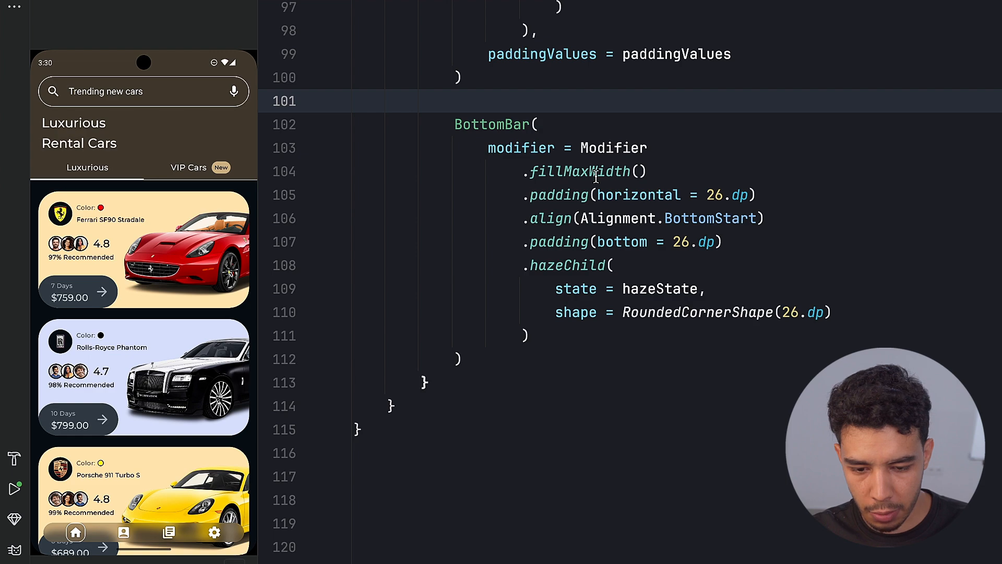
Step: Change the Row's 14.dp padding from horizontal to vertical and check the taller bar
scroll(up, 3)
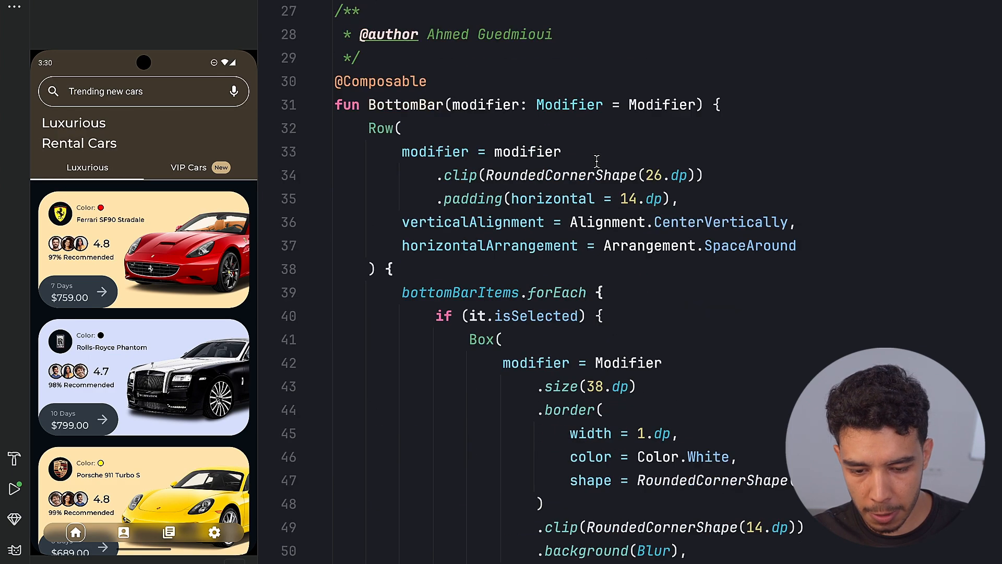
double_click(552, 243)
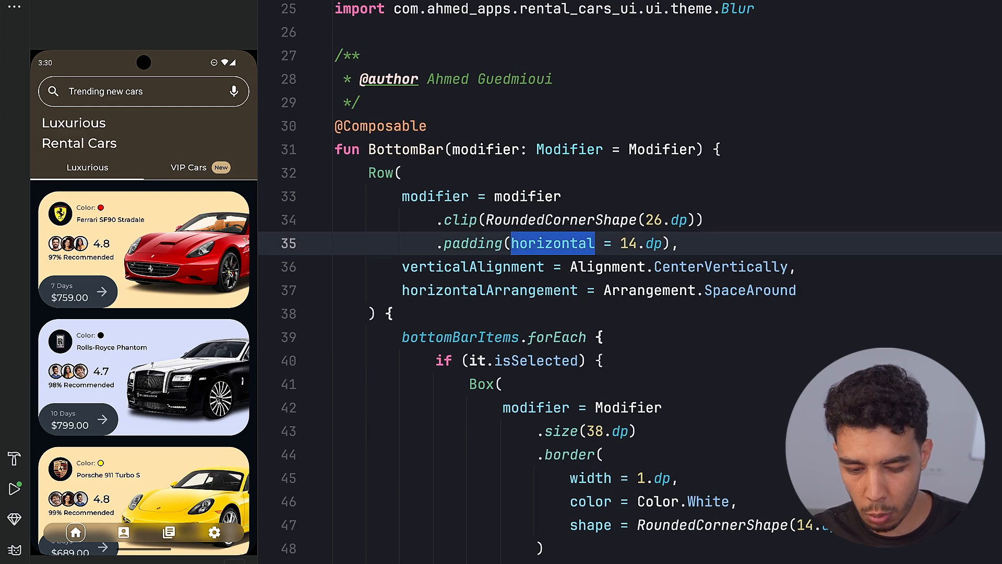
text(vertical)
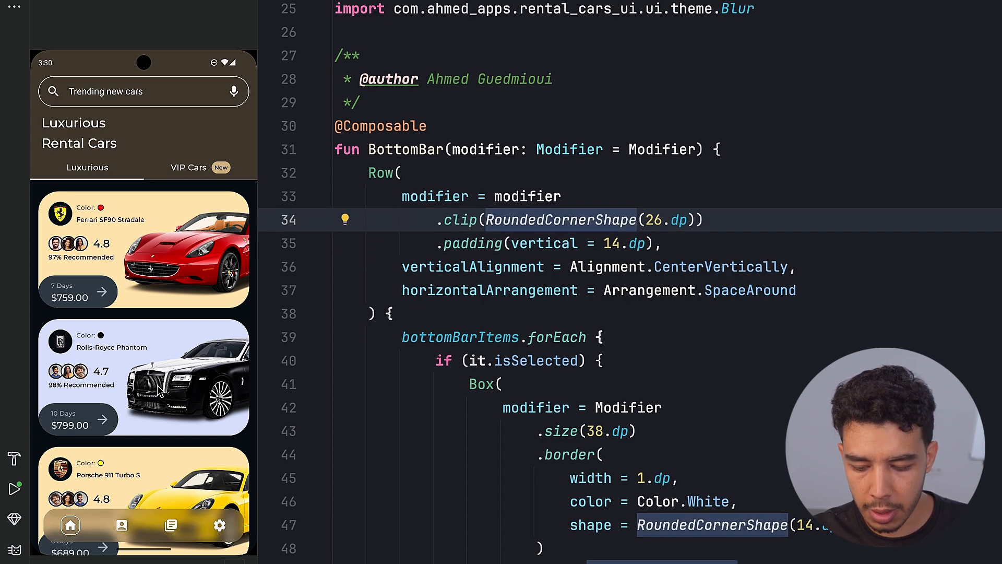
scroll(down, 3)
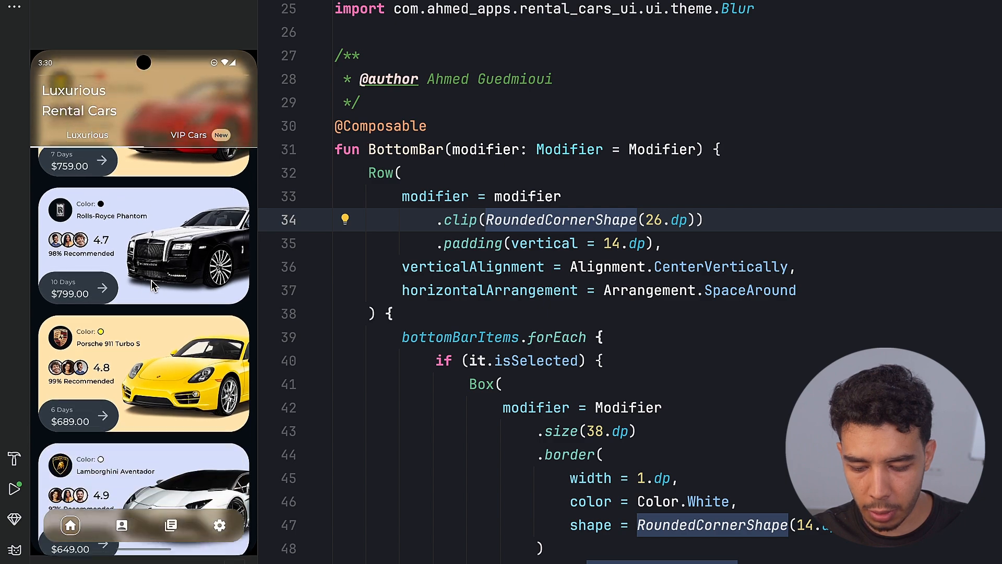
scroll(down, 3)
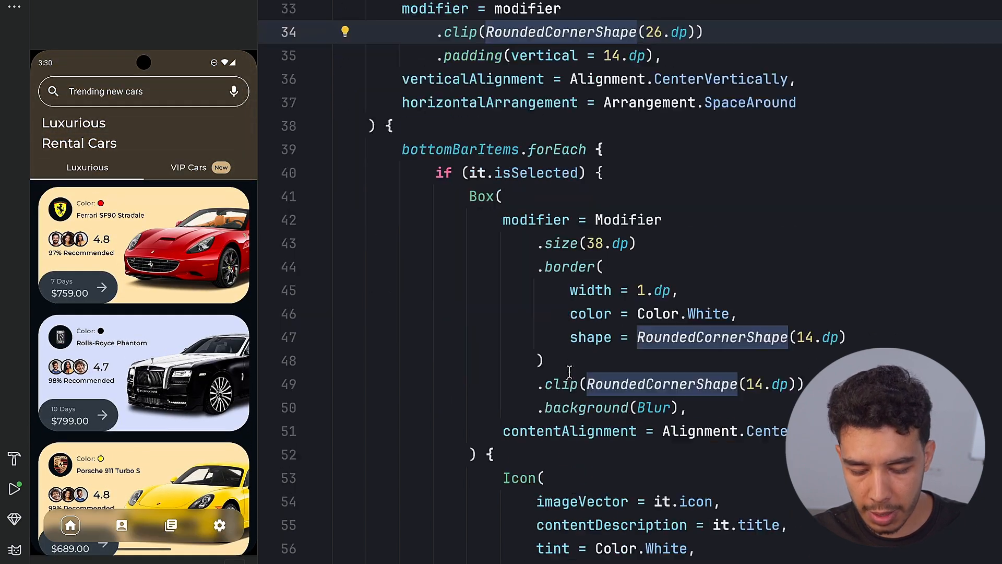
scroll(down, 3)
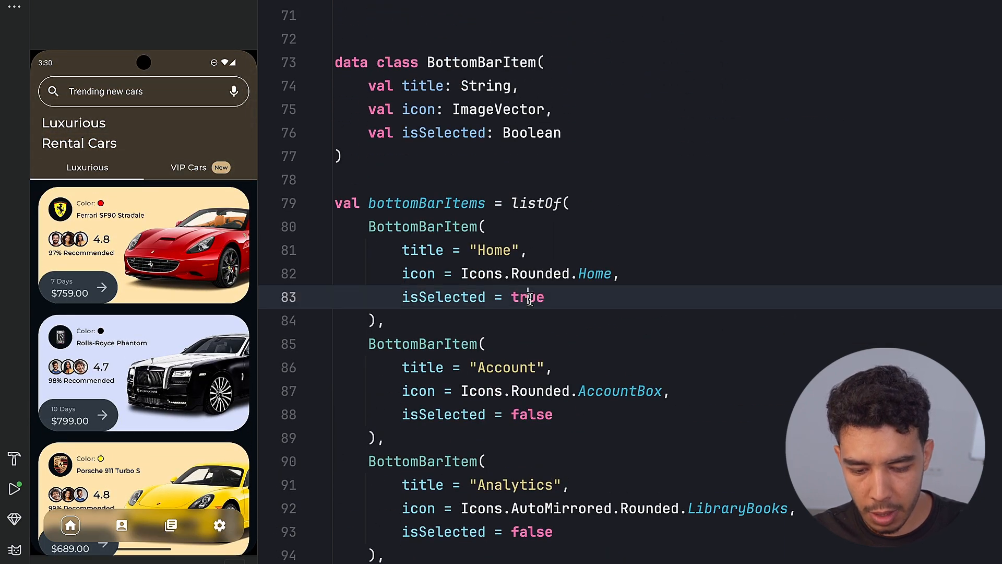
Step: Set Home's isSelected to false and Account's isSelected to true in bottomBarItems
text(fals)
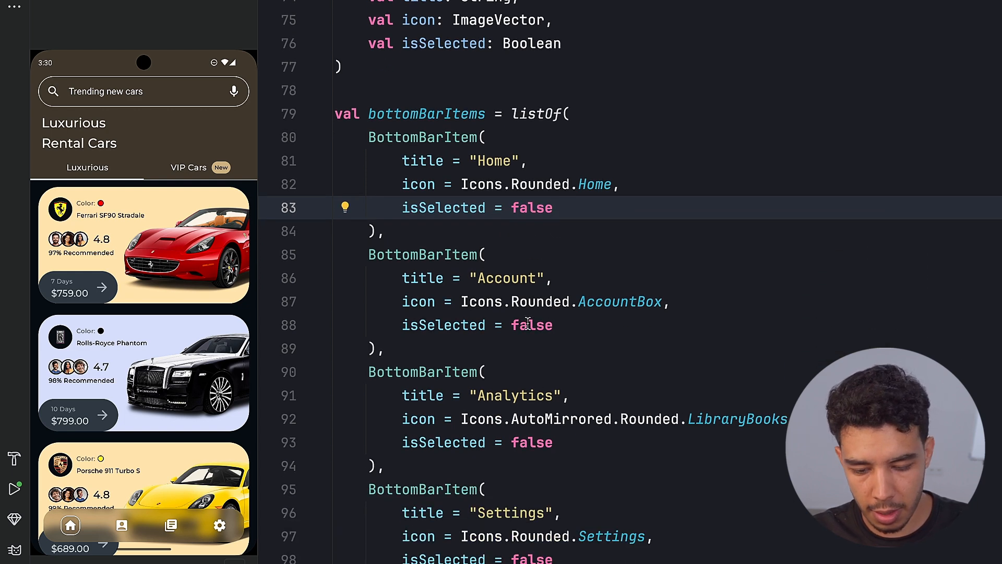
text(se)
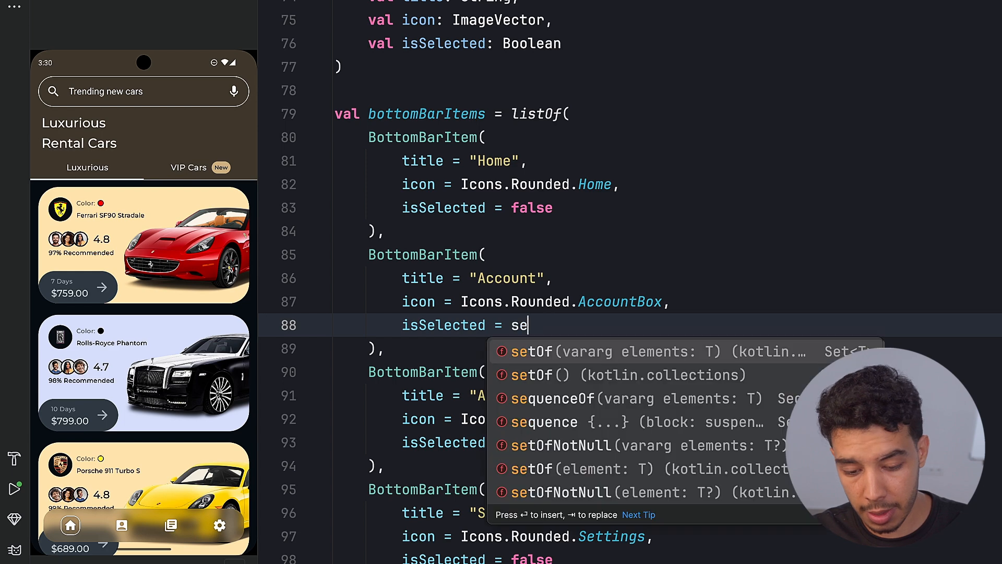
text(true)
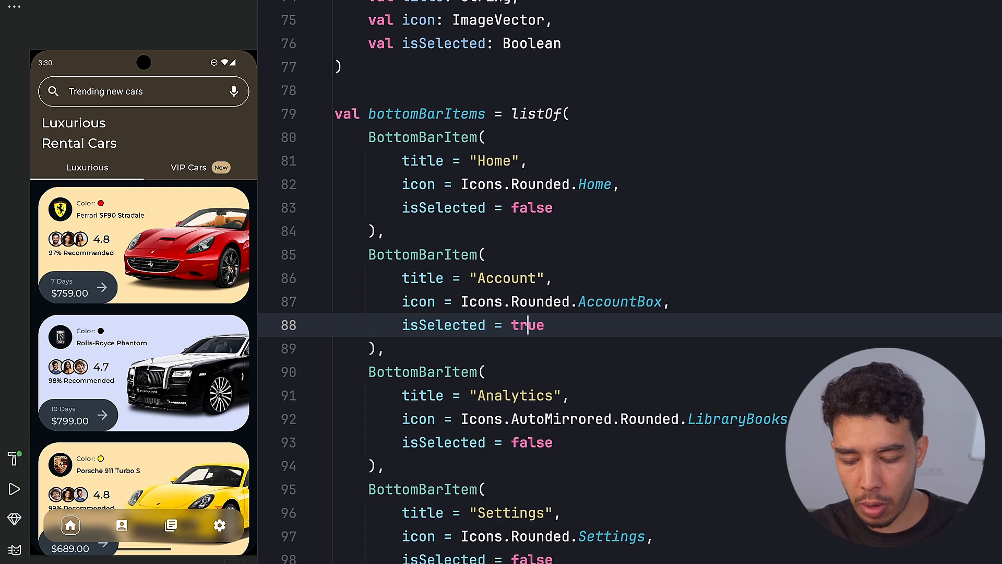
mouse_move(948, 236)
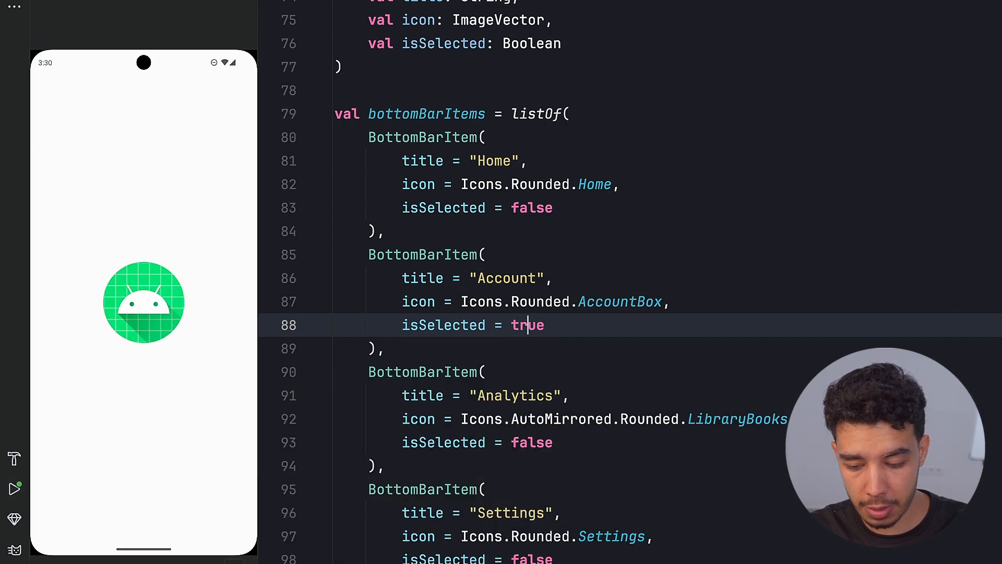
Step: Scroll the relaunched app's car list to view the Account icon framed in the bottom bar
click(14, 487)
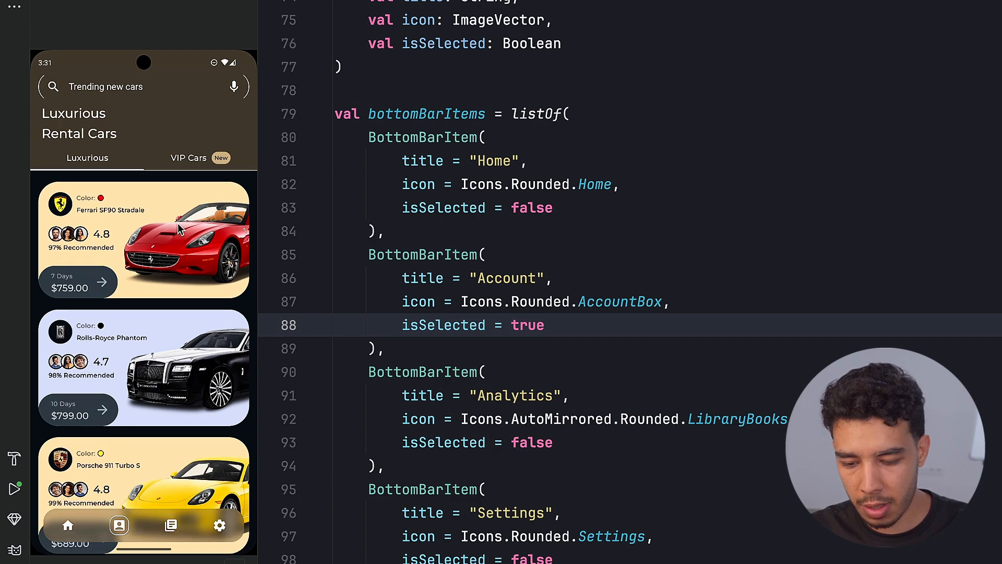
scroll(down, 3)
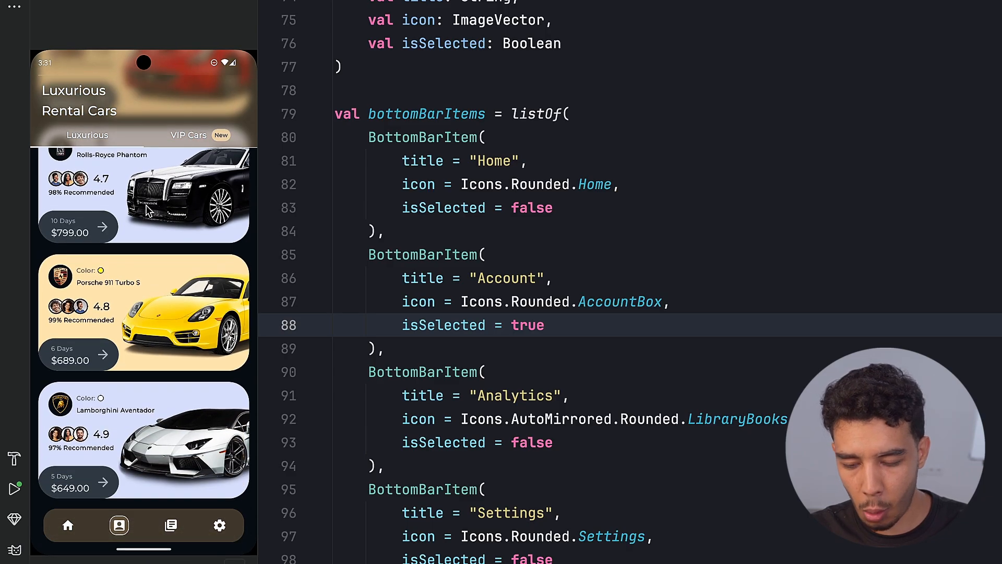
scroll(down, 3)
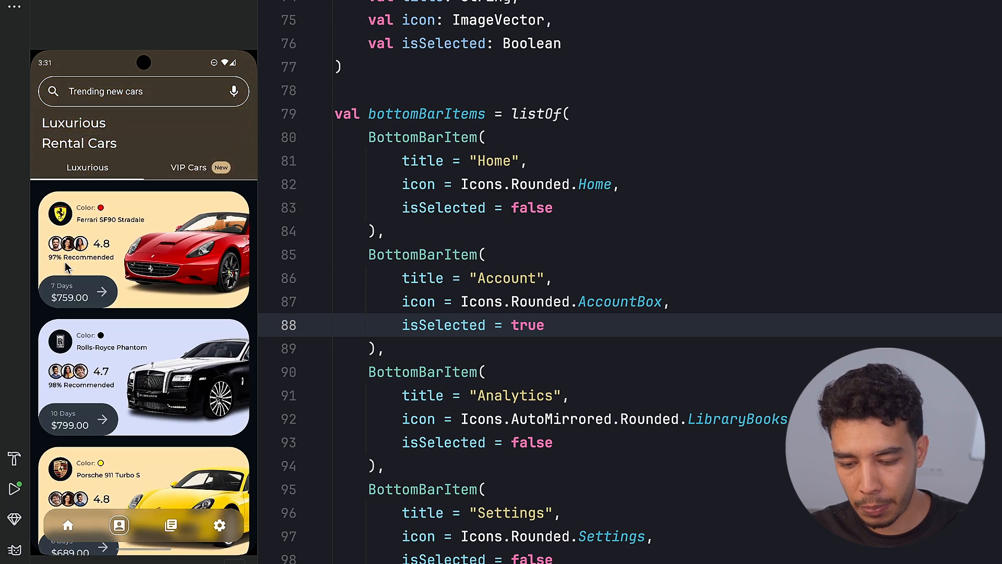